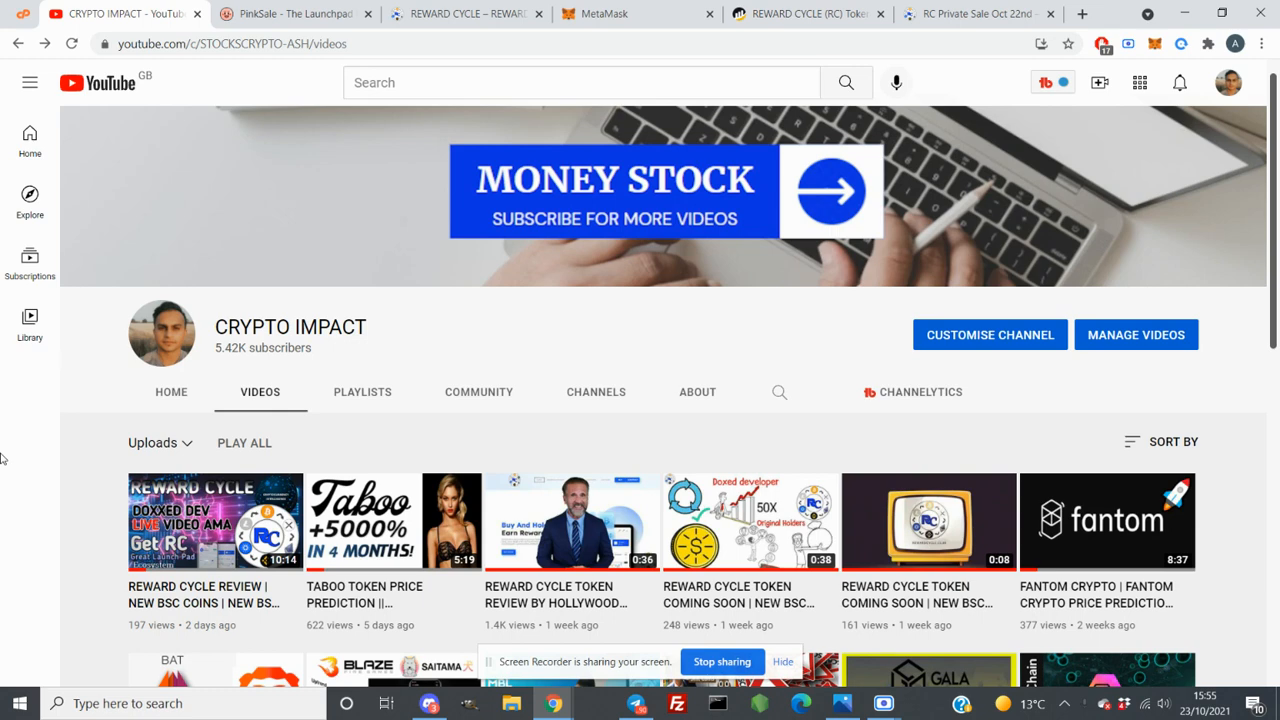
Switch from the YouTube channel page to the PinkSale launchpad home page
left_click(290, 12)
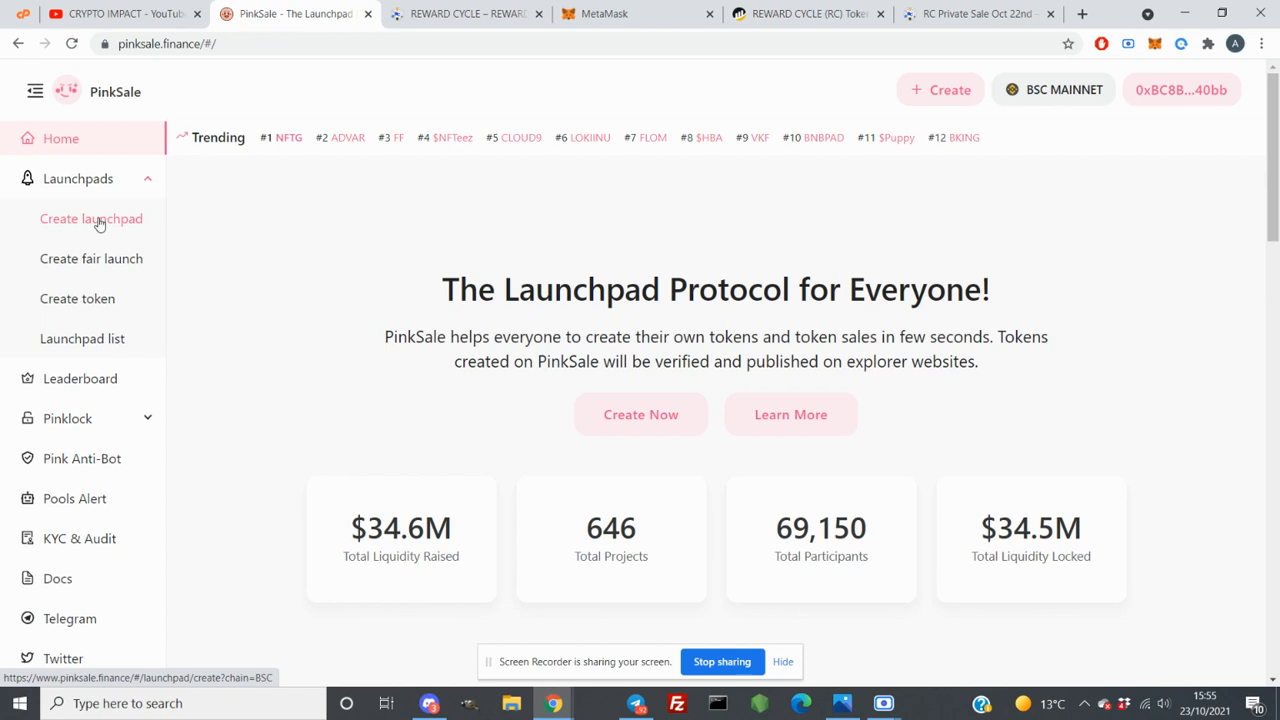
Start a new launchpad and paste the REWARD CYCLE token address, recognised as RC with 18 decimals
left_click(92, 218)
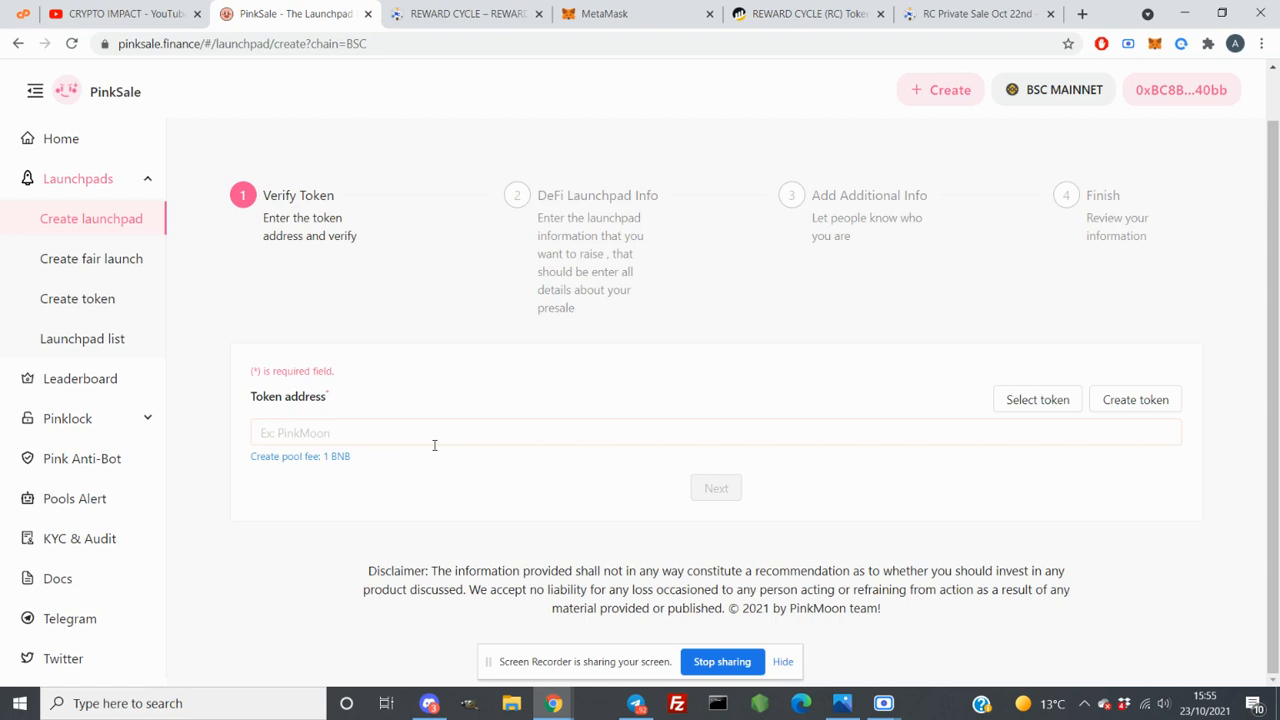
left_click(1180, 88)
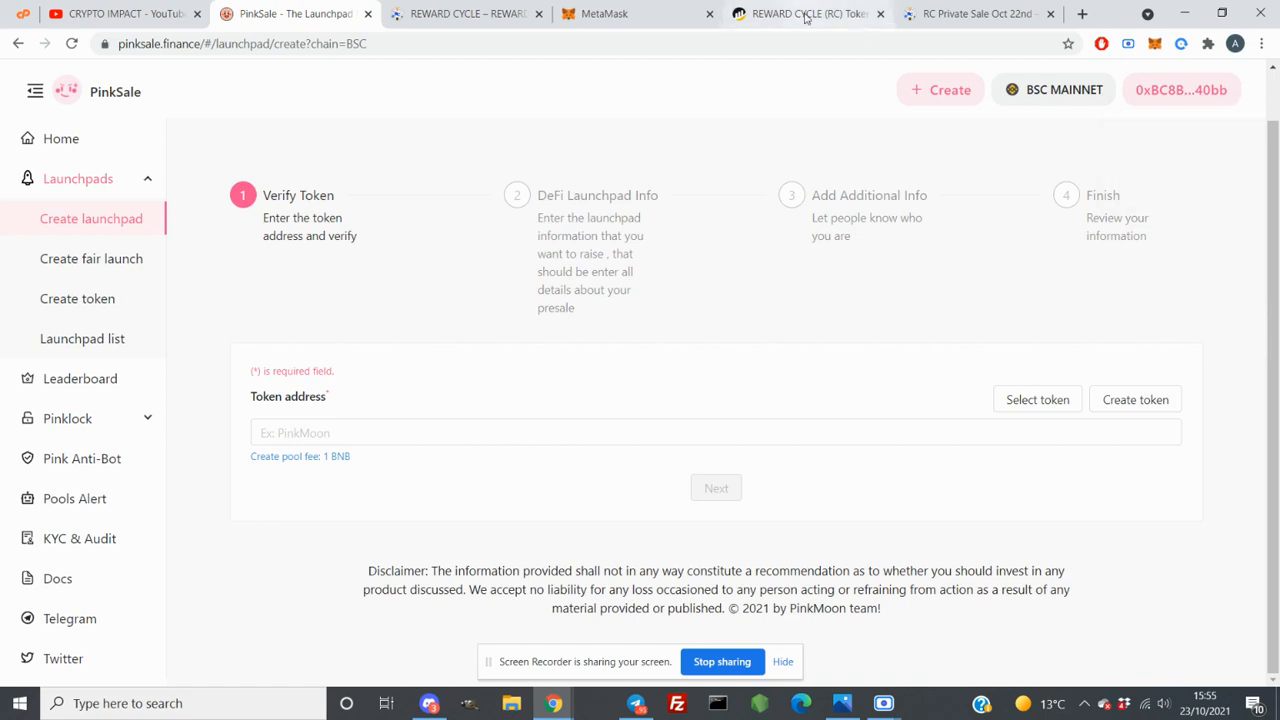
left_click(808, 12)
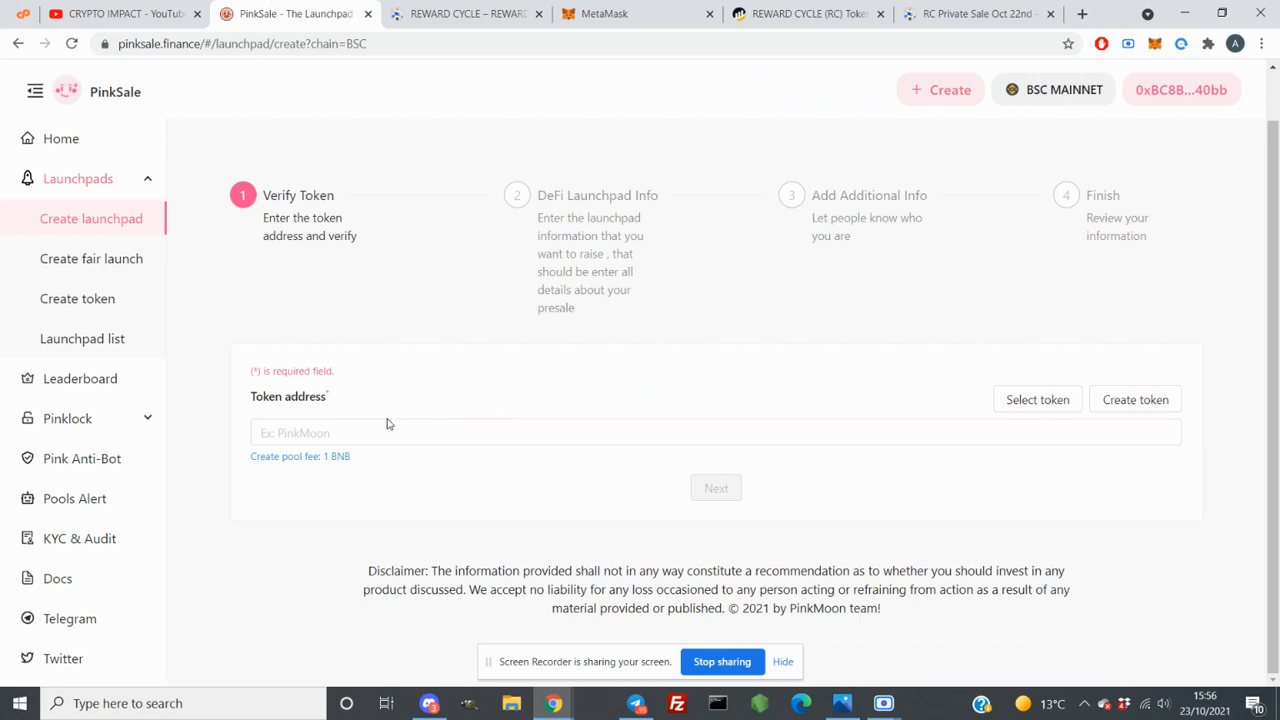
right_click(390, 432)
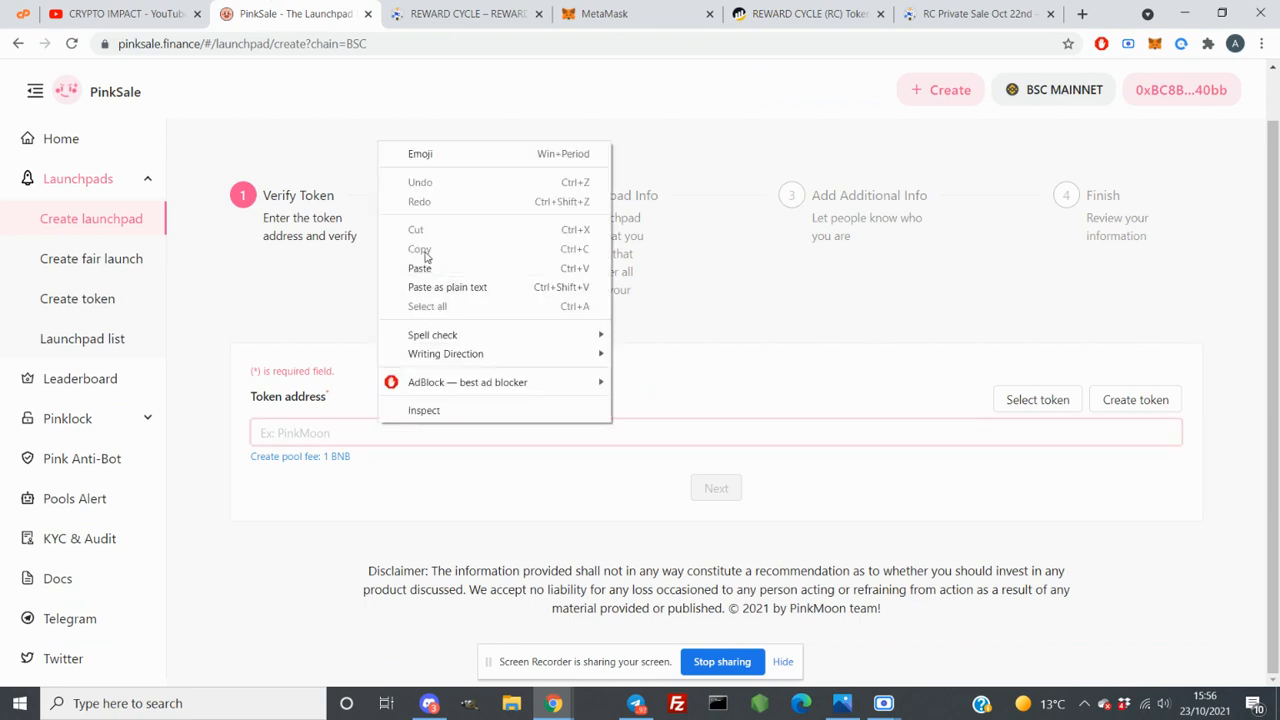
left_click(420, 268)
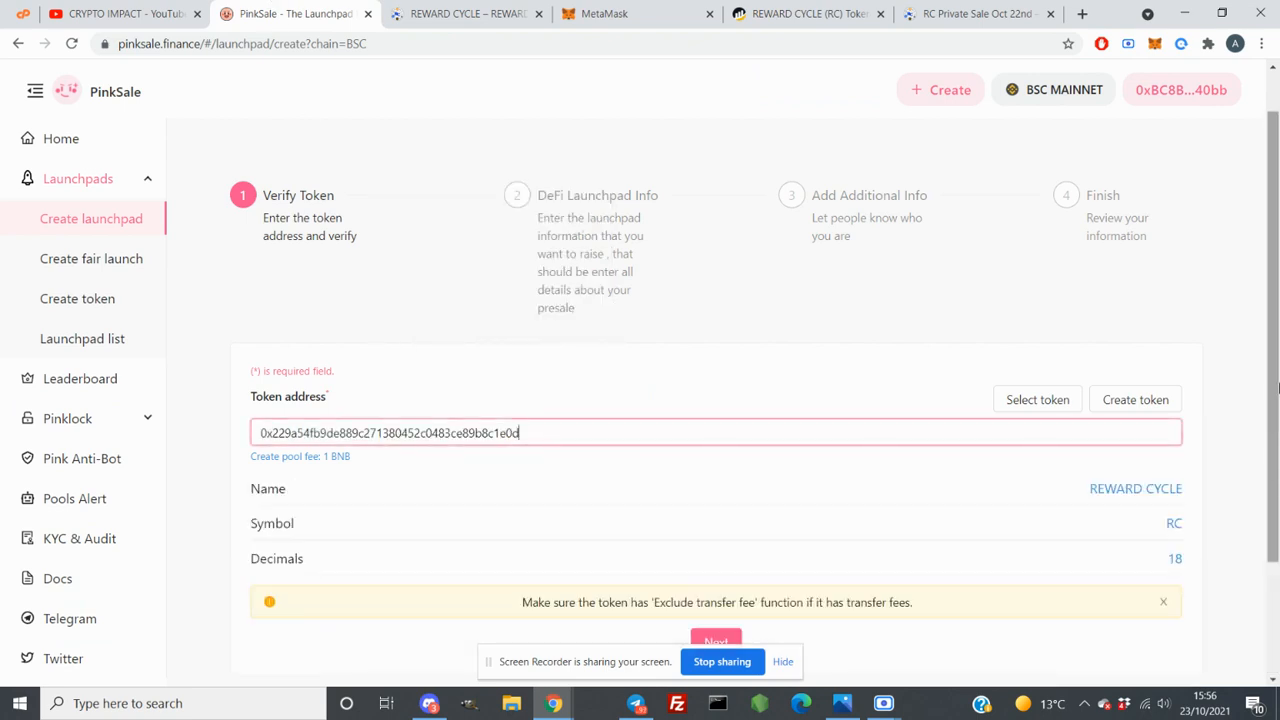
scroll("down", 3)
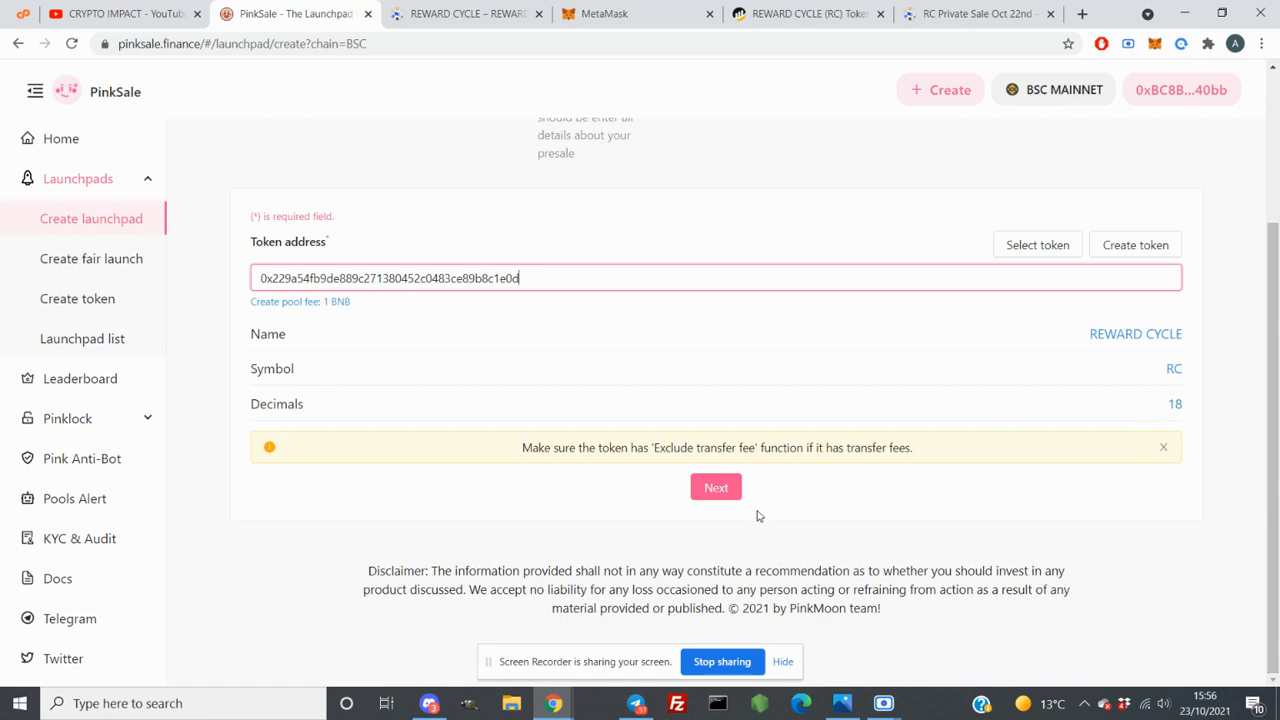
Pass token verification into the DeFi Launchpad Info form, then switch to Discord for the sale rates
left_click(716, 488)
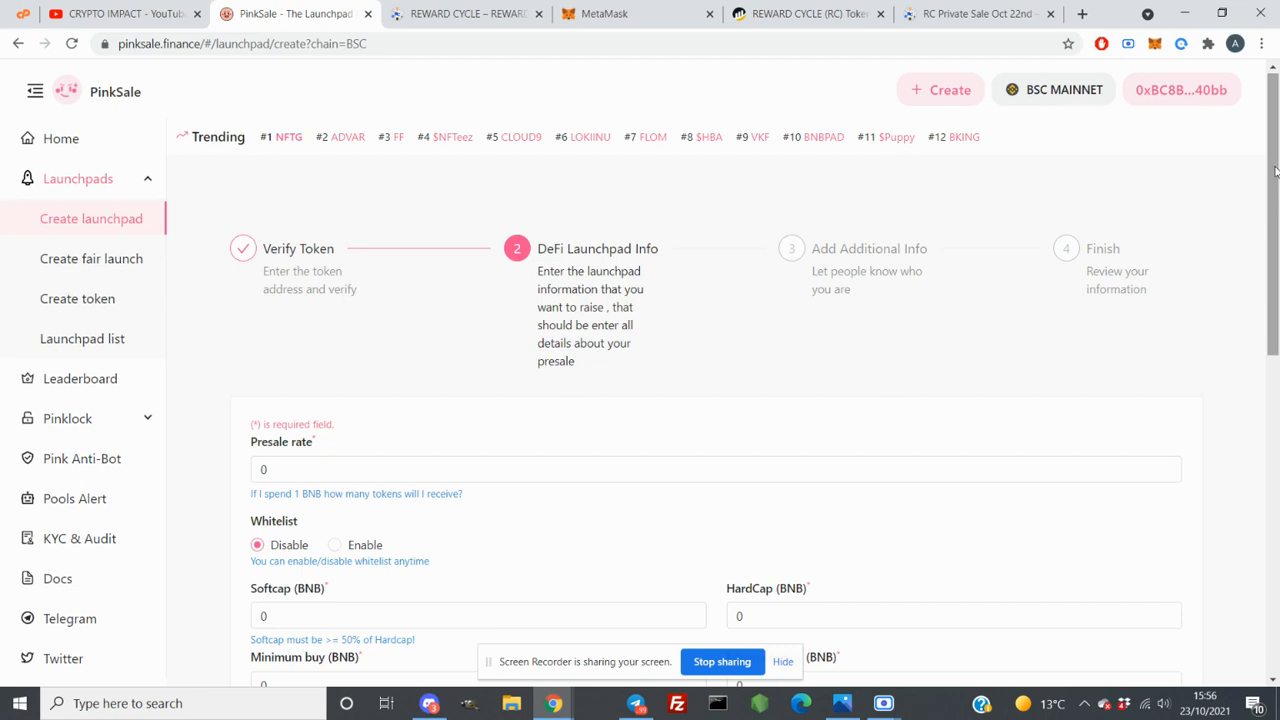
scroll("down", 3)
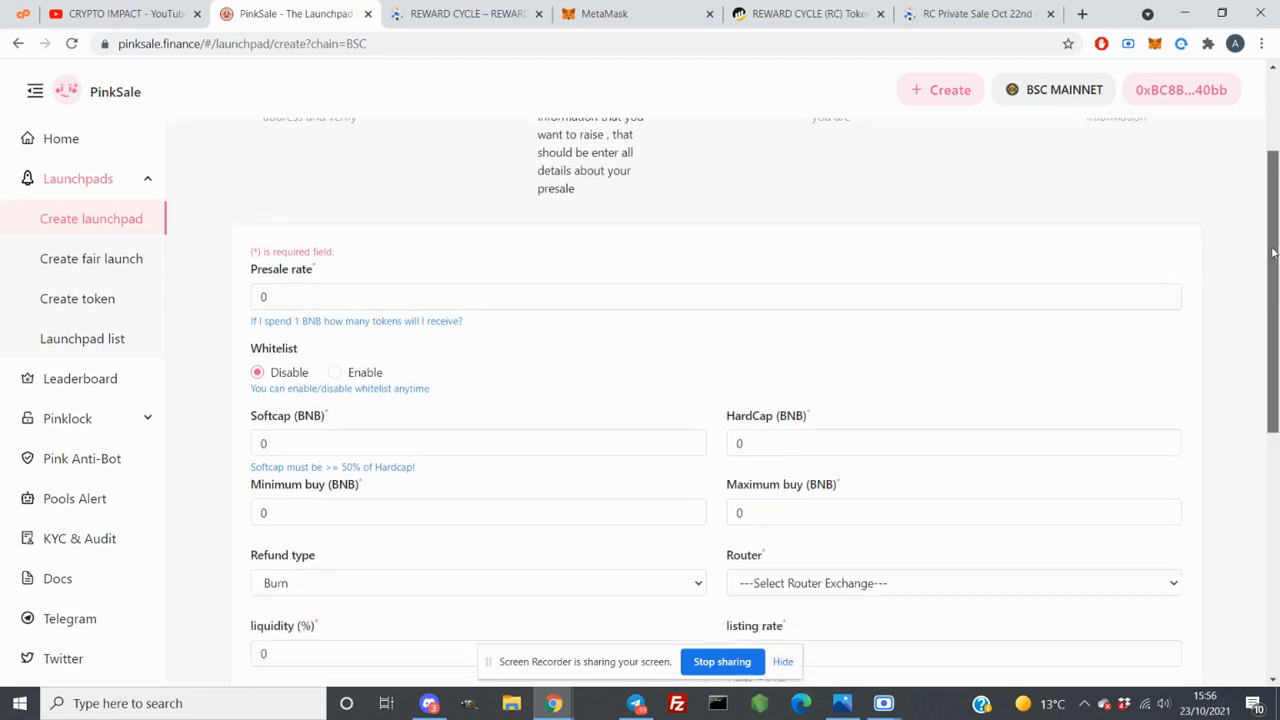
scroll("down", 3)
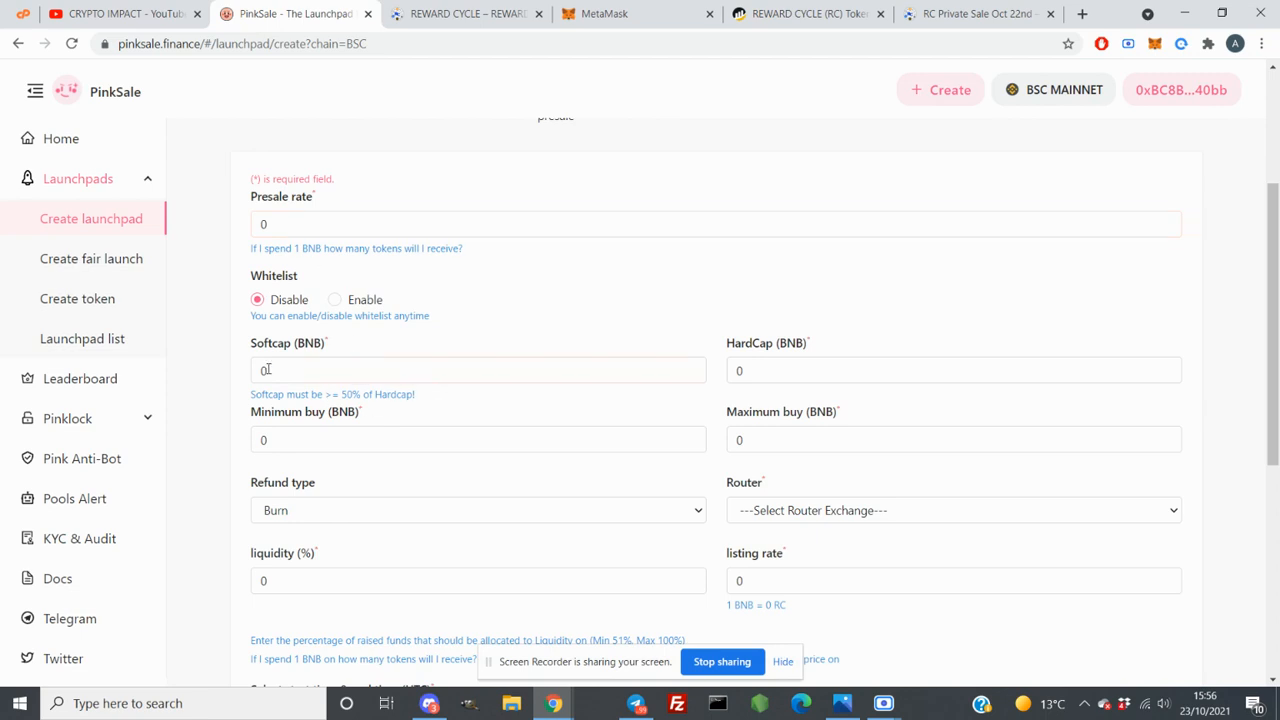
mouse_move(778, 644)
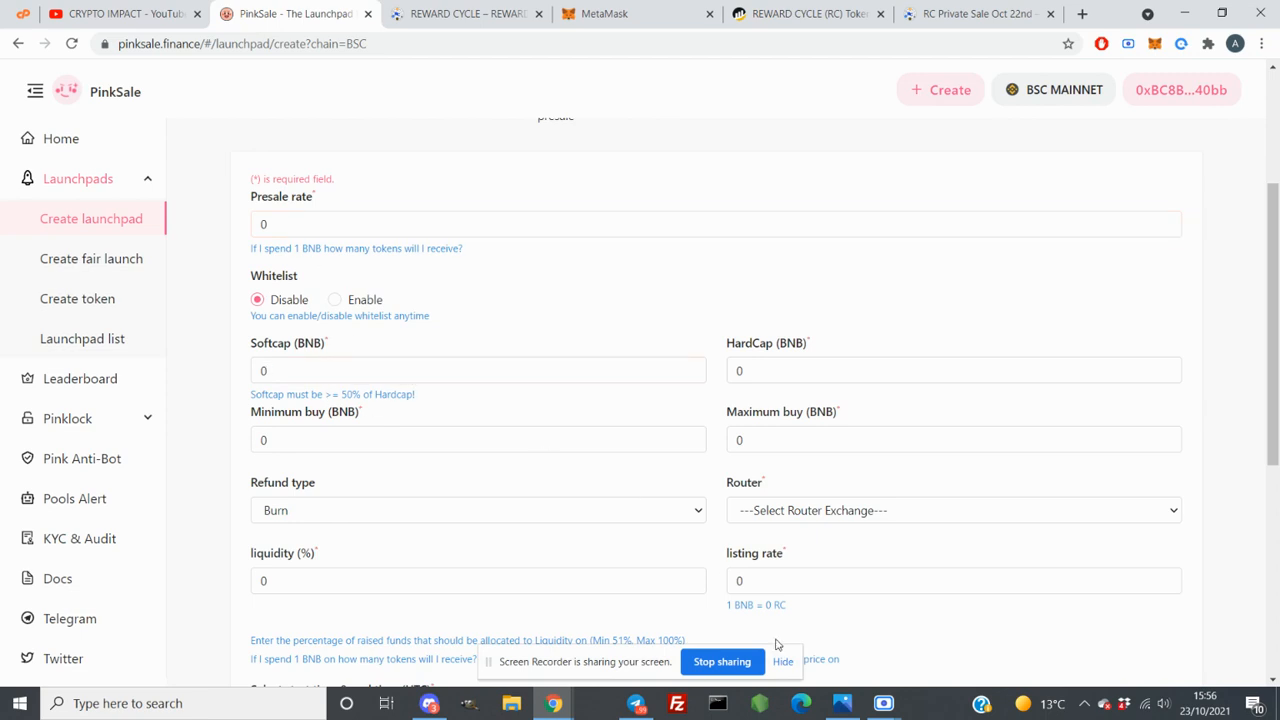
left_click(428, 704)
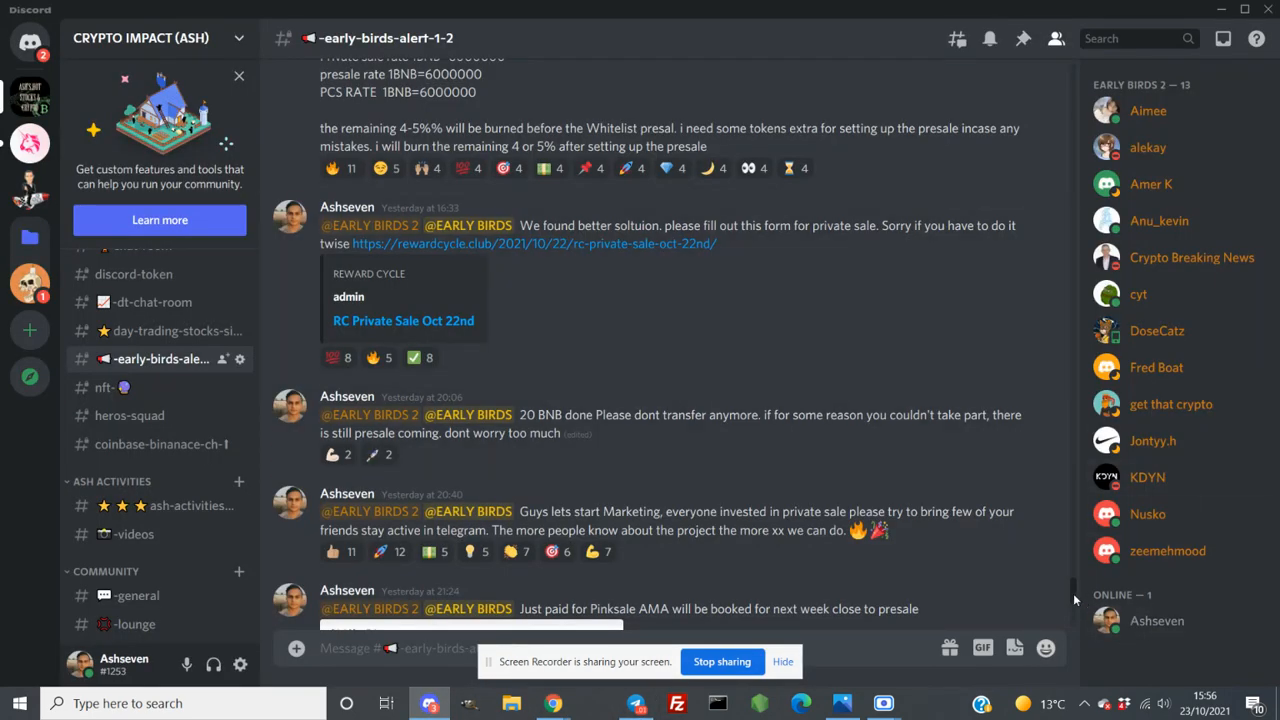
Copy the 6000000 private sale rate from the Discord token breakdown
scroll("up", 3)
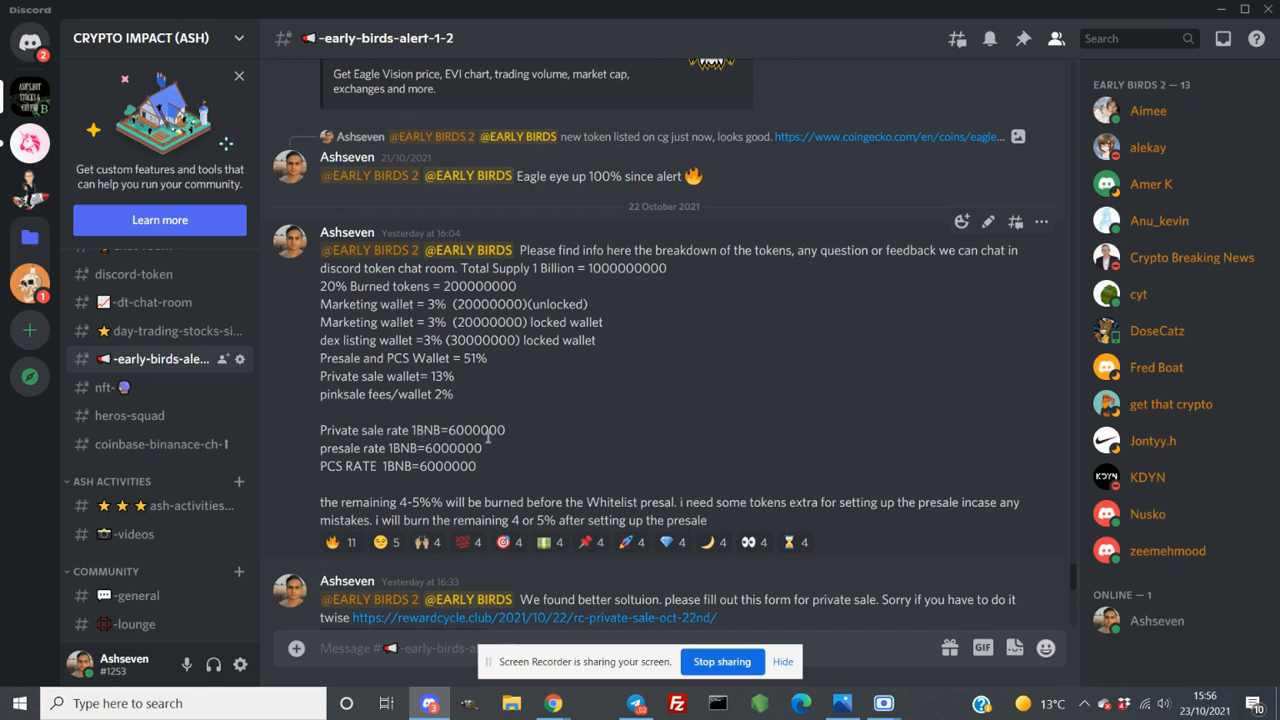
double_click(476, 430)
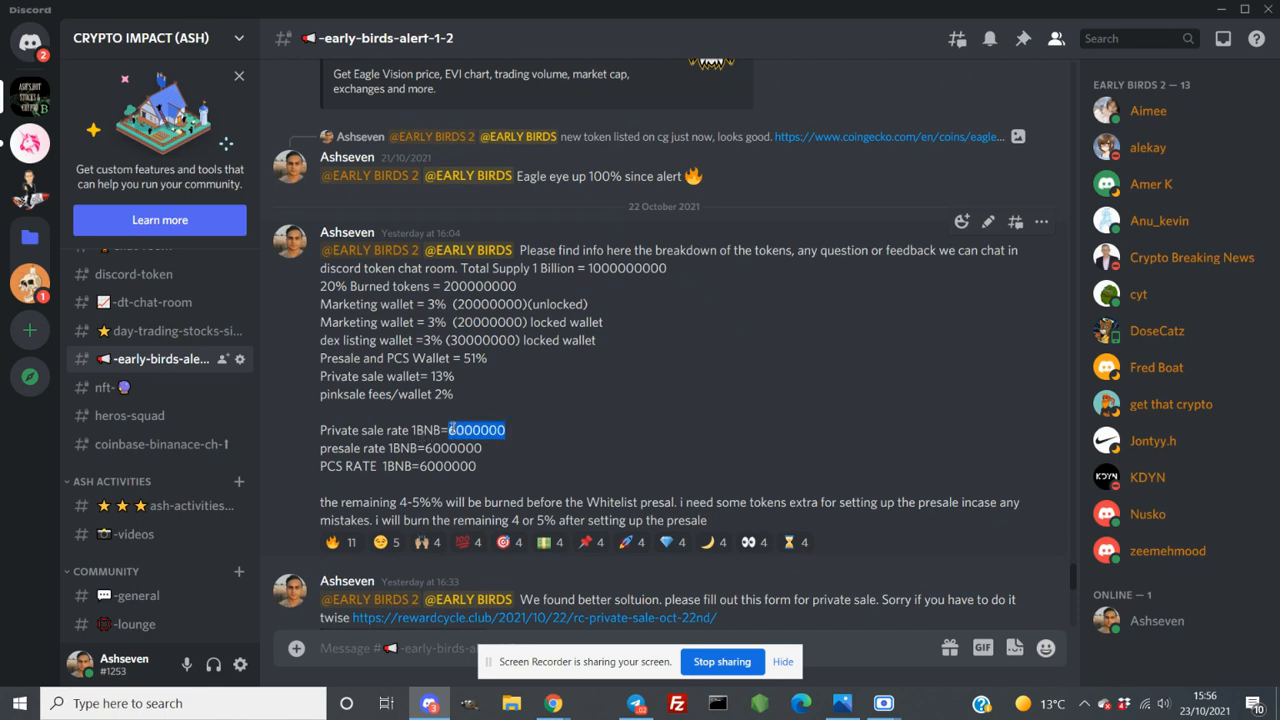
right_click(480, 430)
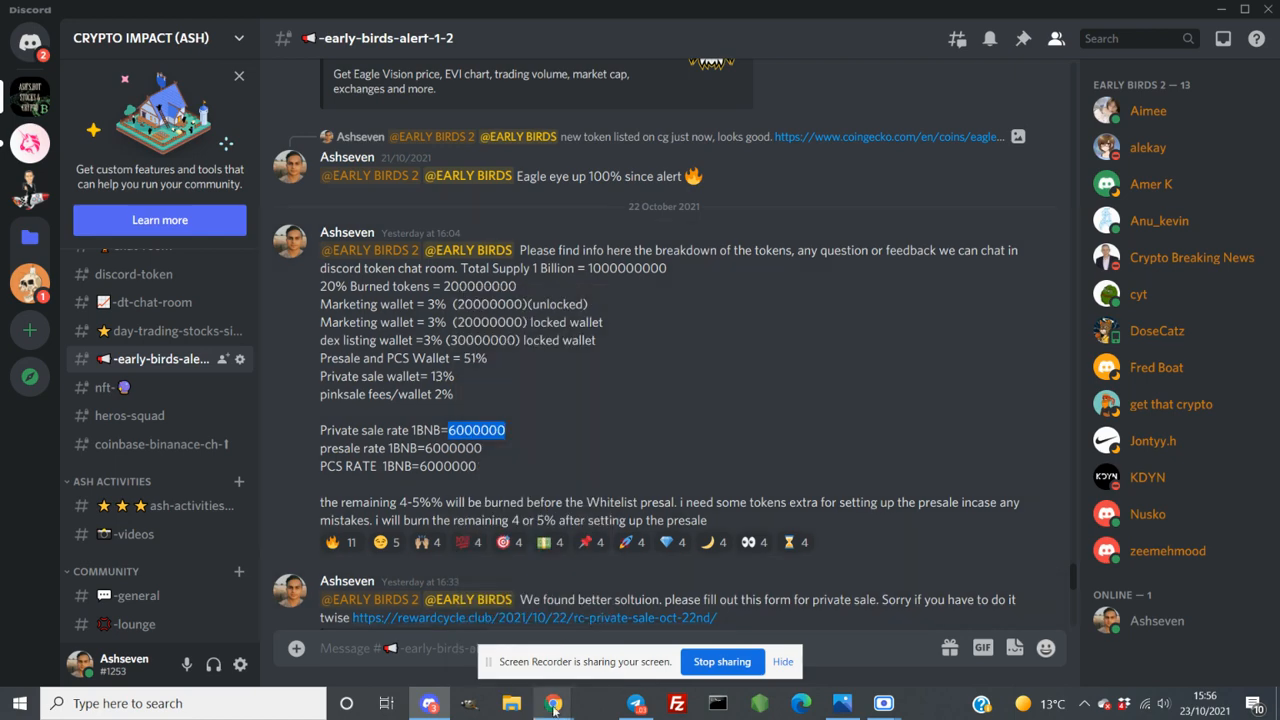
left_click(552, 704)
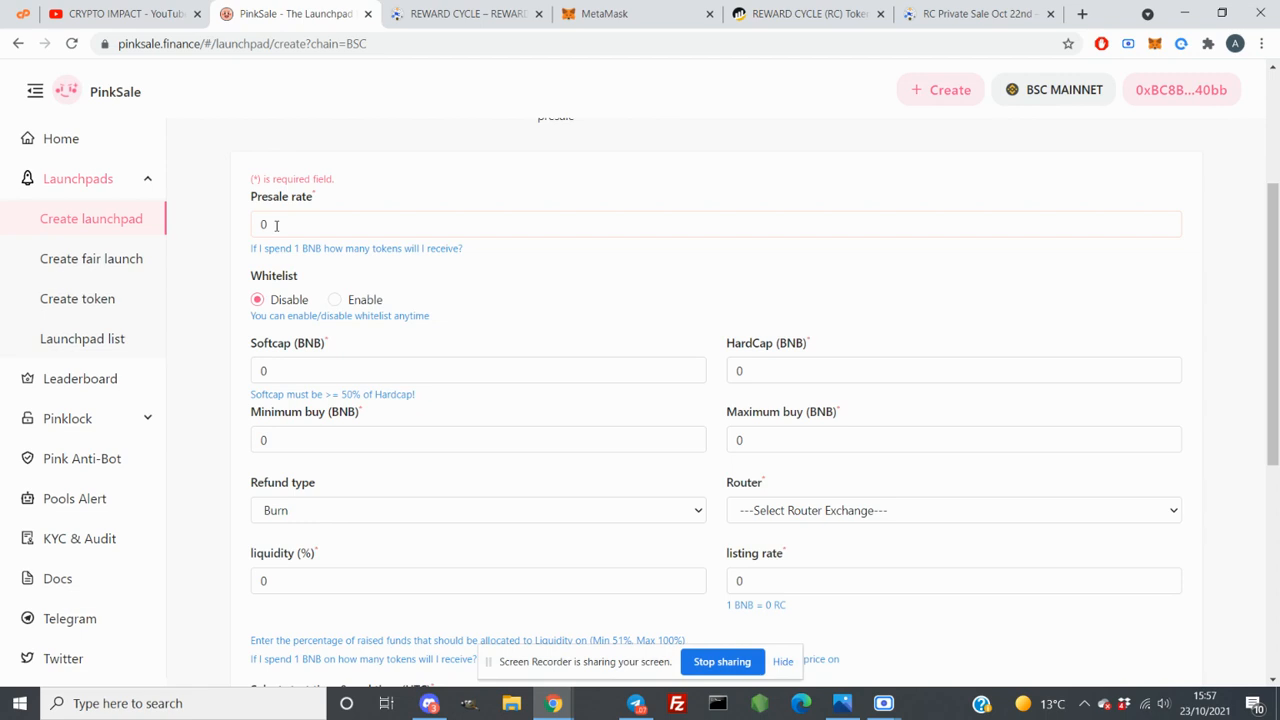
Browse the RC Private Sale Oct 22nd page with its 0.1–1 BNB limits, then return to the PinkSale form
left_click(976, 12)
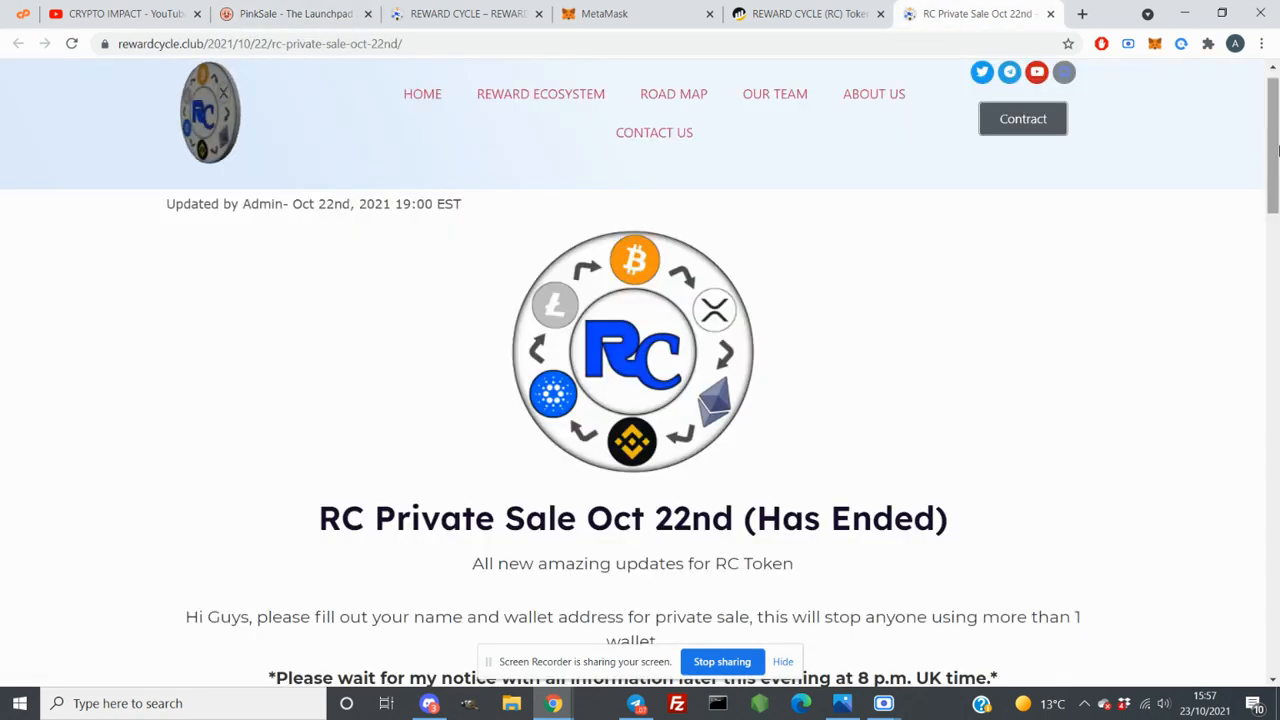
scroll("down", 3)
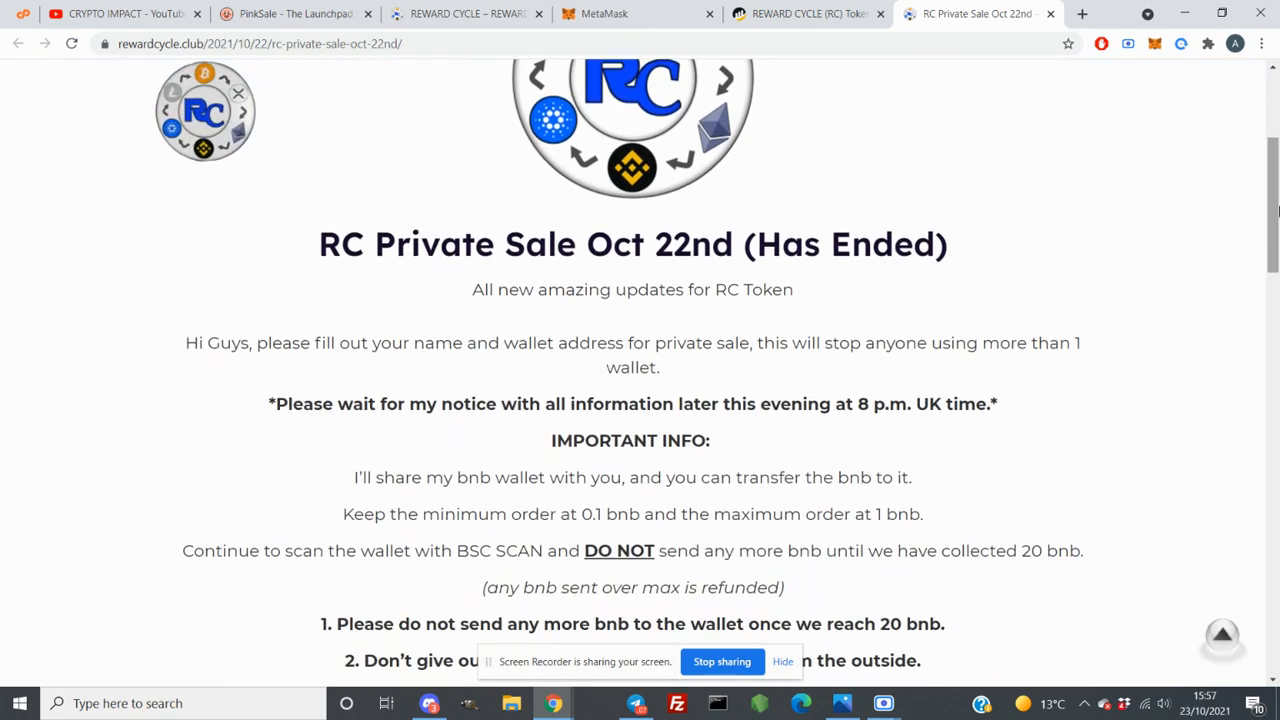
scroll("down", 3)
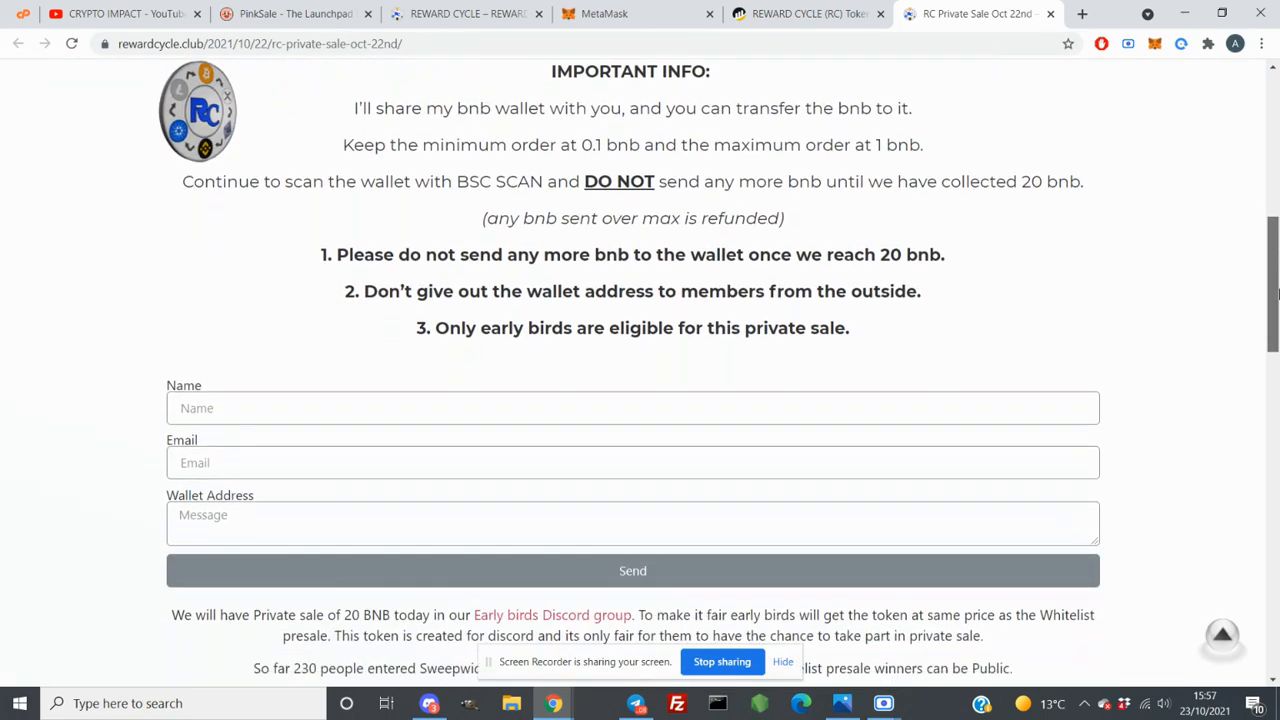
scroll("down", 3)
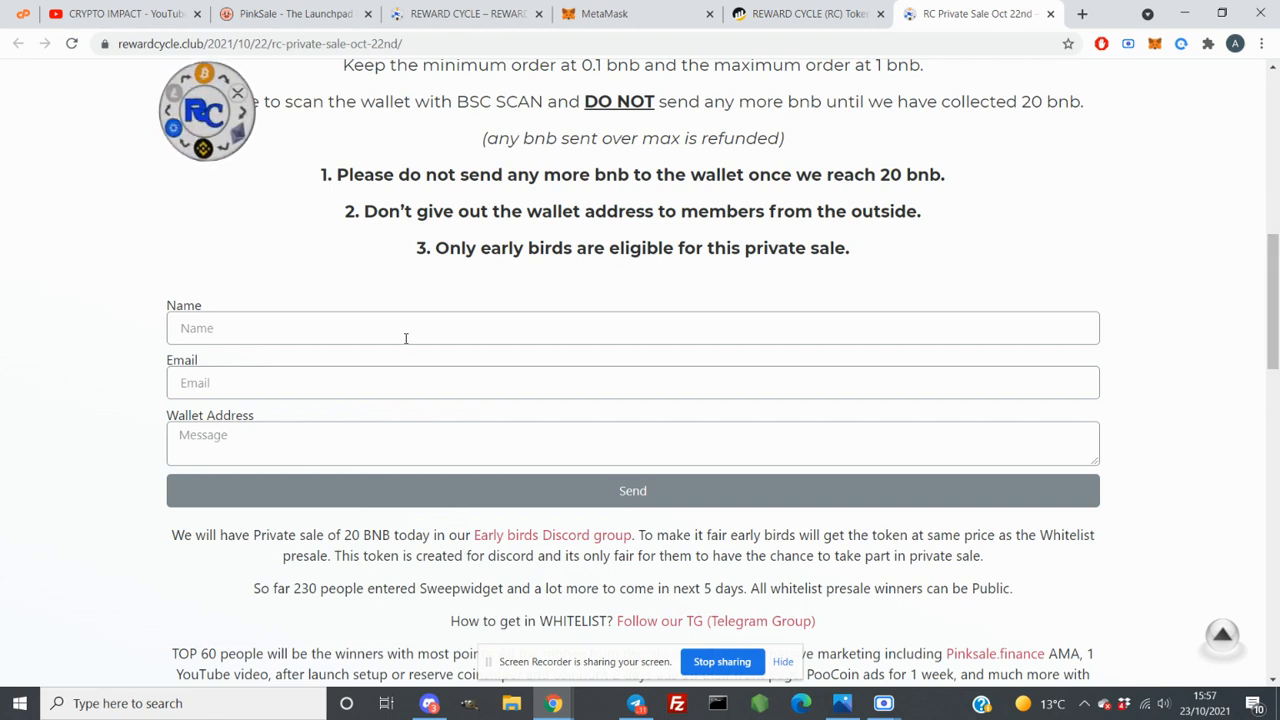
left_click(632, 490)
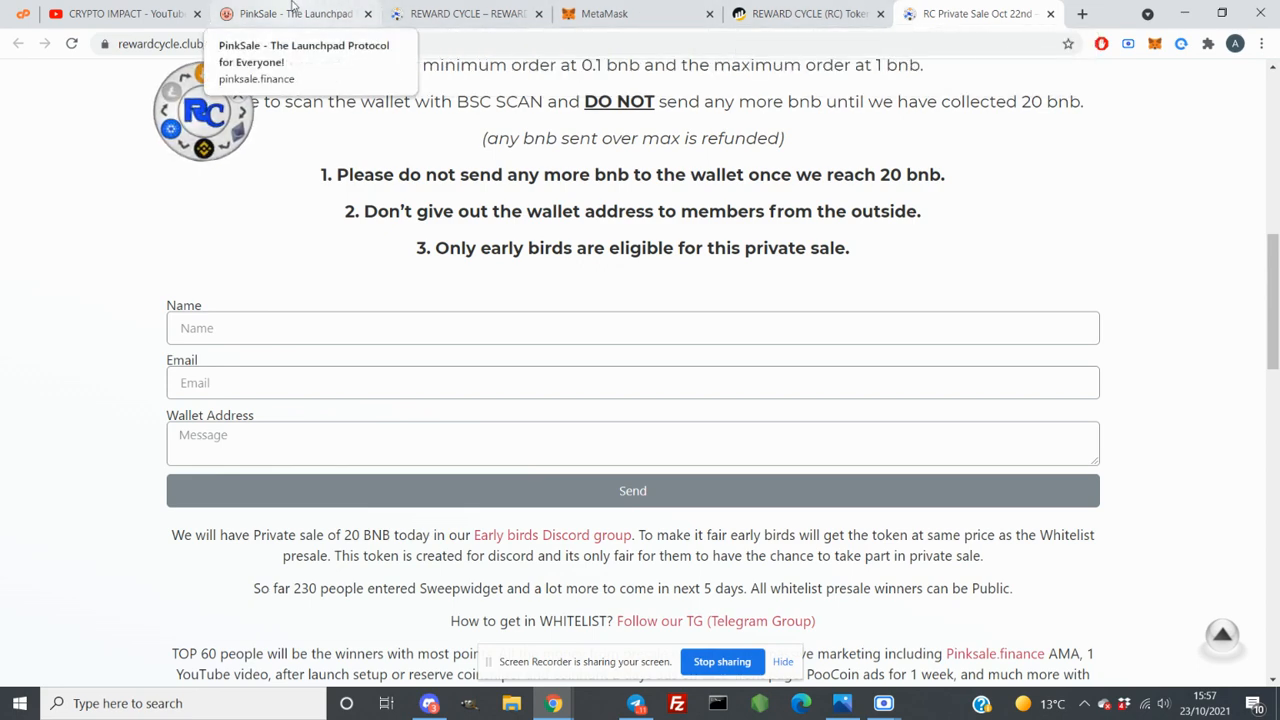
left_click(290, 12)
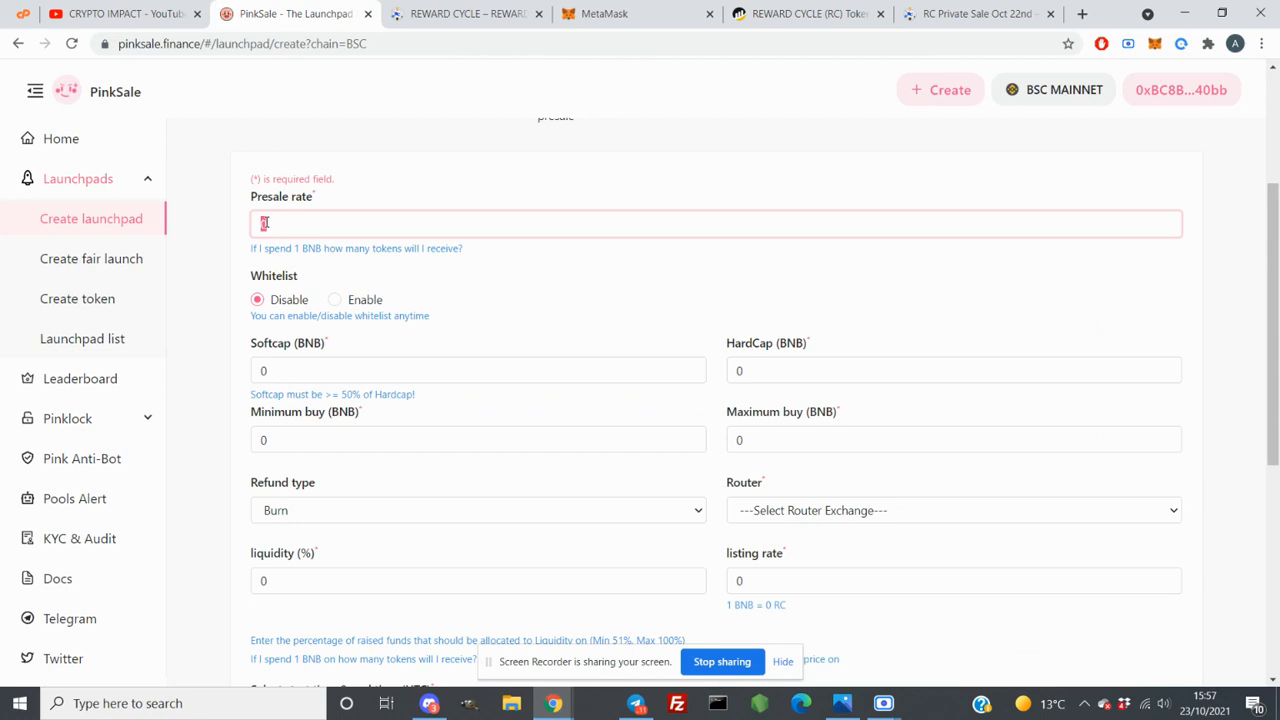
Enter a presale rate of 6000000 and enable the whitelist
type("6000000")
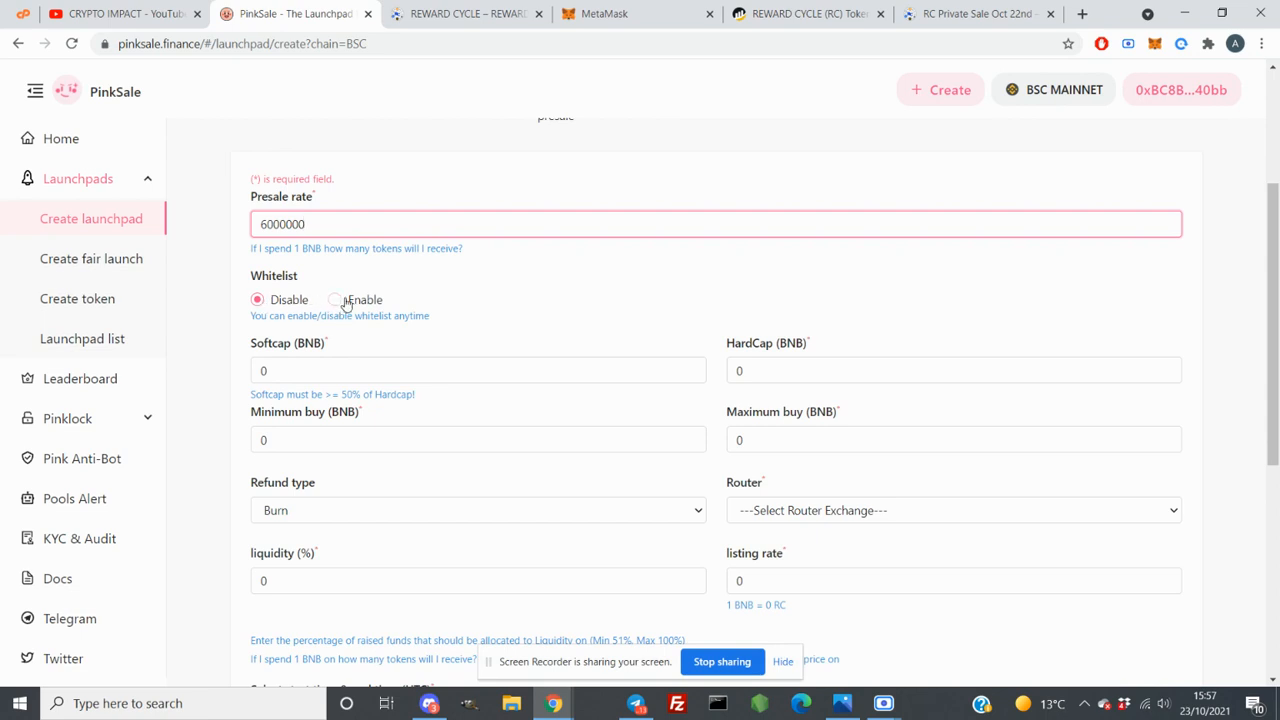
left_click(336, 300)
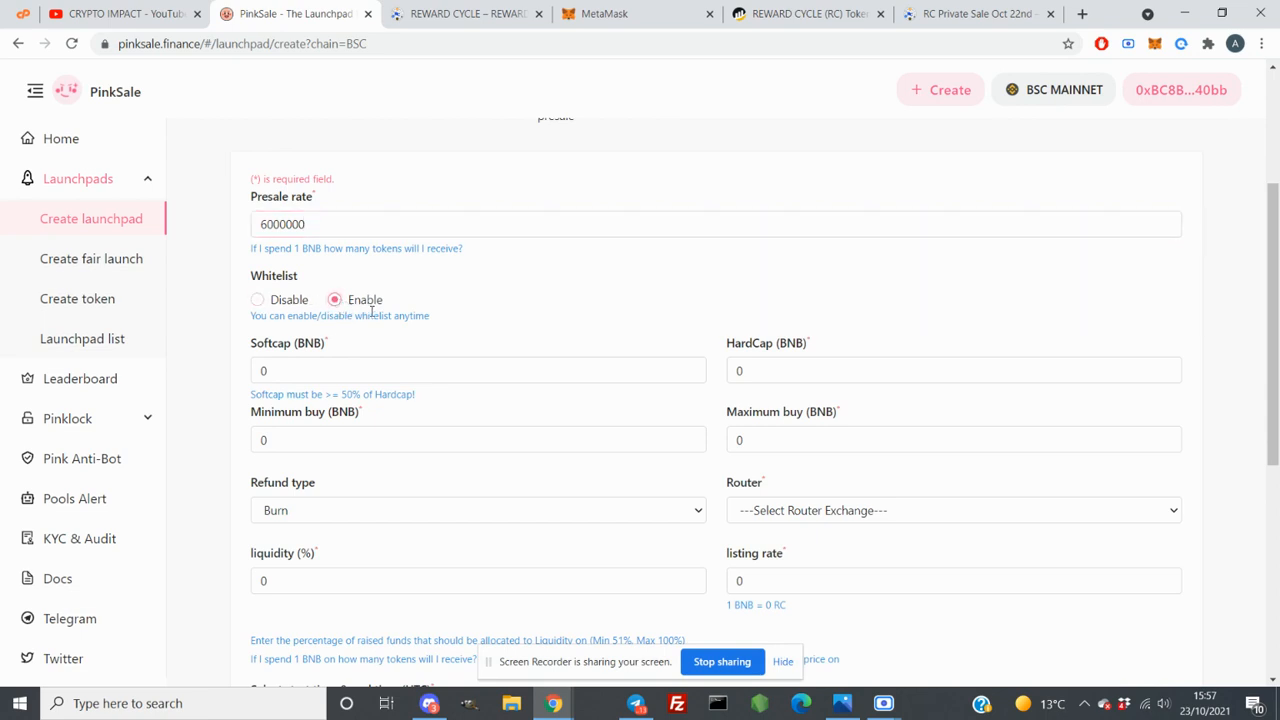
mouse_move(556, 316)
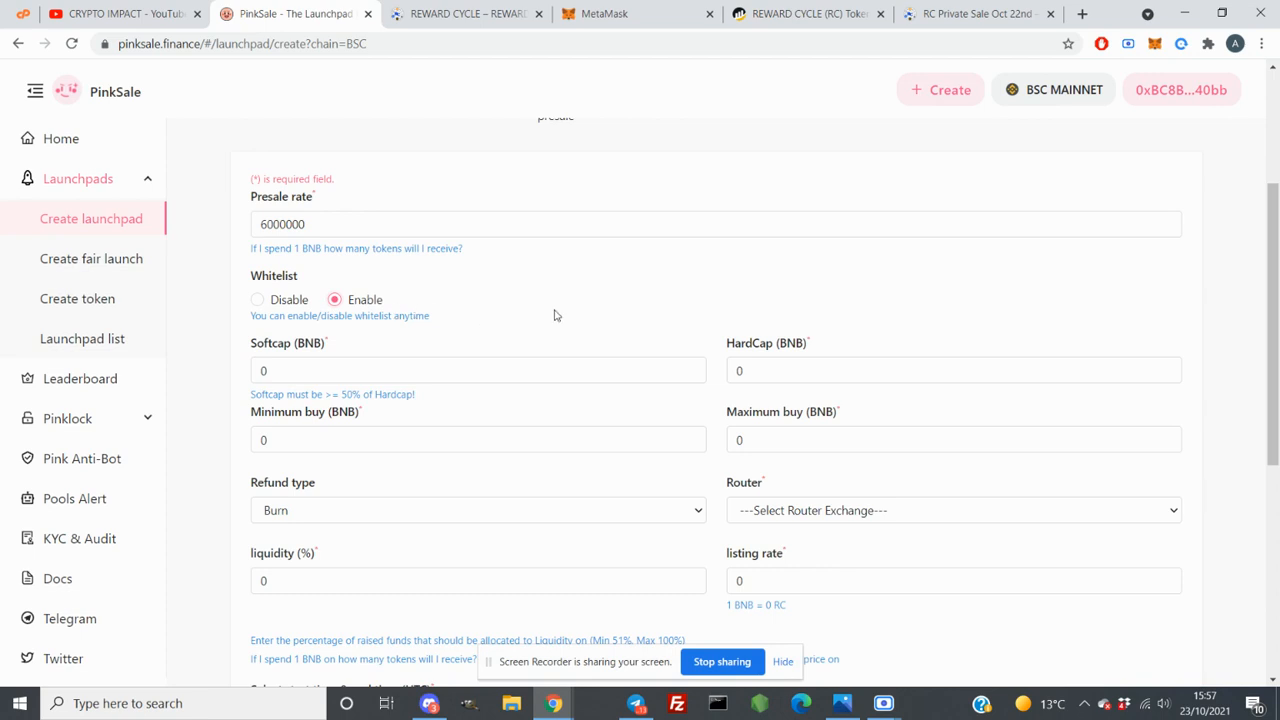
scroll("down", 3)
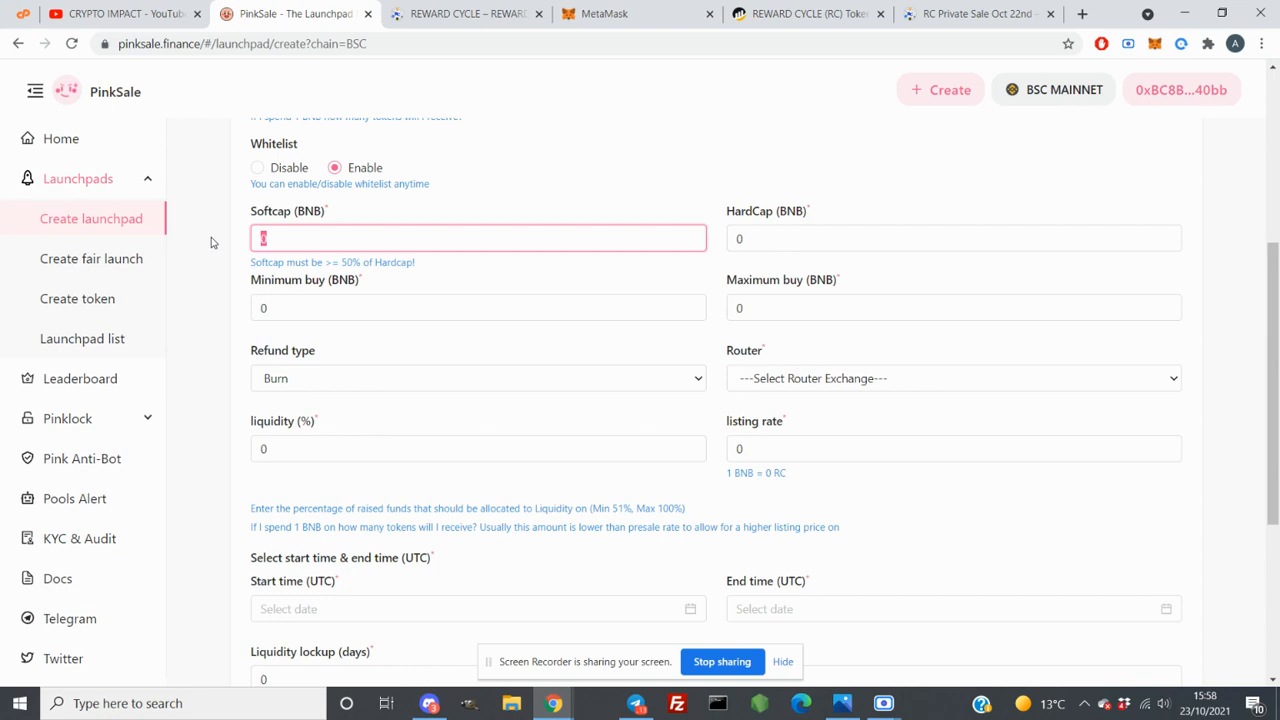
Set softcap 25, hardcap 50, minimum buy 0.05 and maximum buy 1 BNB
type("25")
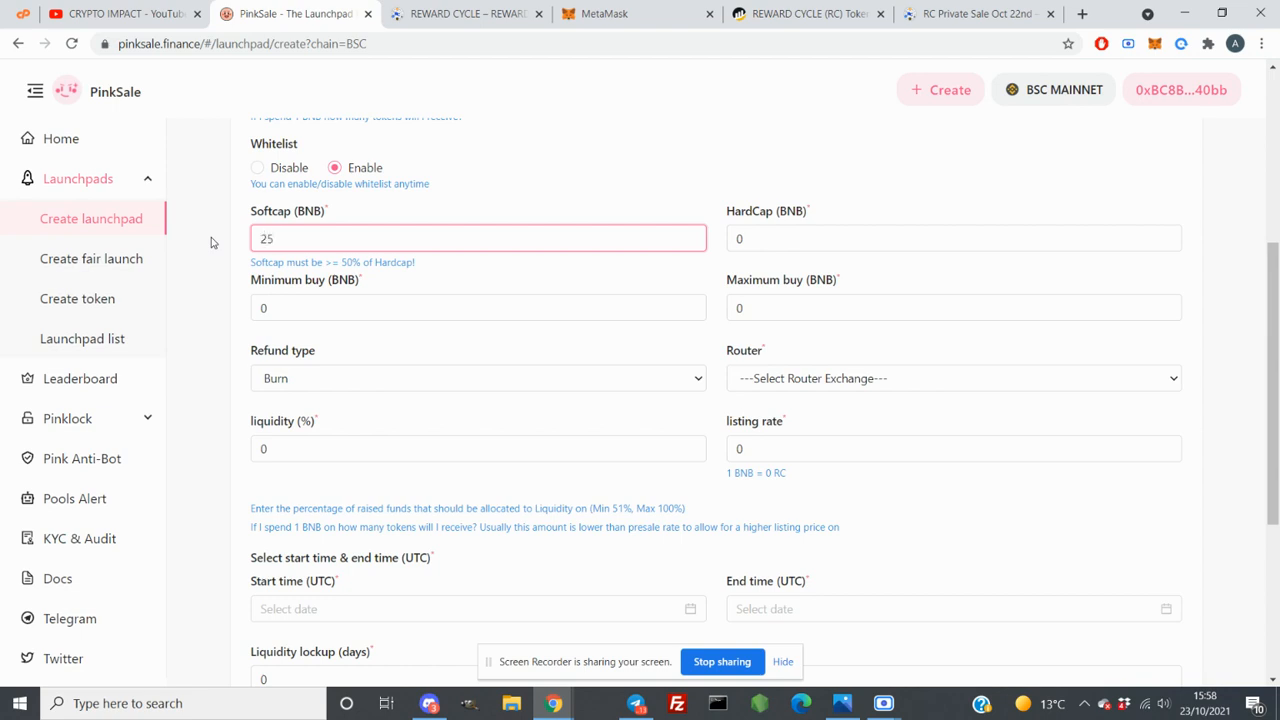
left_click(950, 238)
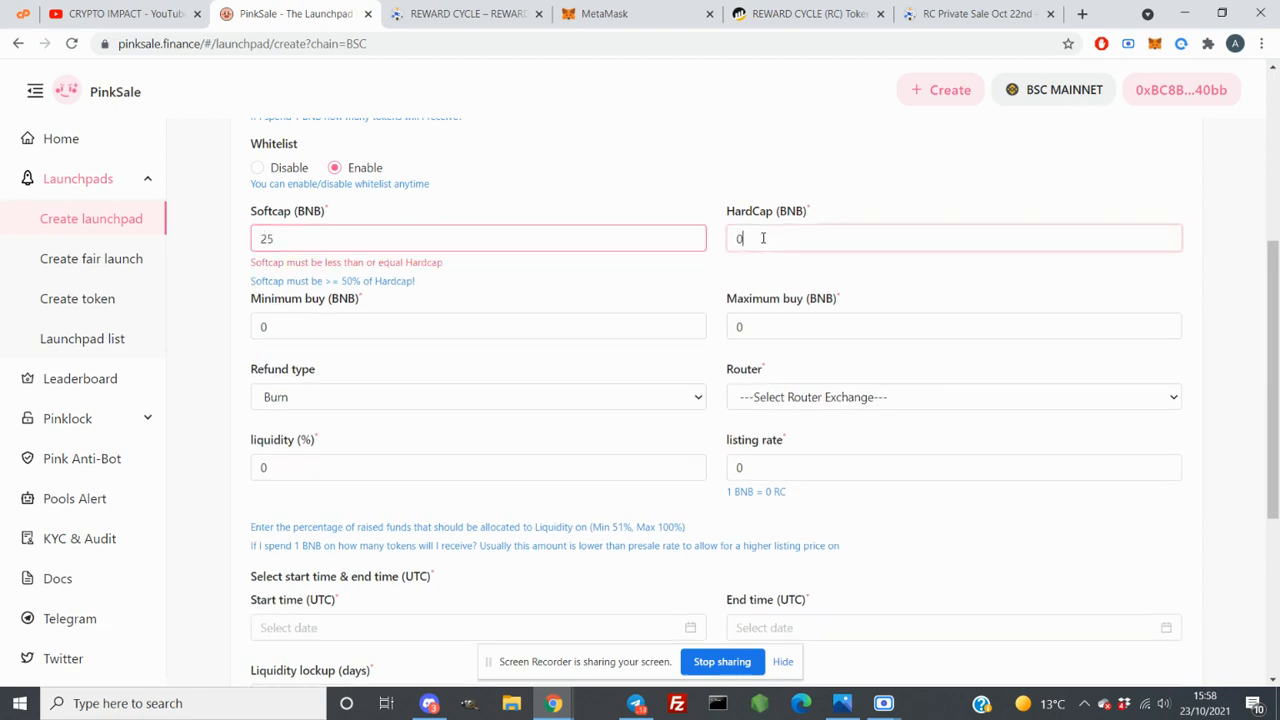
type("50")
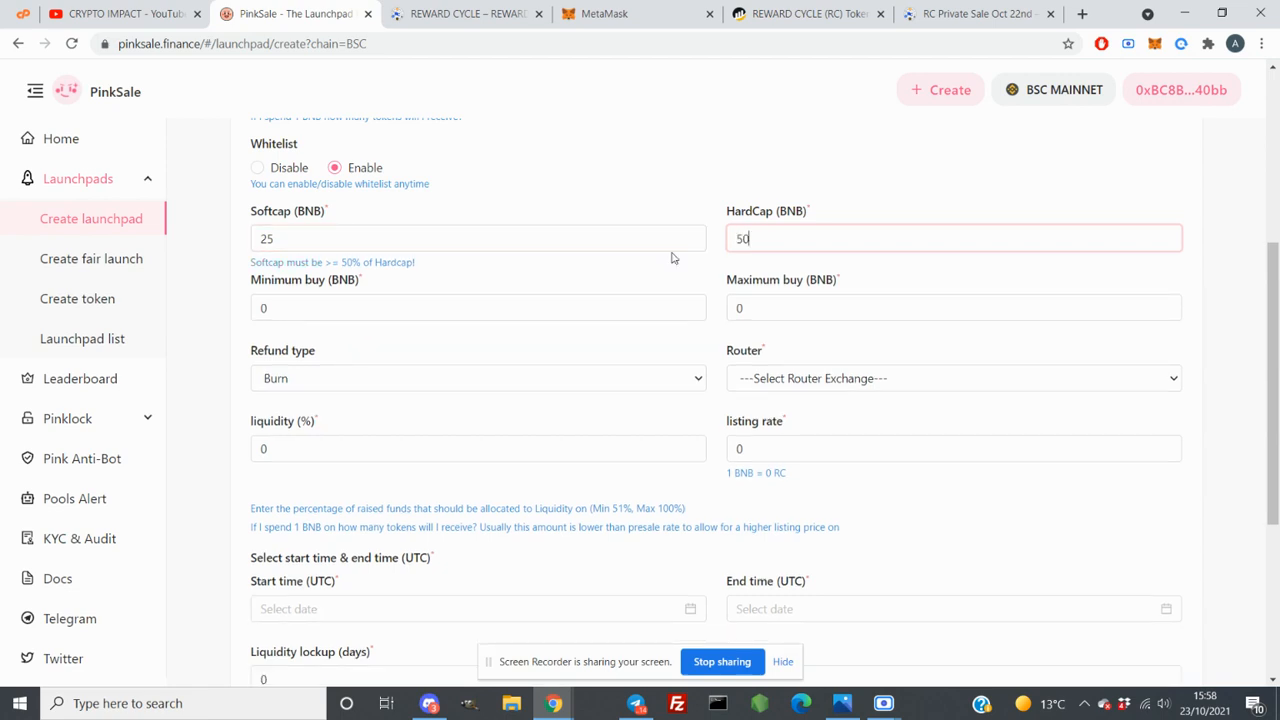
left_click(476, 308)
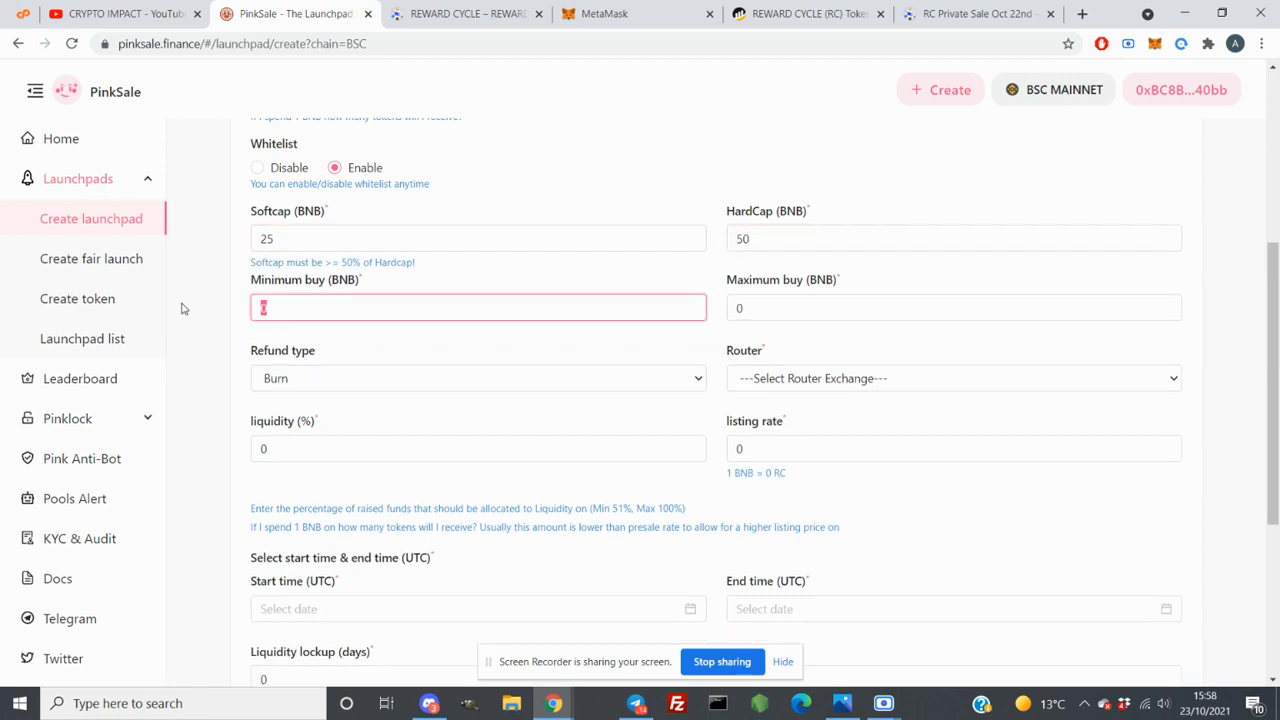
type("05")
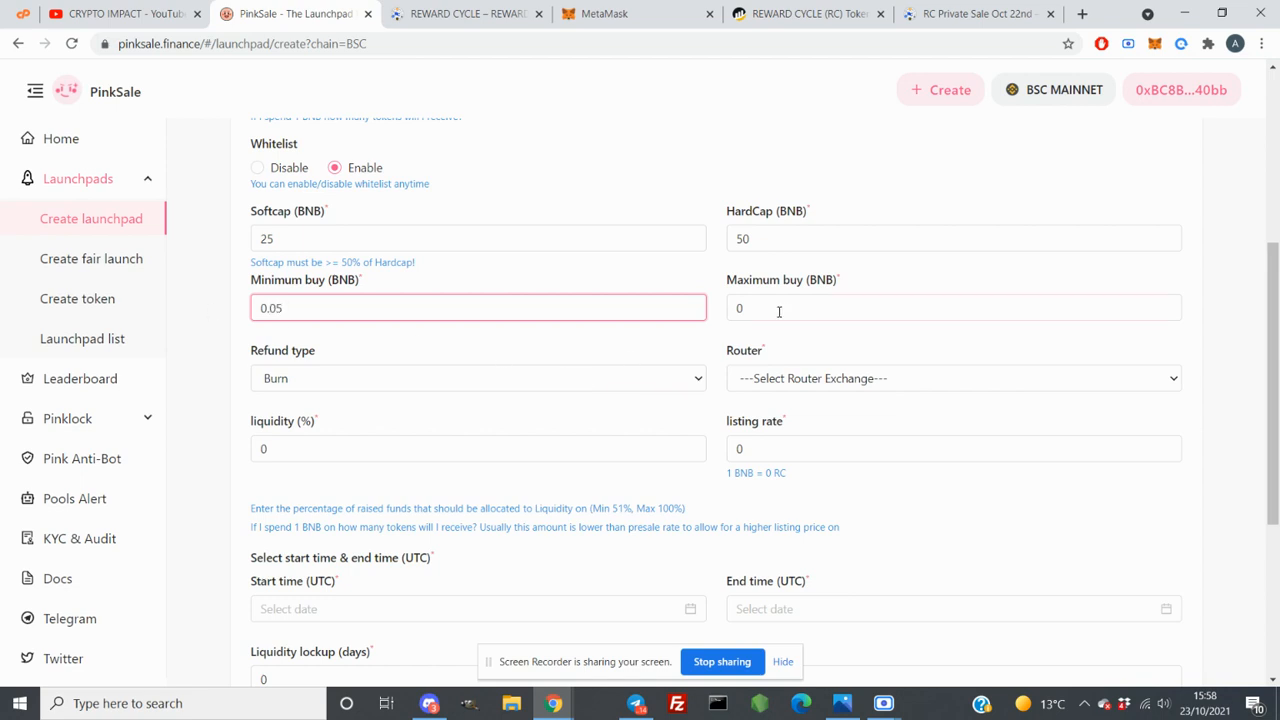
left_click(952, 308)
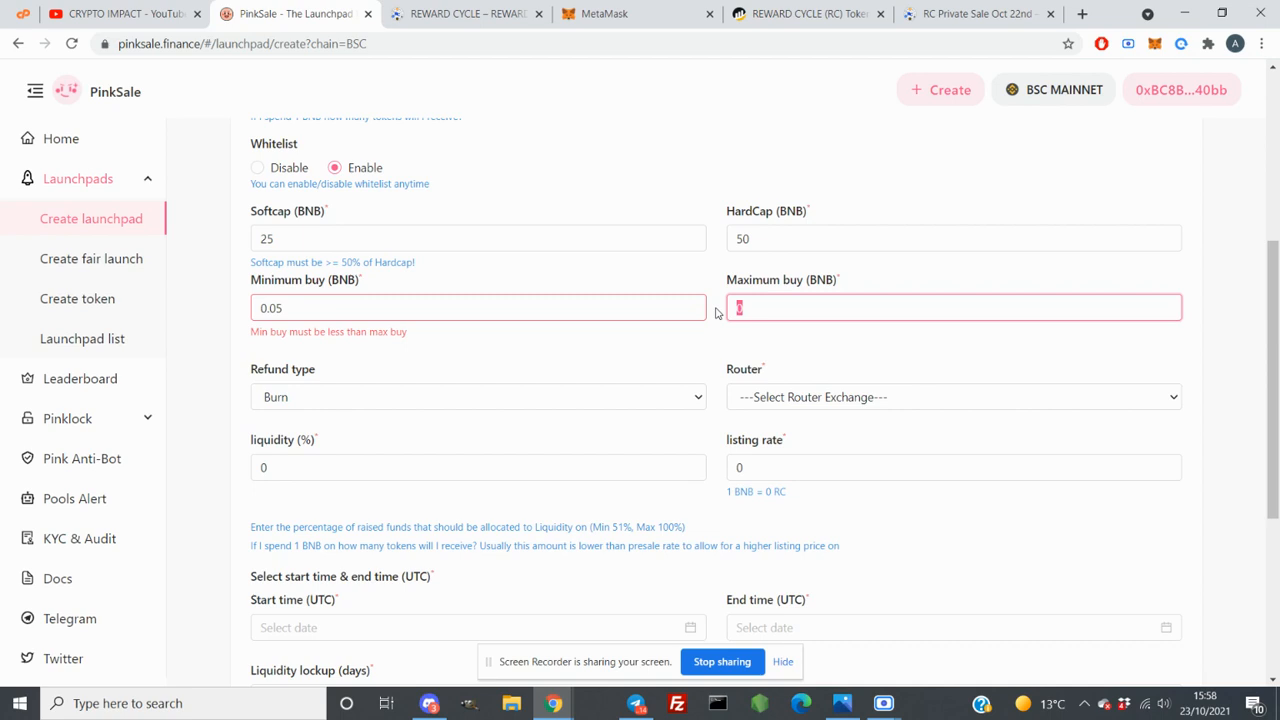
type("1")
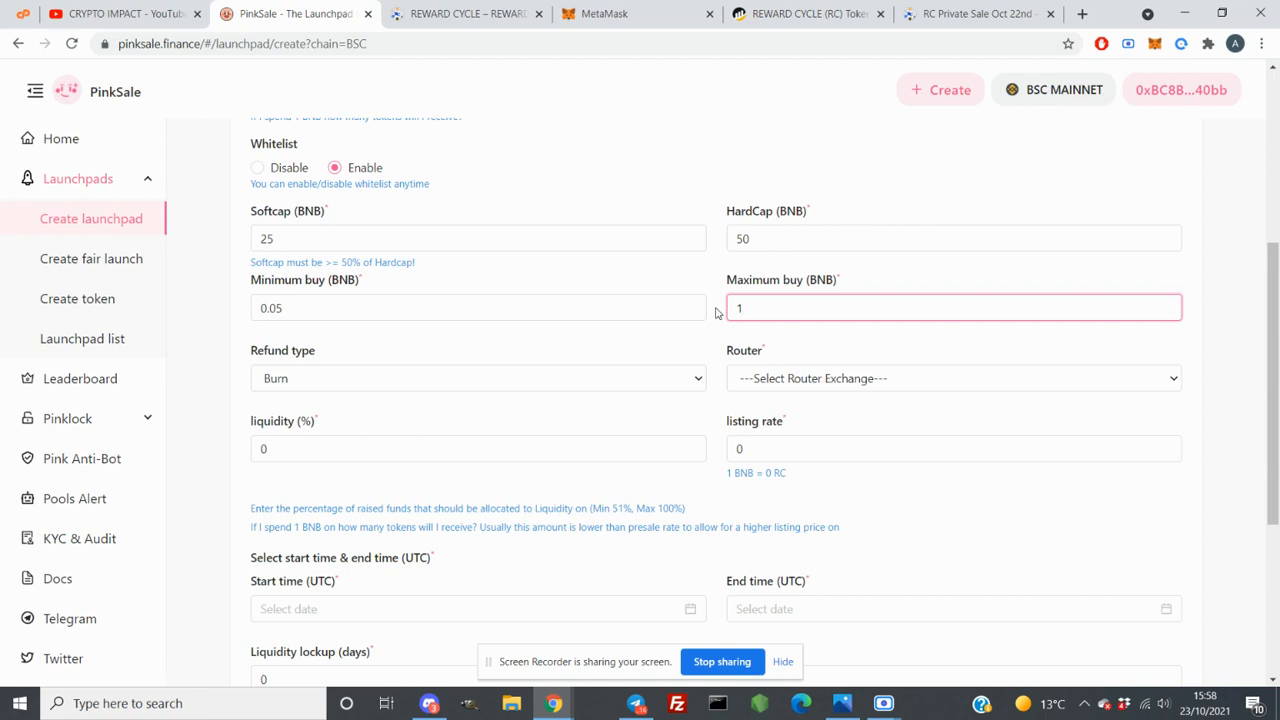
Review the refund type choices and keep Burn
scroll("down", 3)
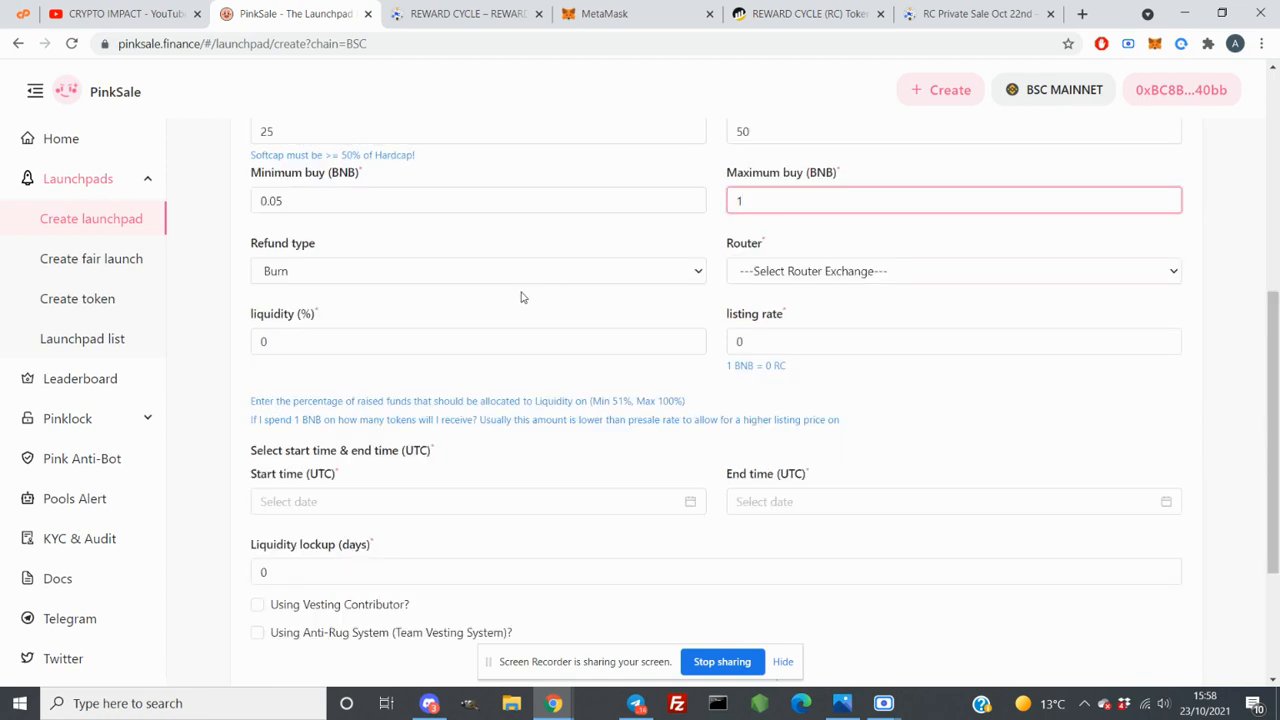
mouse_move(464, 292)
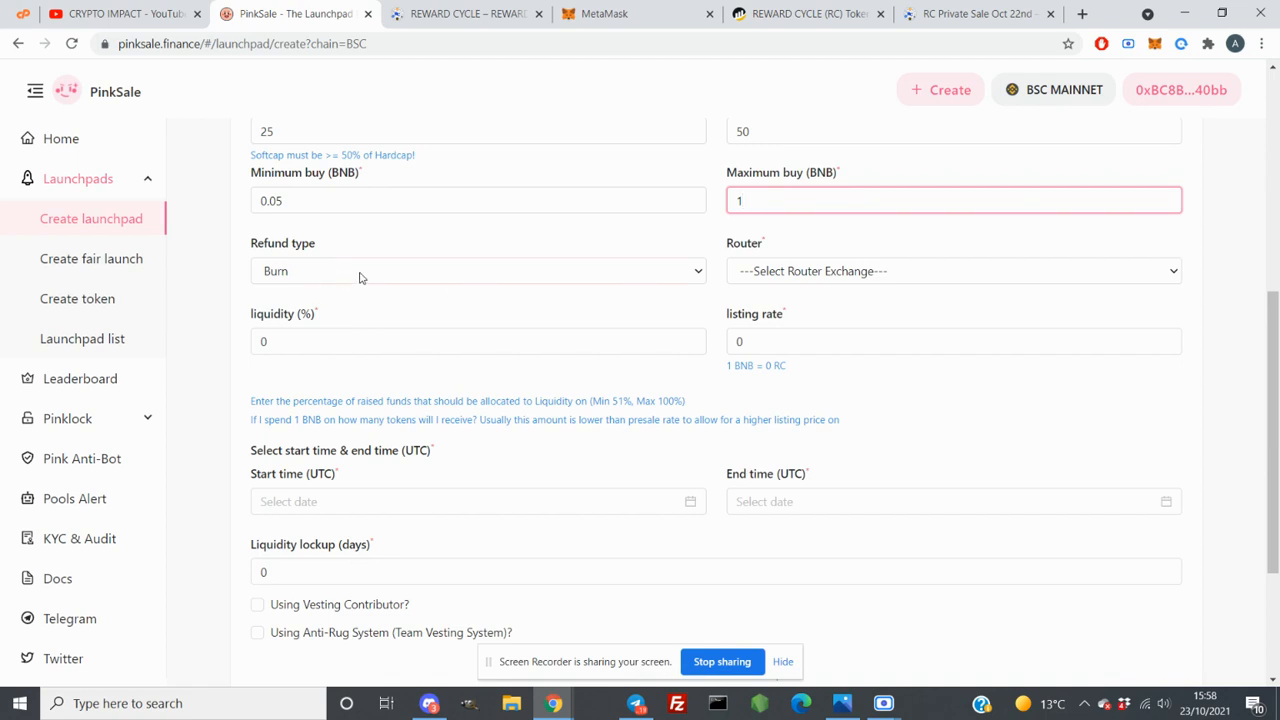
left_click(476, 270)
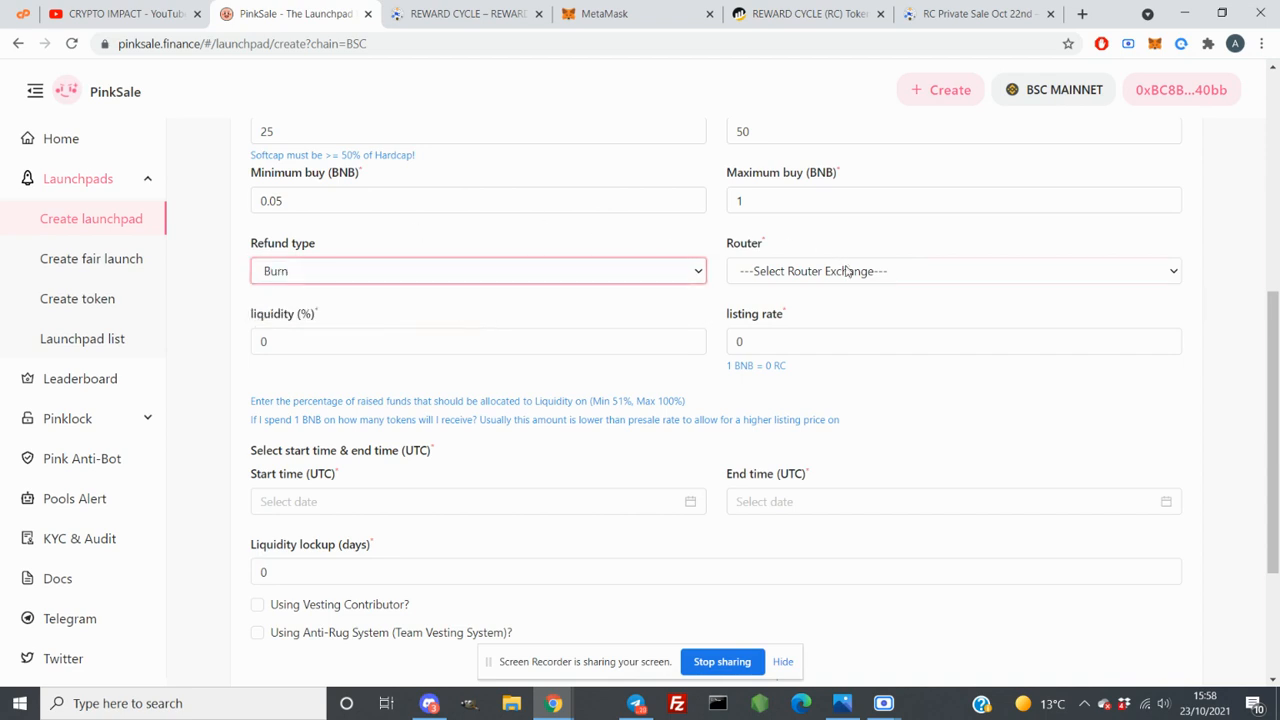
Choose PancakeSwap as the router exchange
left_click(950, 270)
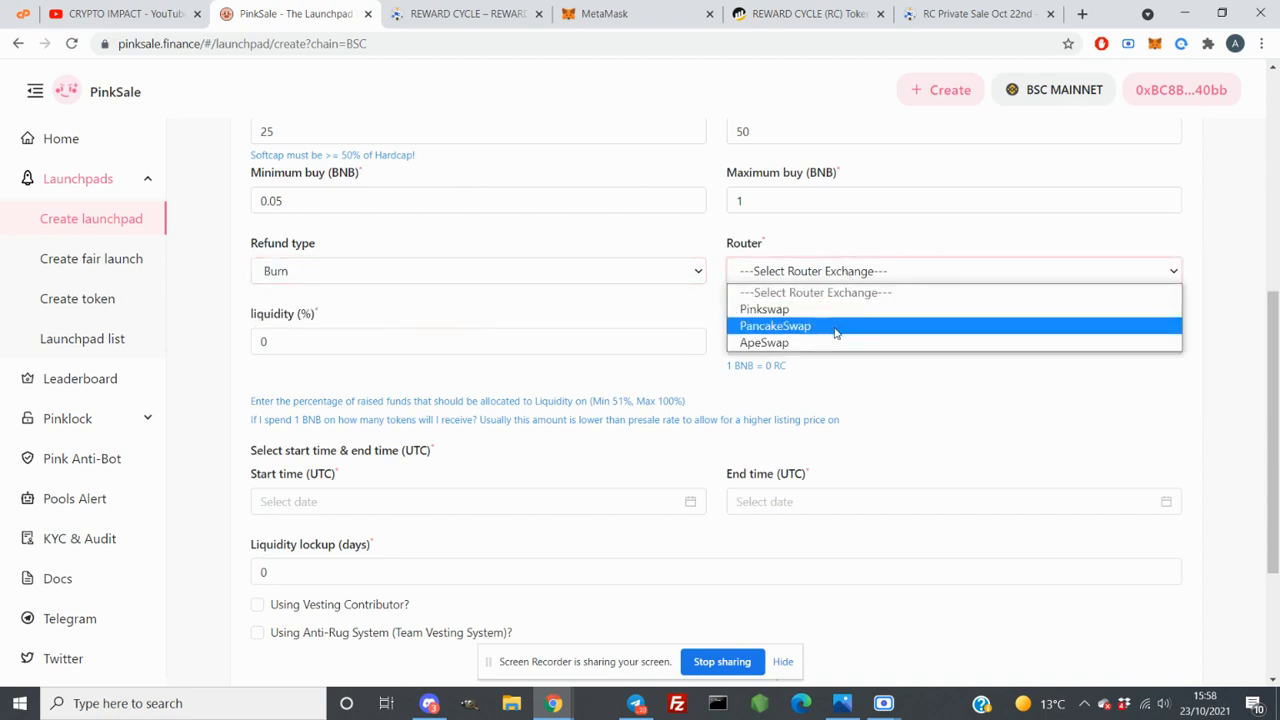
left_click(776, 324)
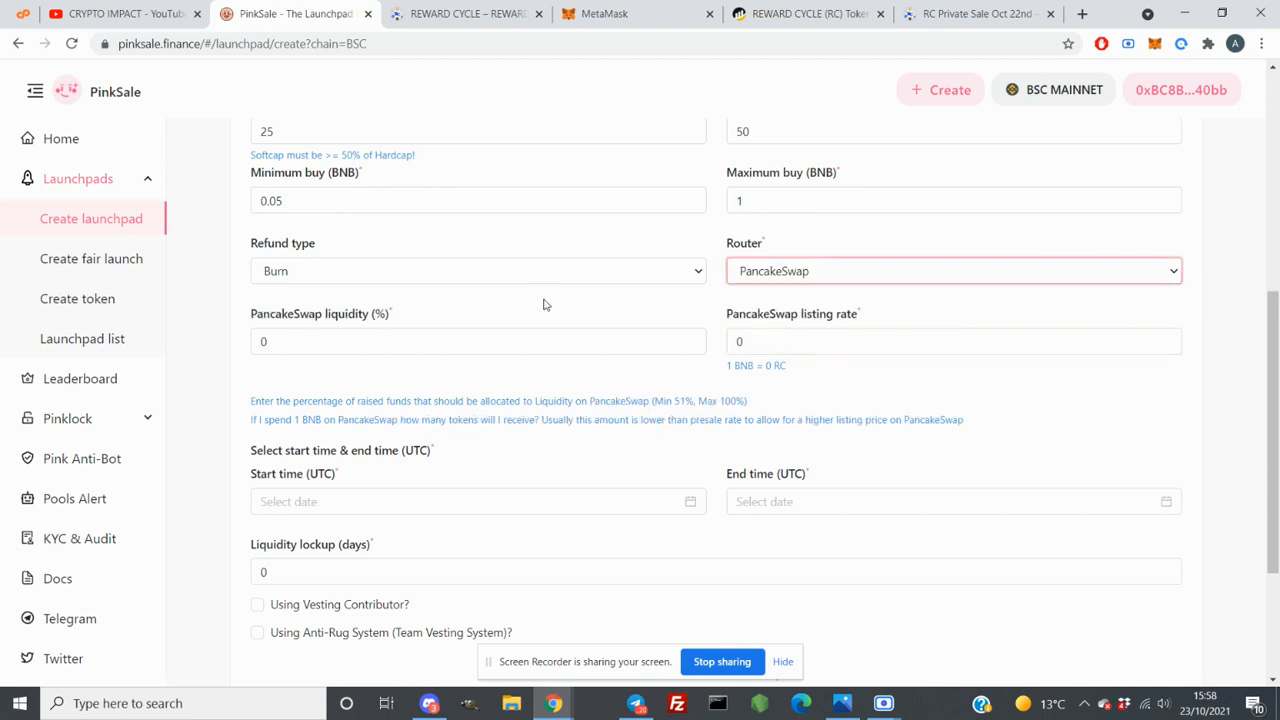
scroll("down", 3)
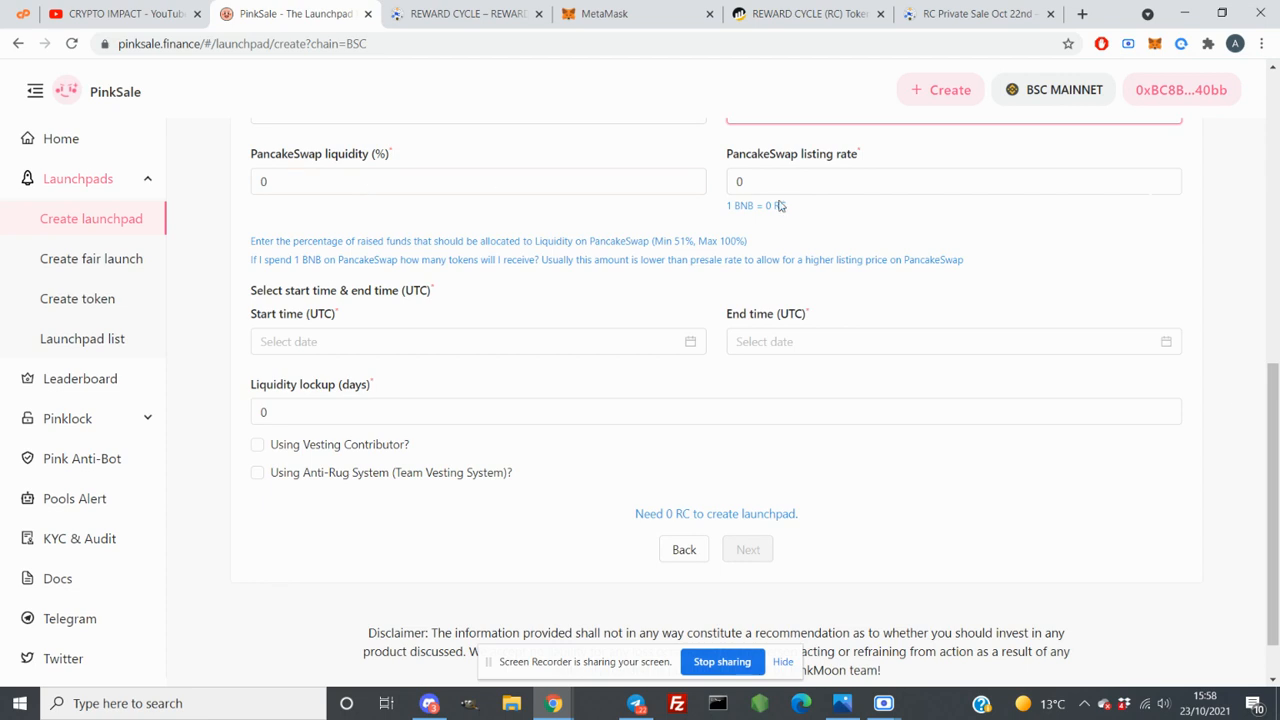
scroll("up", 3)
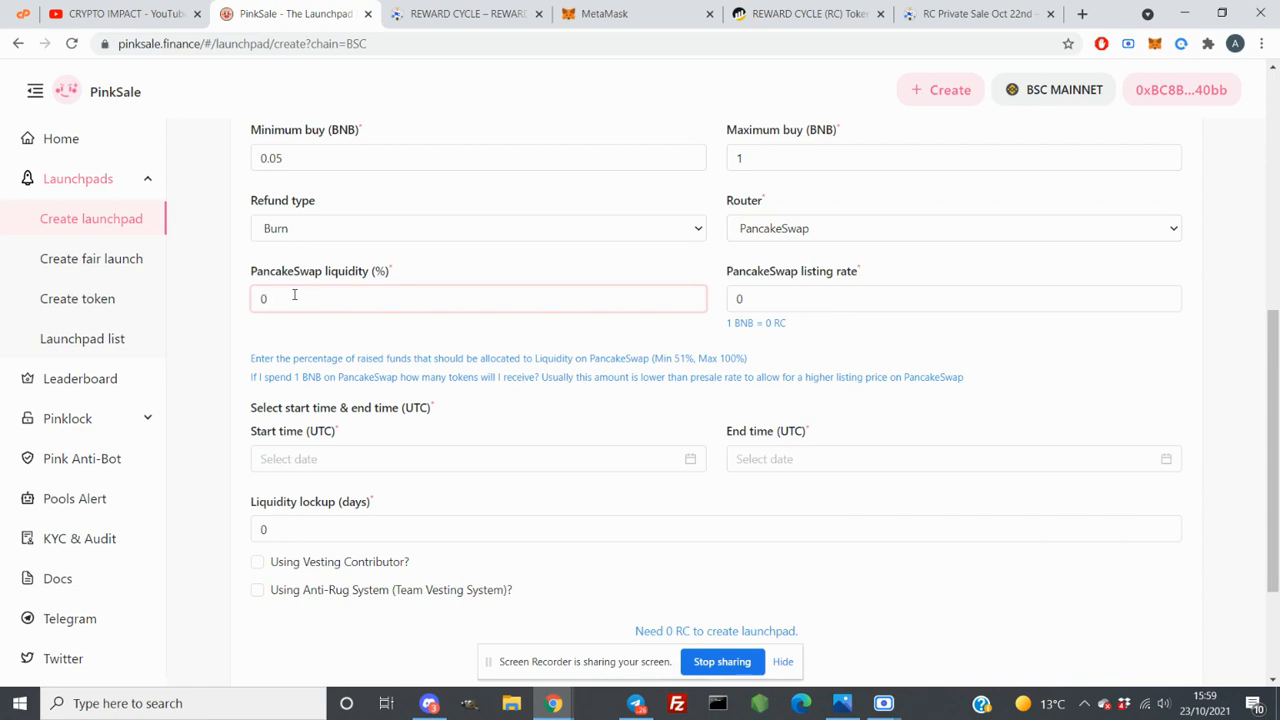
Set liquidity to 70% and paste the 6000000 listing rate
type("70")
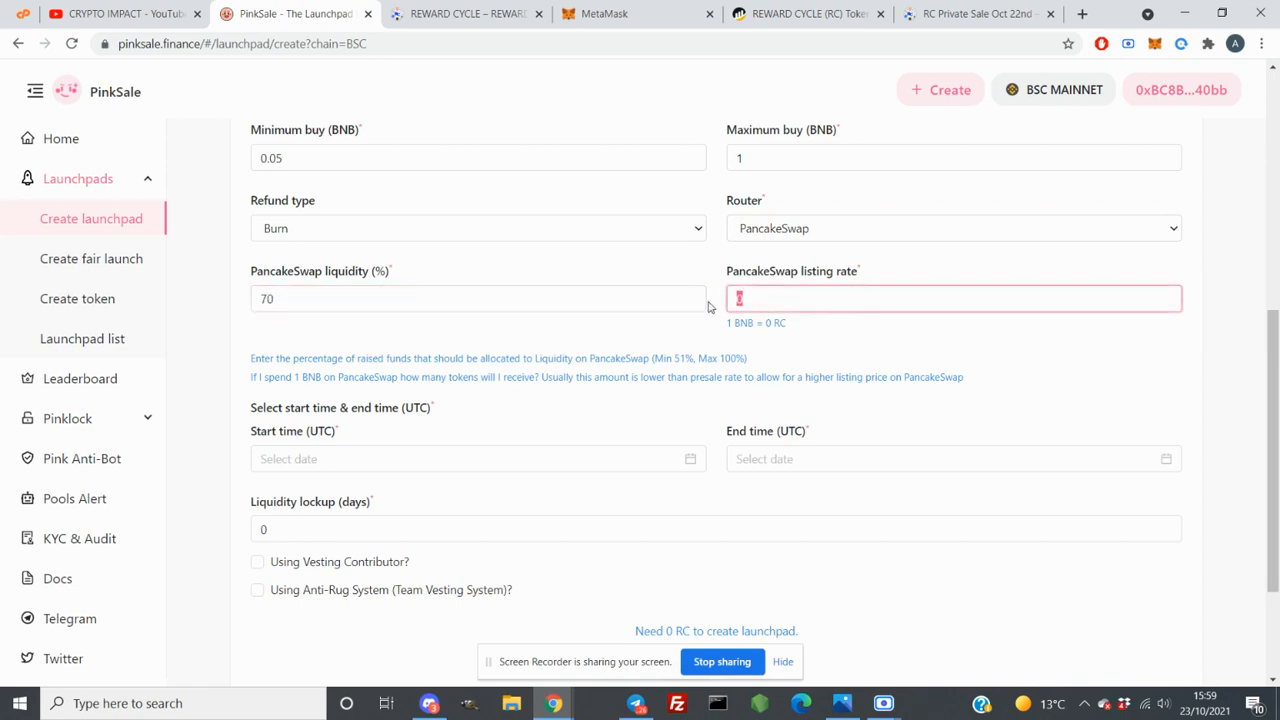
right_click(952, 298)
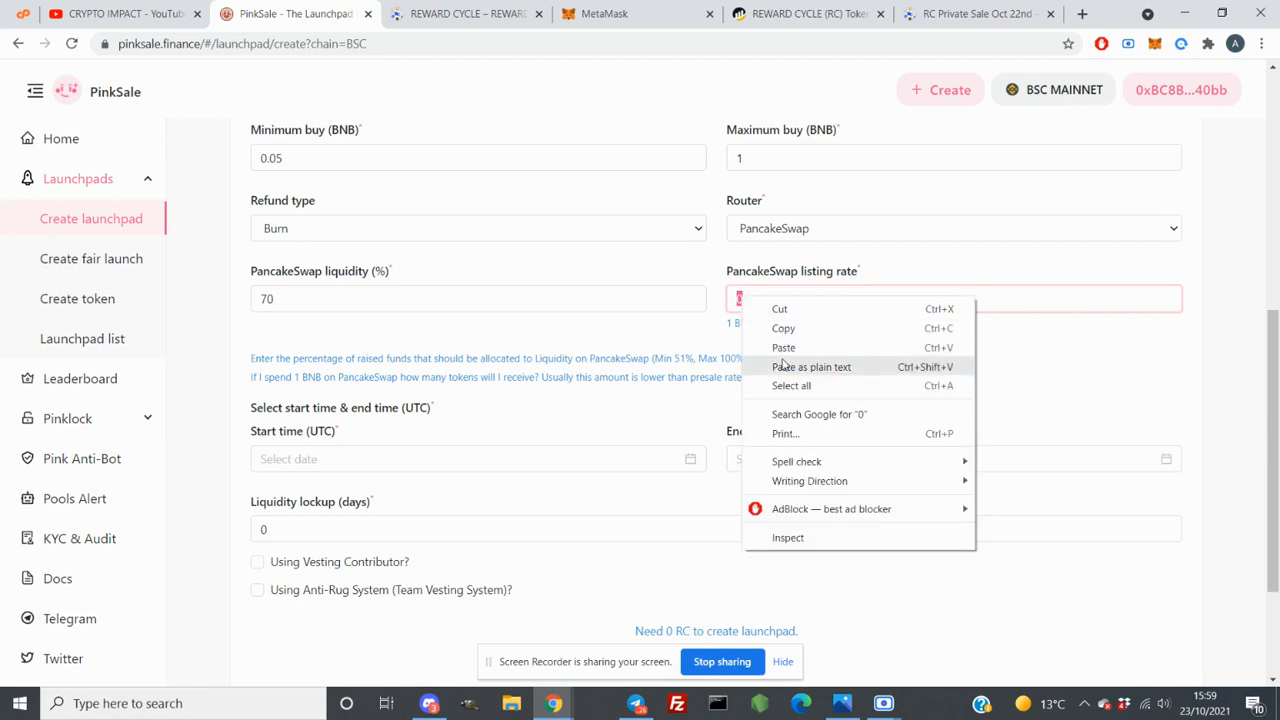
left_click(784, 348)
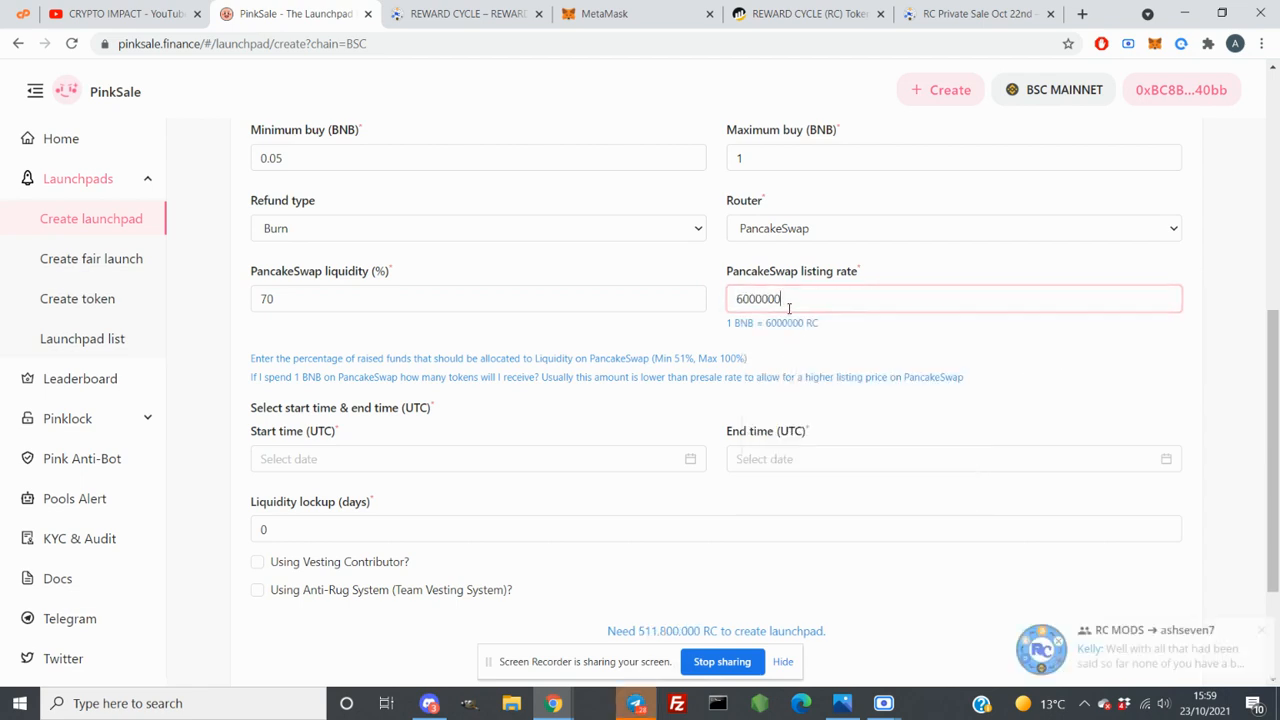
scroll("down", 3)
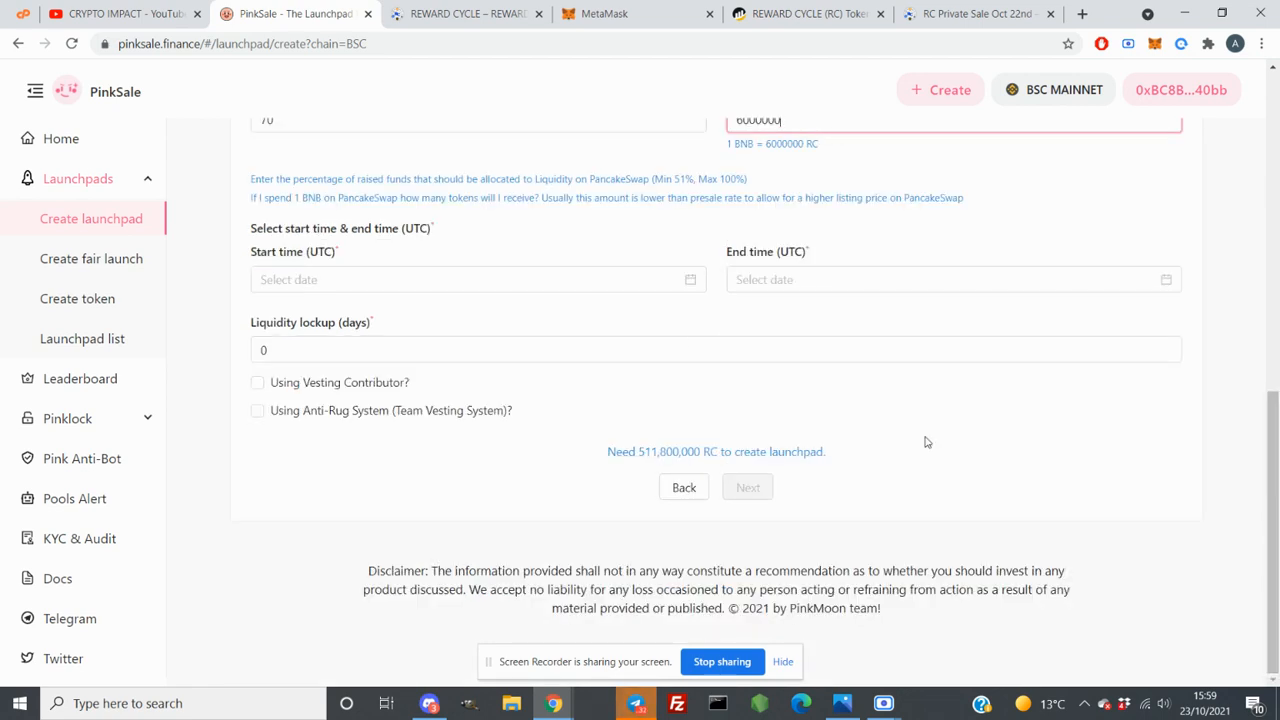
mouse_move(598, 302)
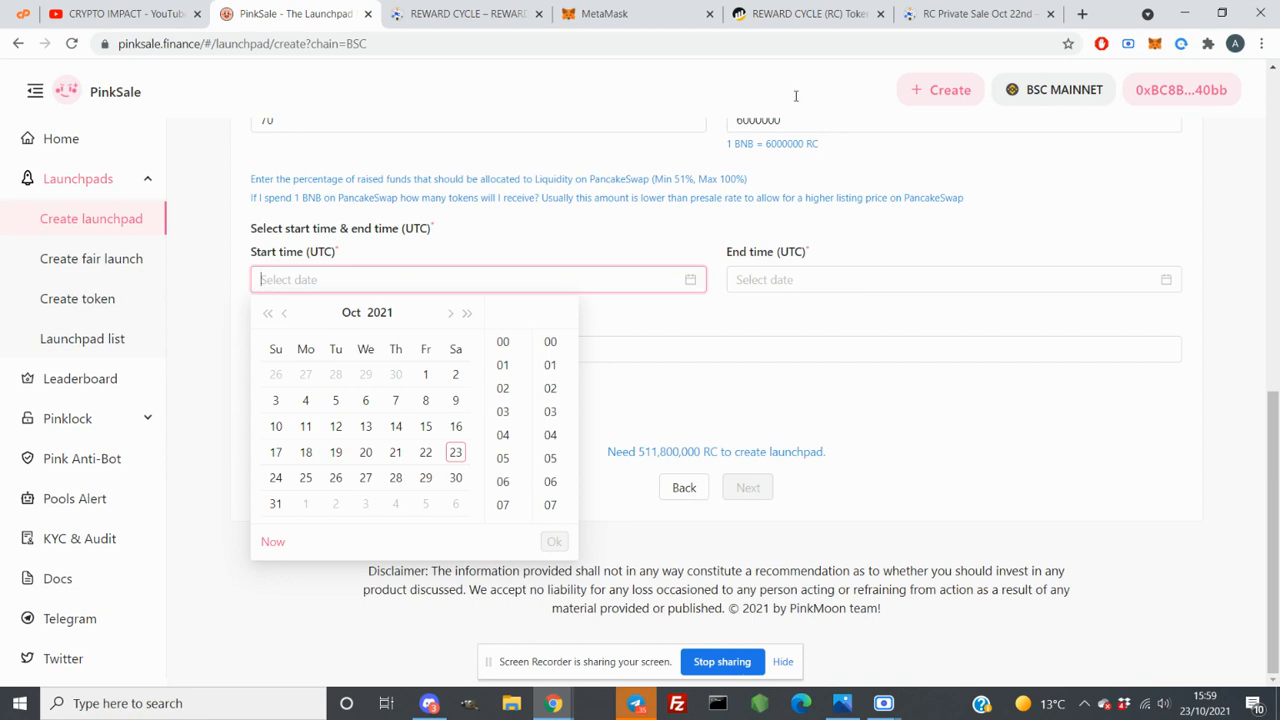
mouse_move(1094, 18)
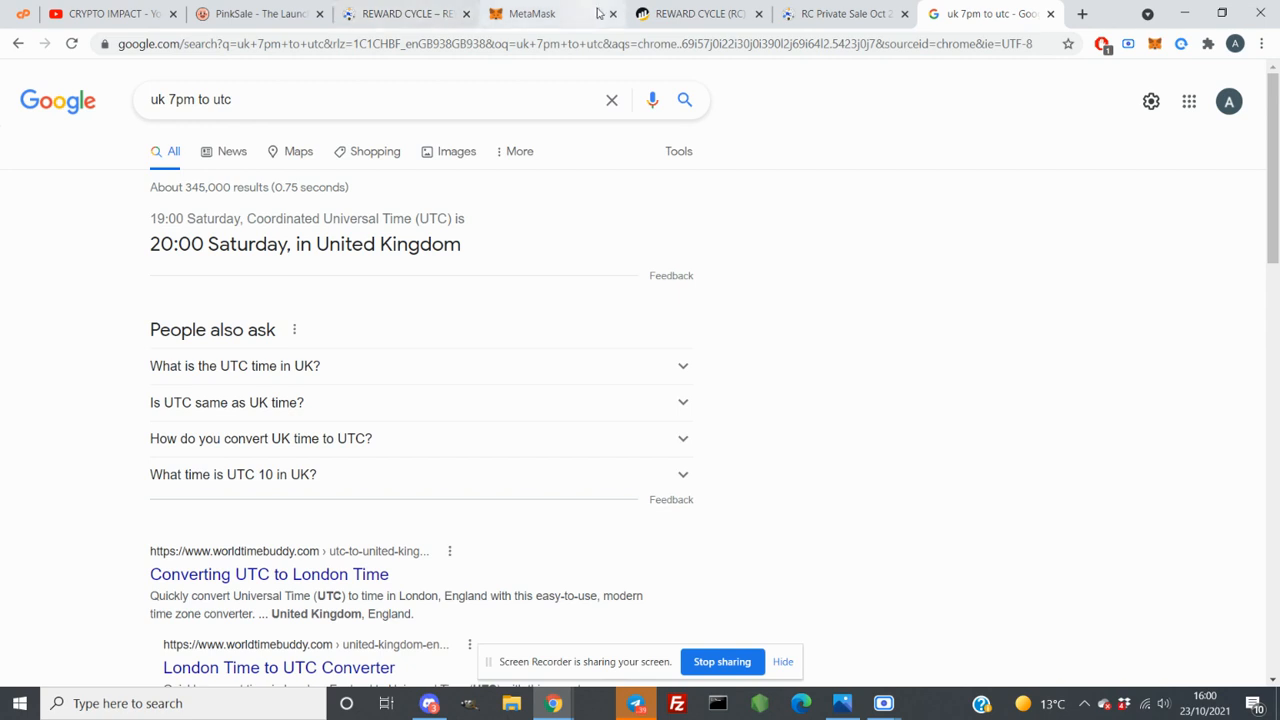
Check the Google result converting 7pm UK time to UTC
left_click(260, 12)
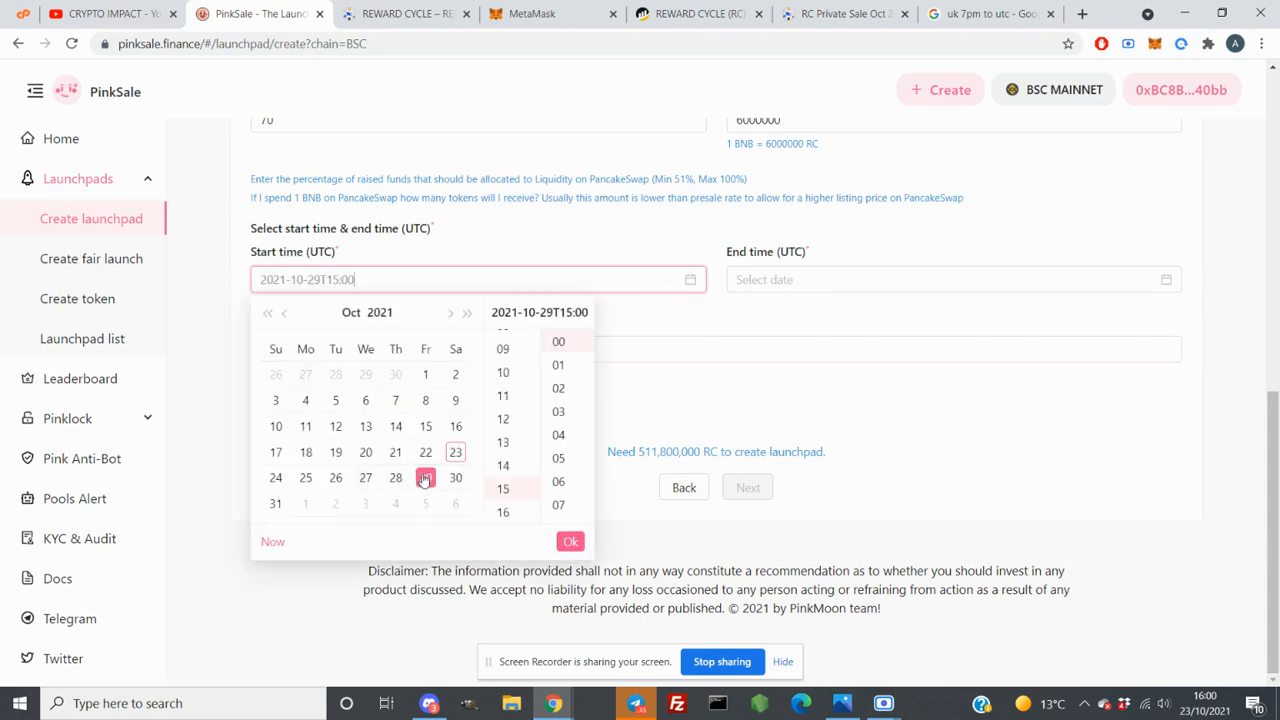
Pick 25 October with its hour as the presale end time and confirm it
scroll("down", 3)
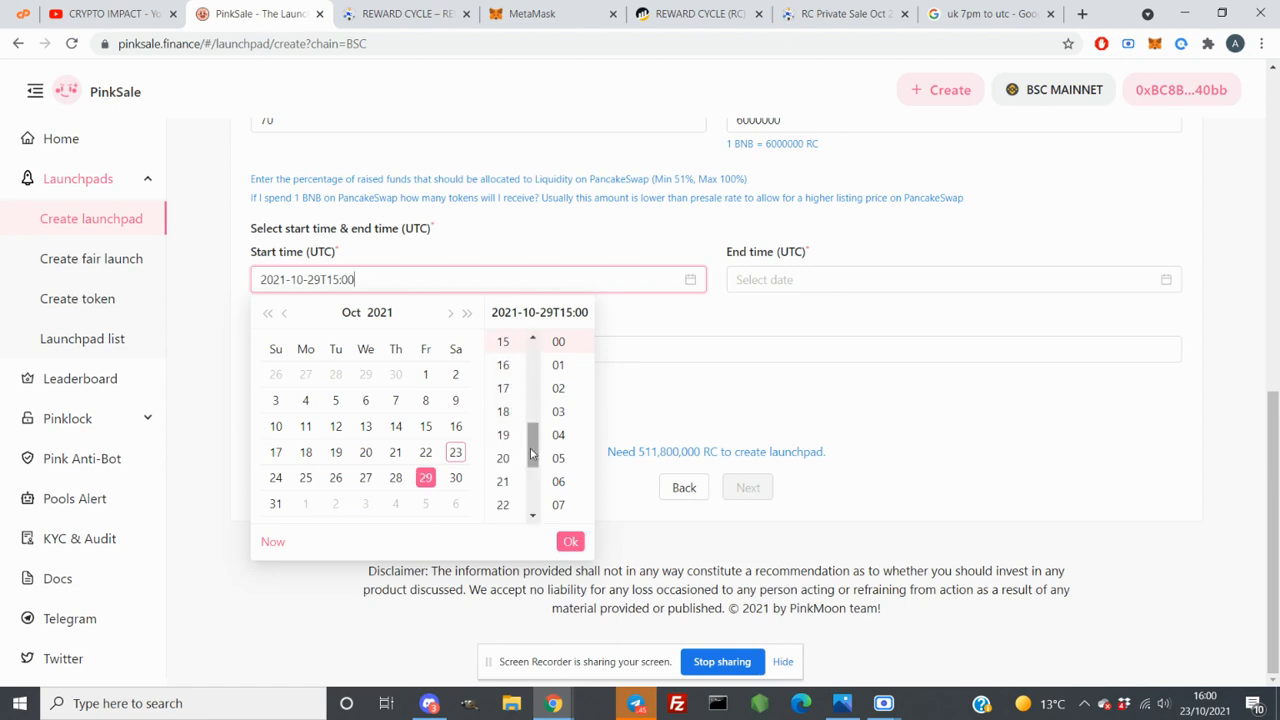
scroll("down", 3)
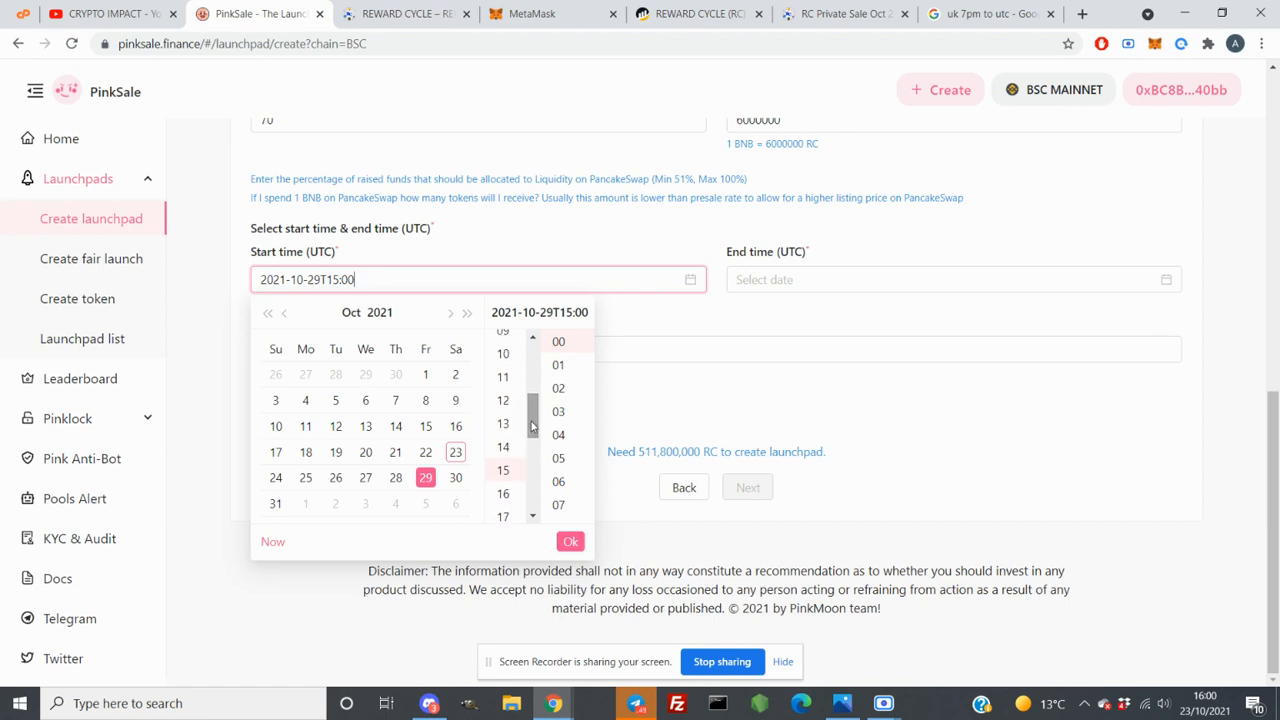
scroll("down", 3)
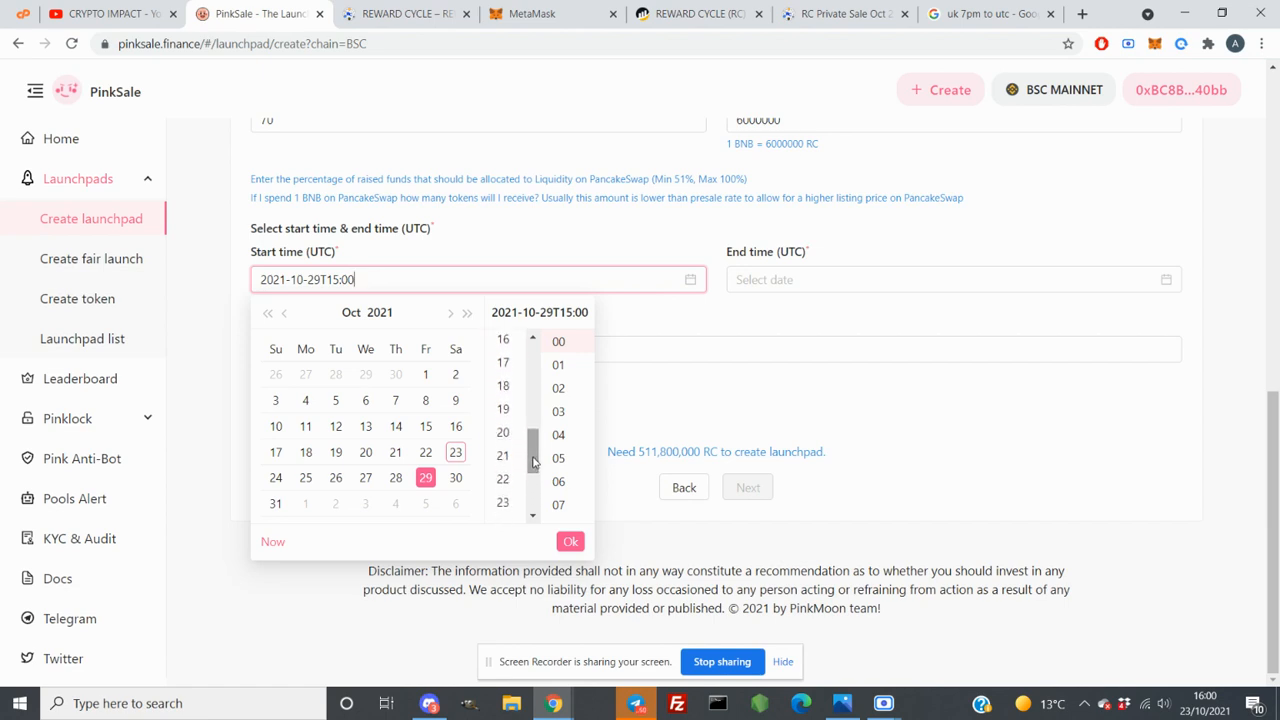
scroll("down", 3)
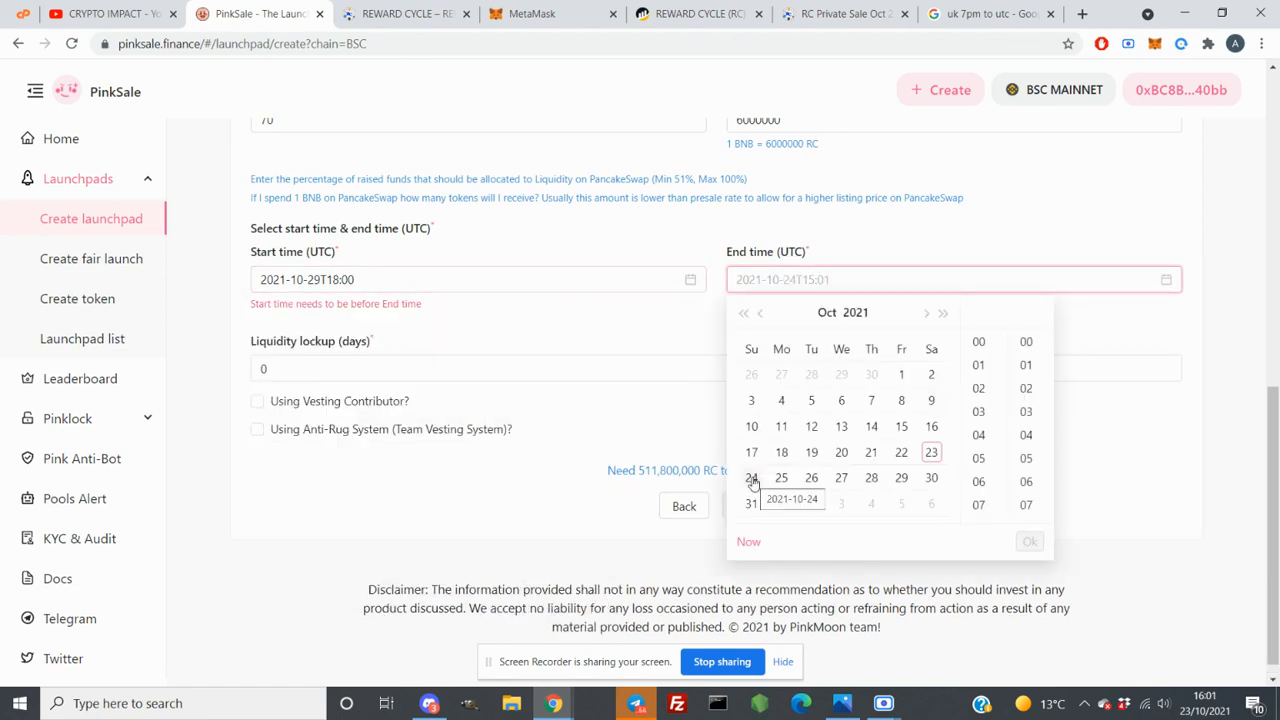
left_click(780, 476)
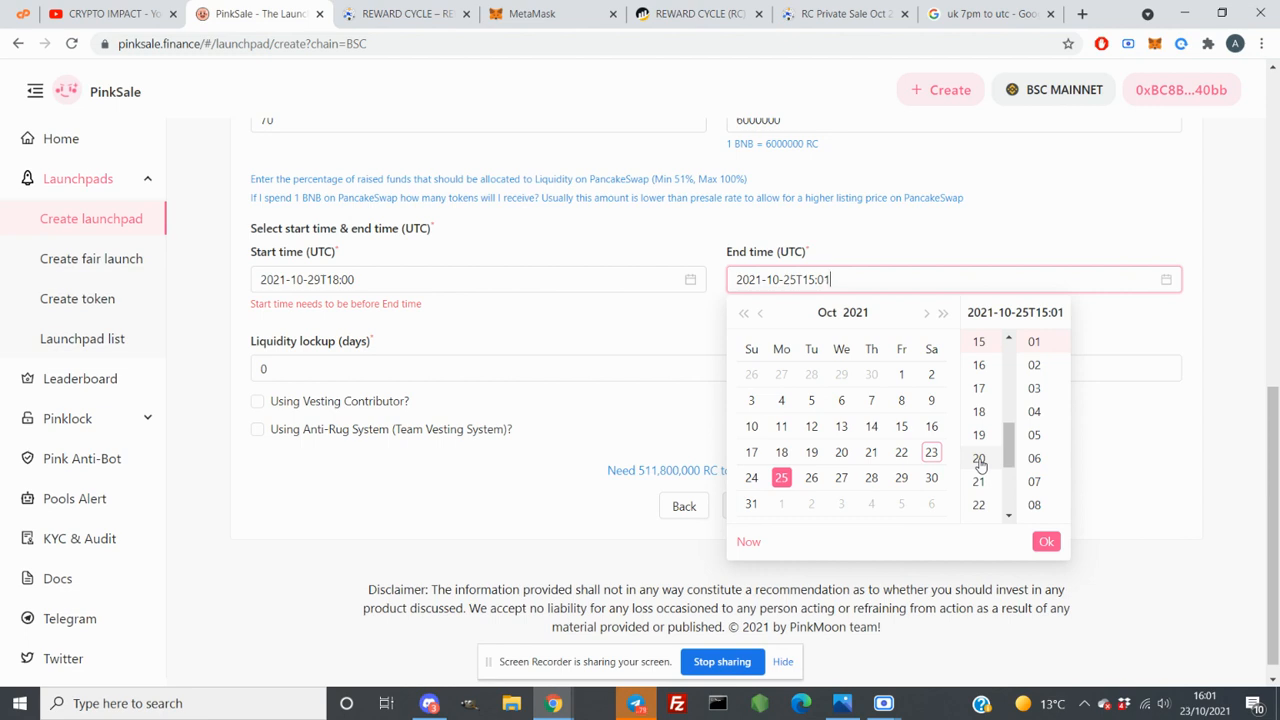
left_click(840, 476)
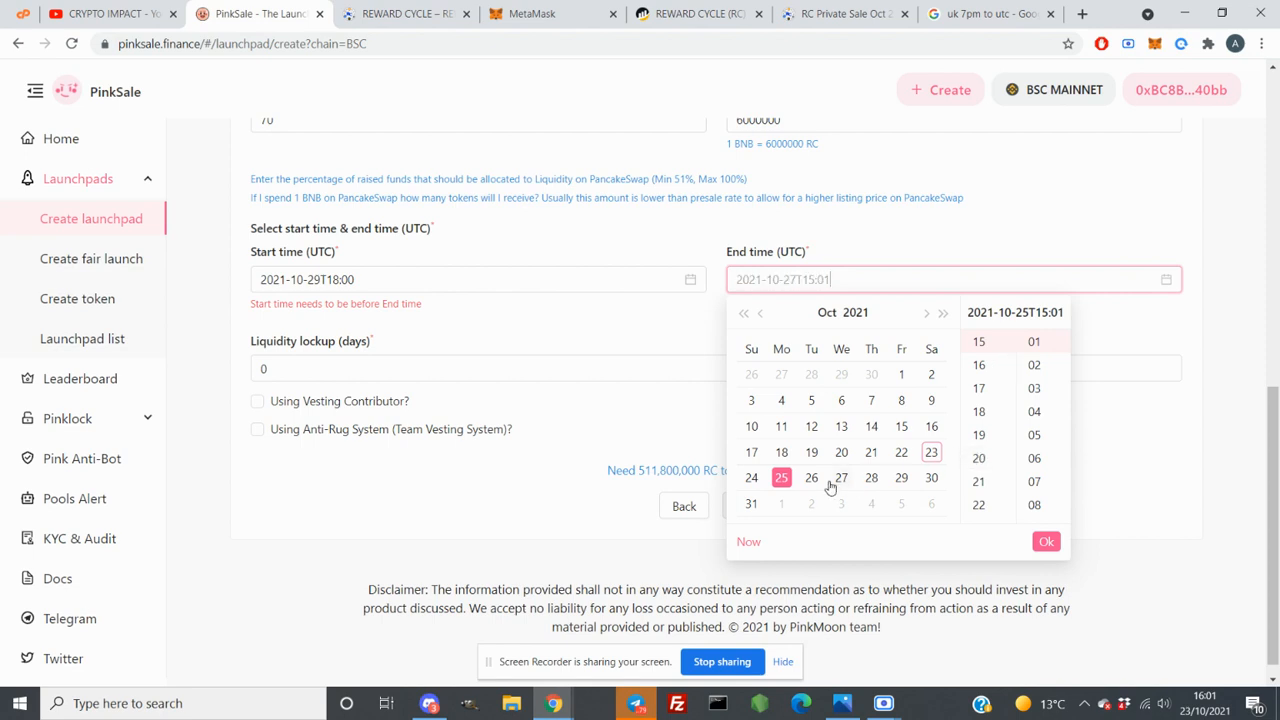
left_click(1046, 540)
type("365")
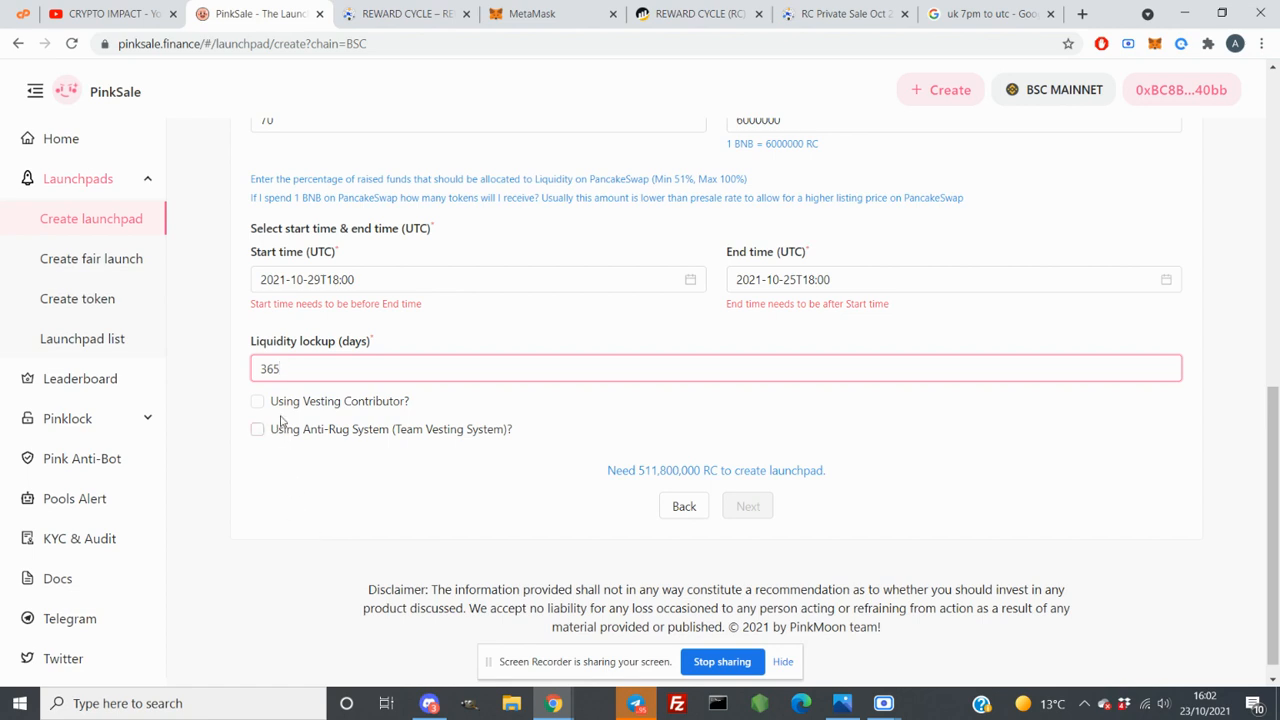
Move down the presale form past the 365-day liquidity lockup entry
scroll("down", 3)
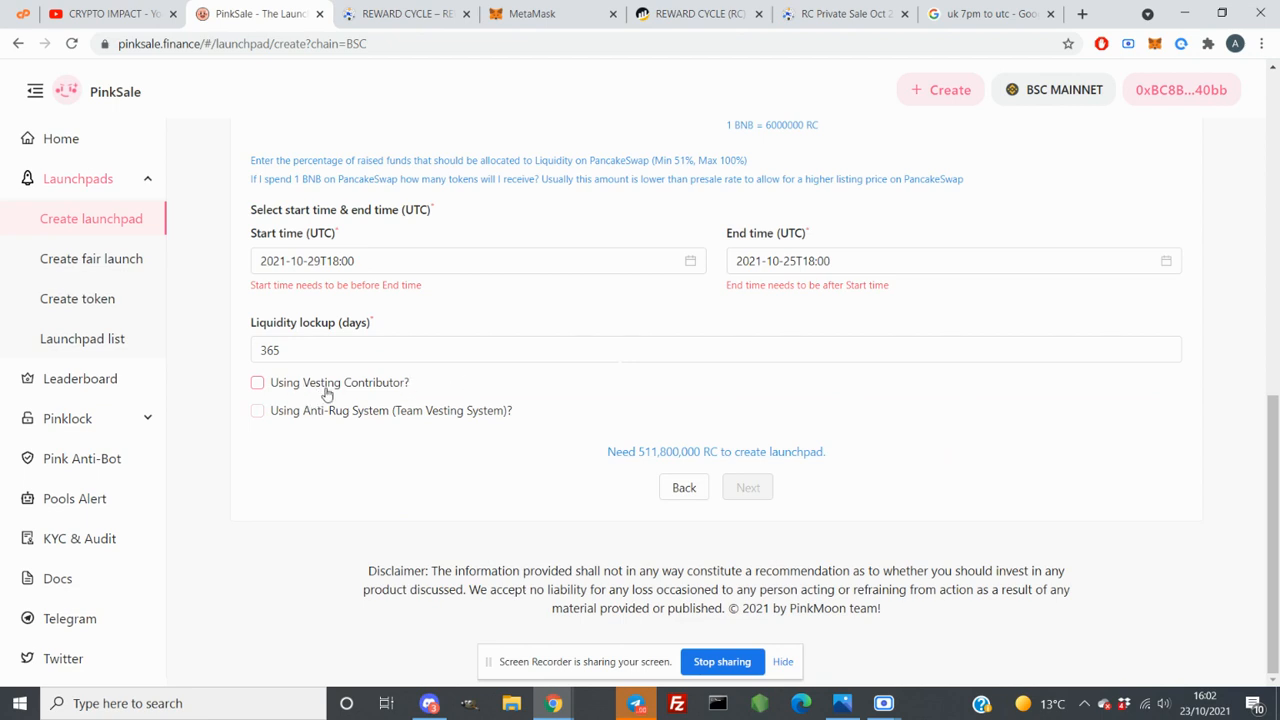
mouse_move(390, 448)
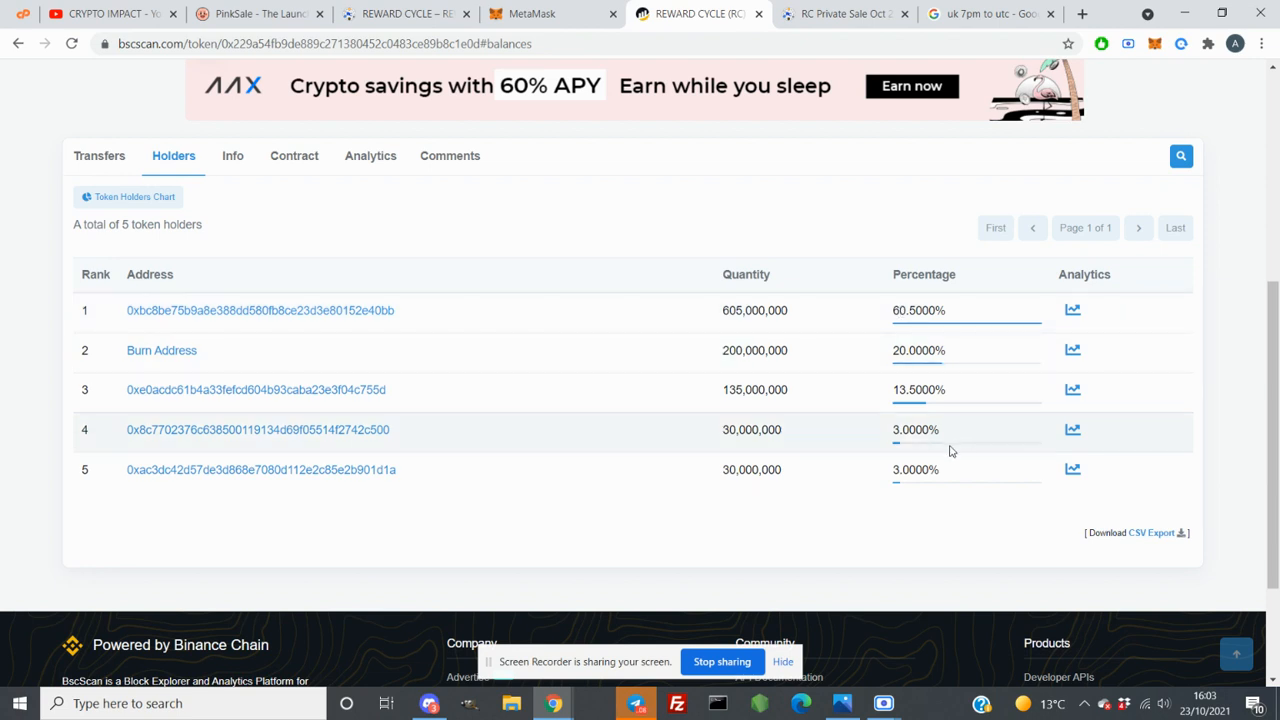
mouse_move(912, 408)
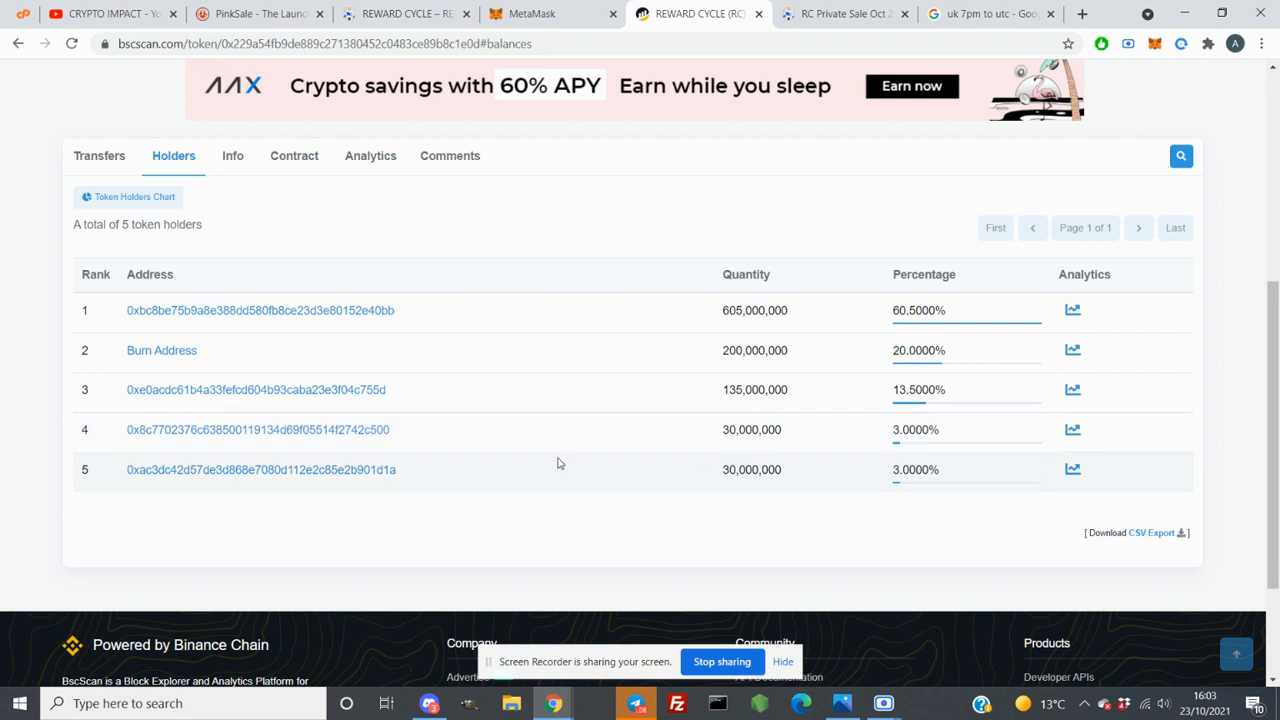
mouse_move(446, 468)
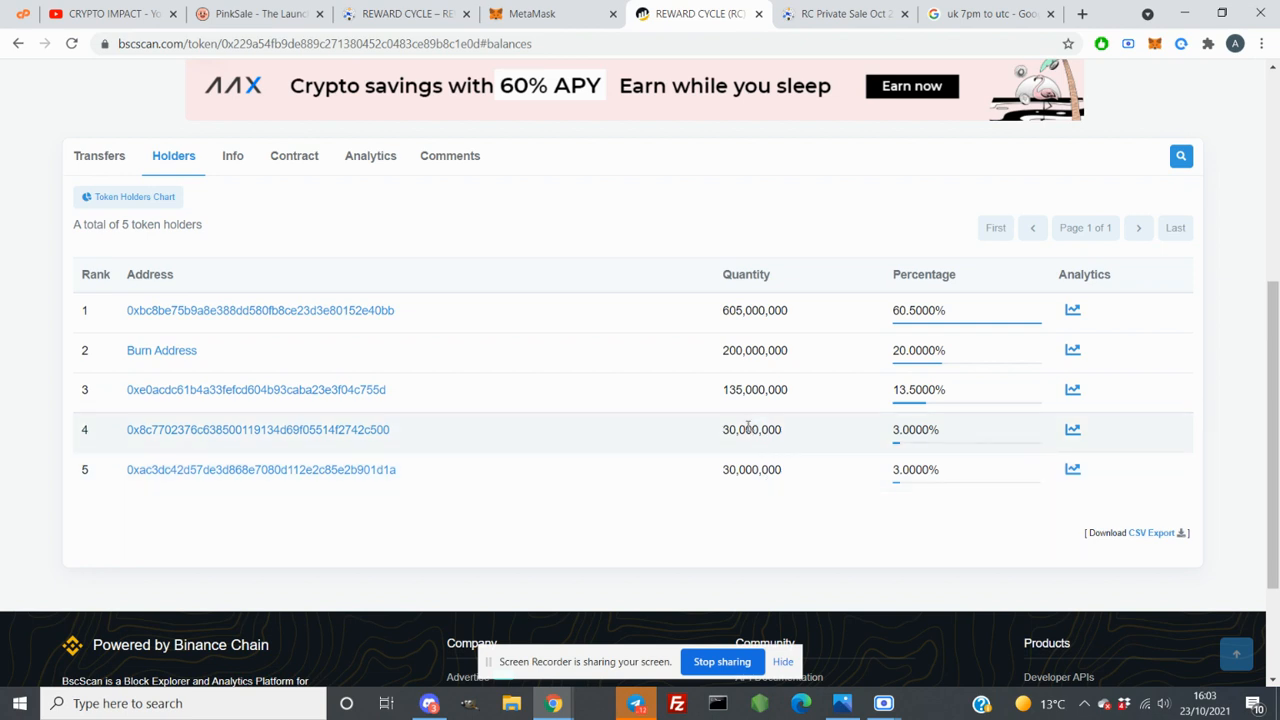
mouse_move(744, 456)
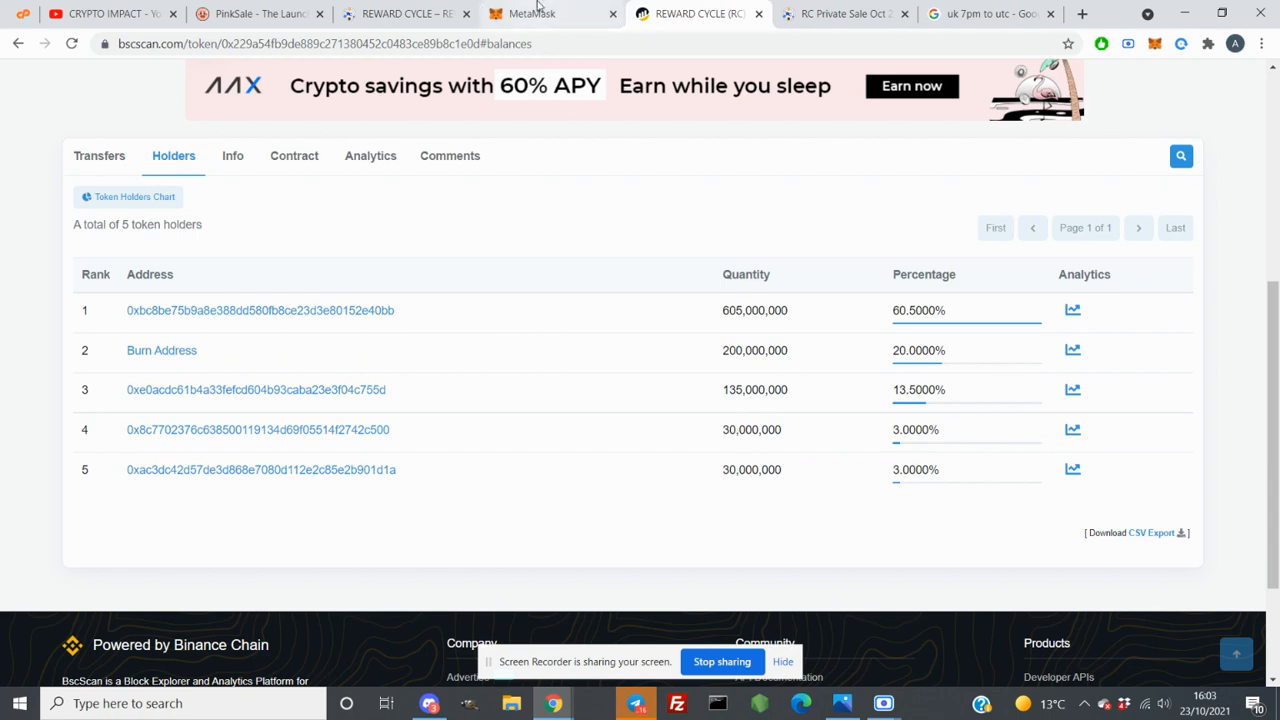
mouse_move(552, 12)
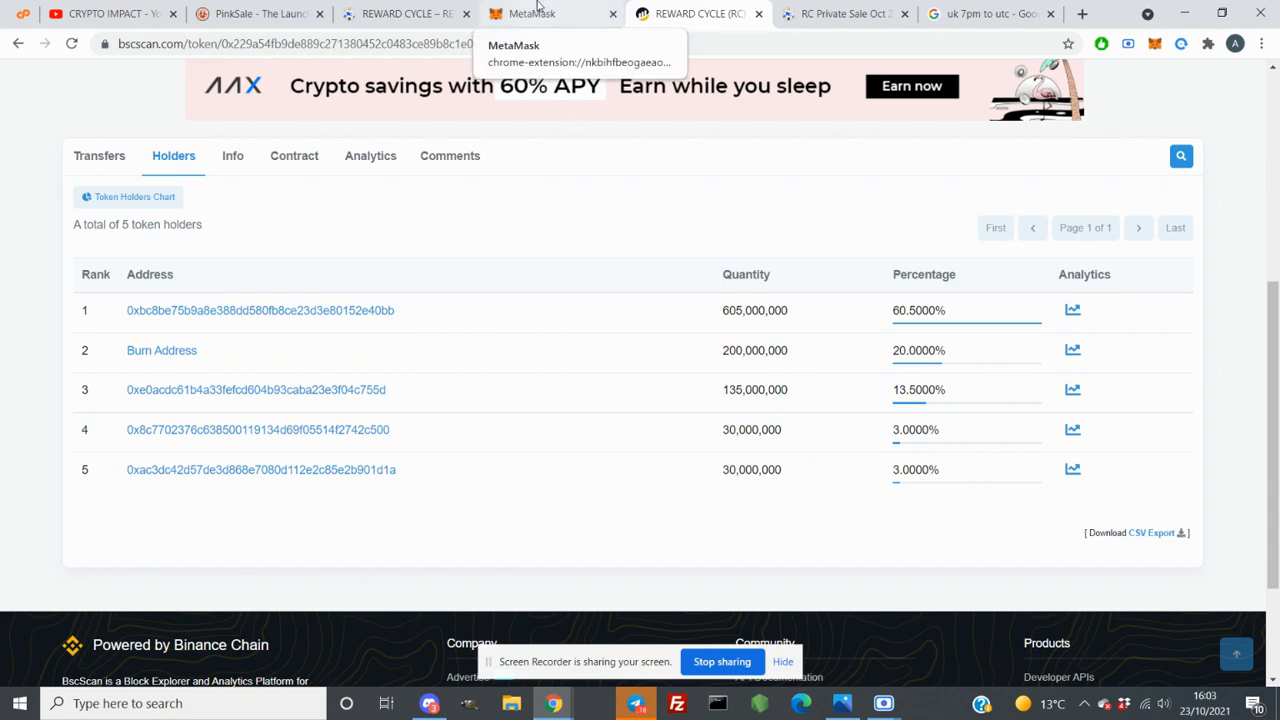
Return from the BscScan holders list to the PinkSale launchpad creation form
left_click(260, 12)
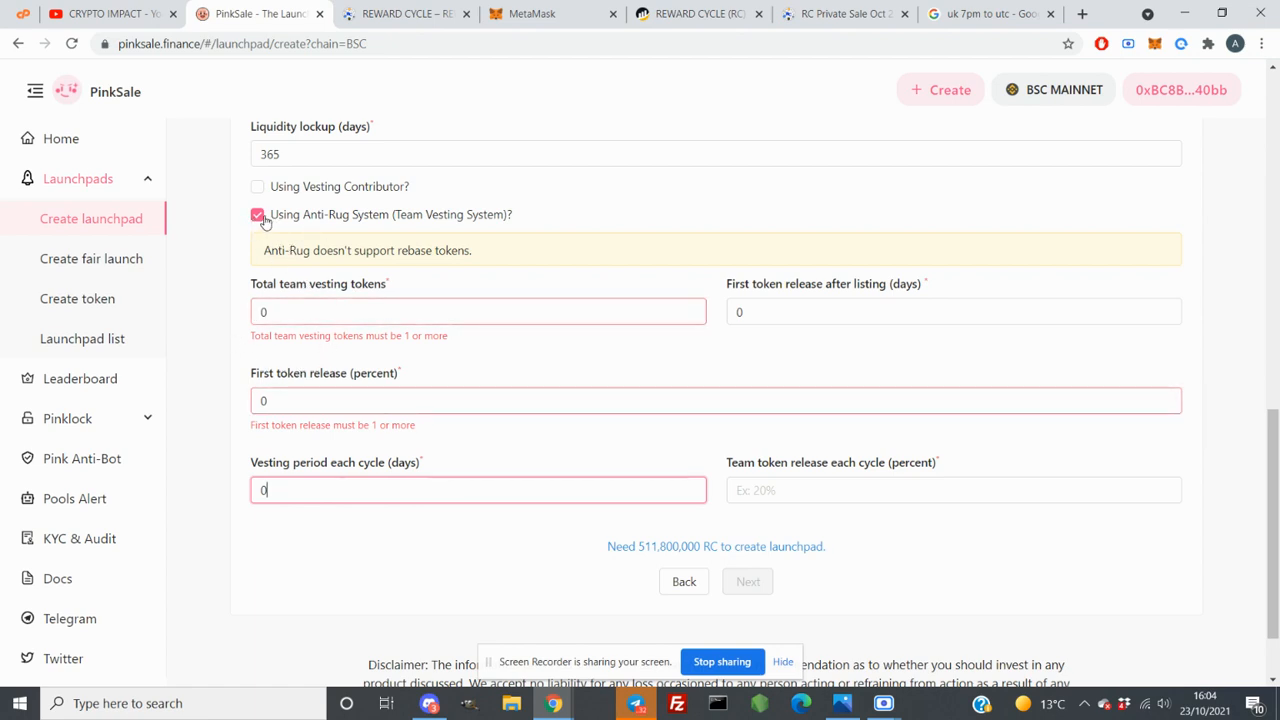
Disable Anti-Rug team vesting and highlight the 511,800,000 RC required to create the launchpad
left_click(256, 214)
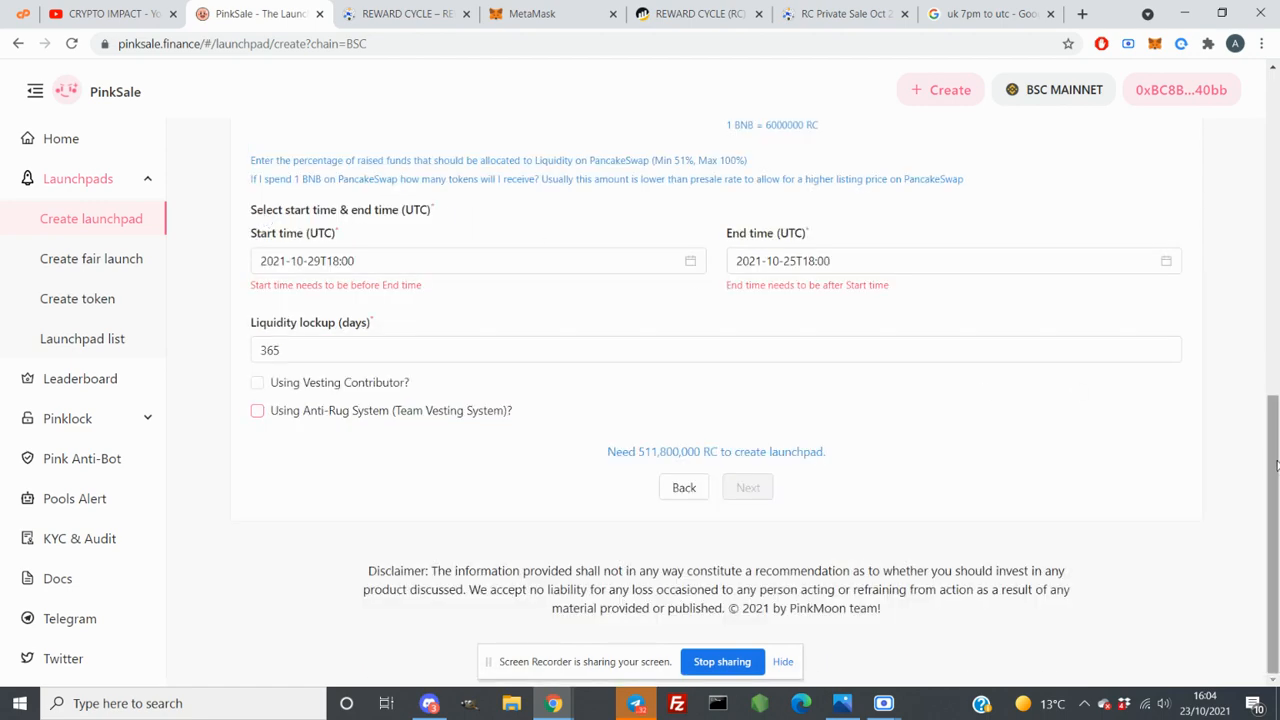
scroll("up", 3)
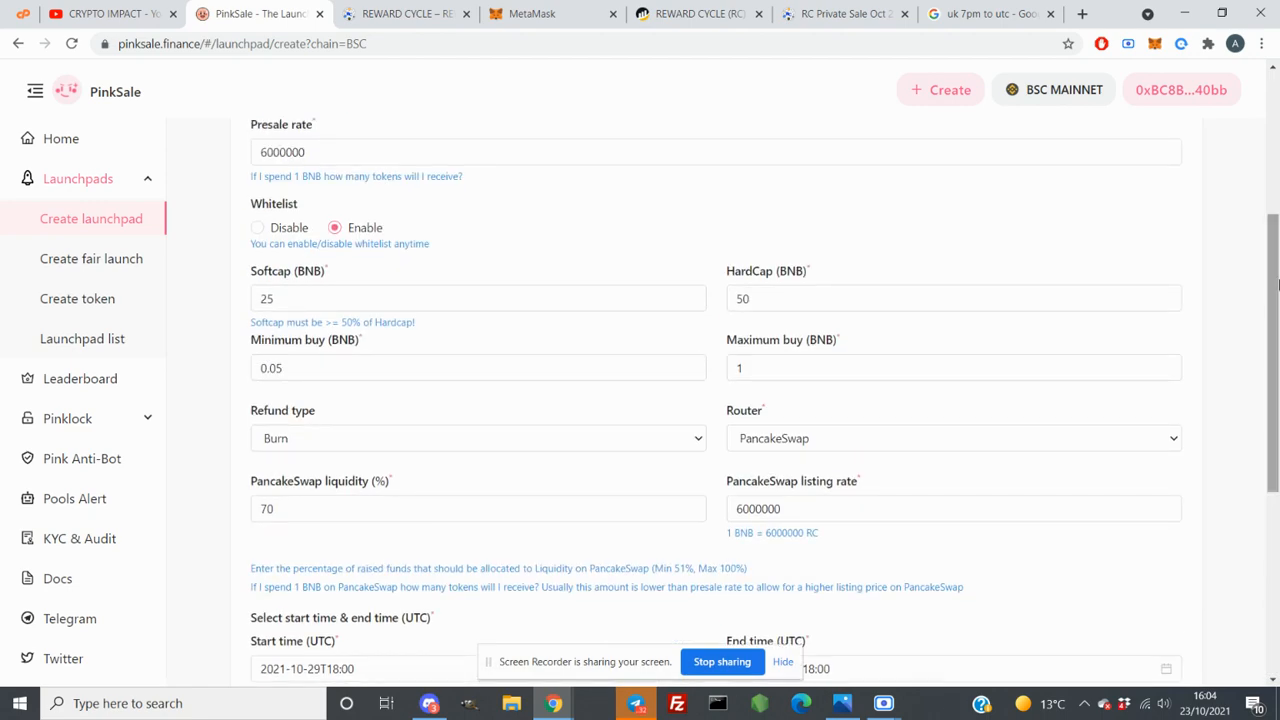
scroll("up", 3)
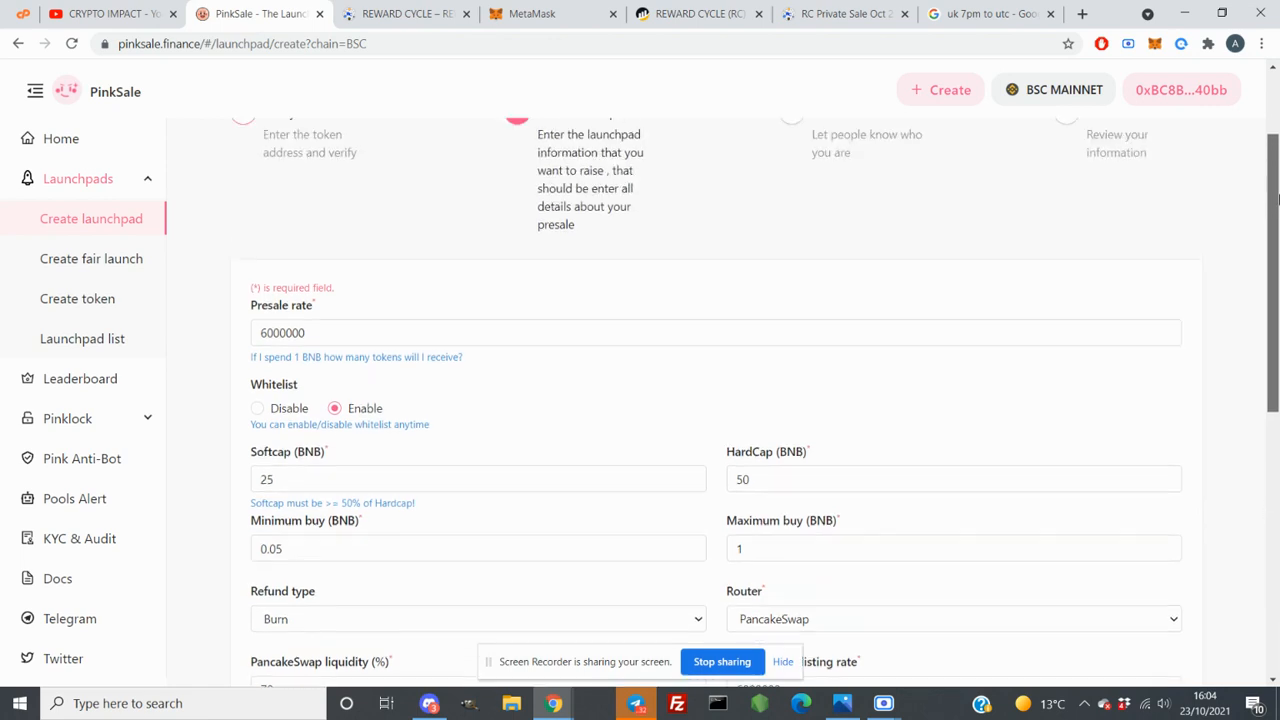
scroll("down", 3)
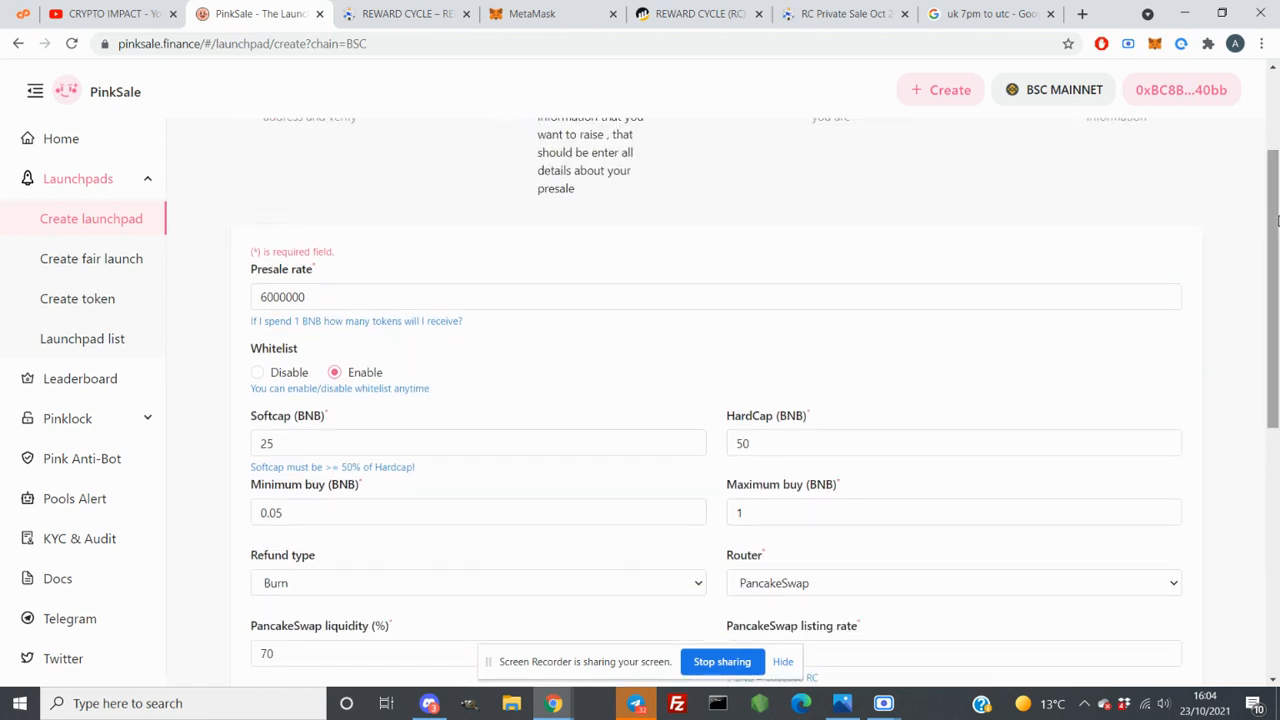
scroll("down", 3)
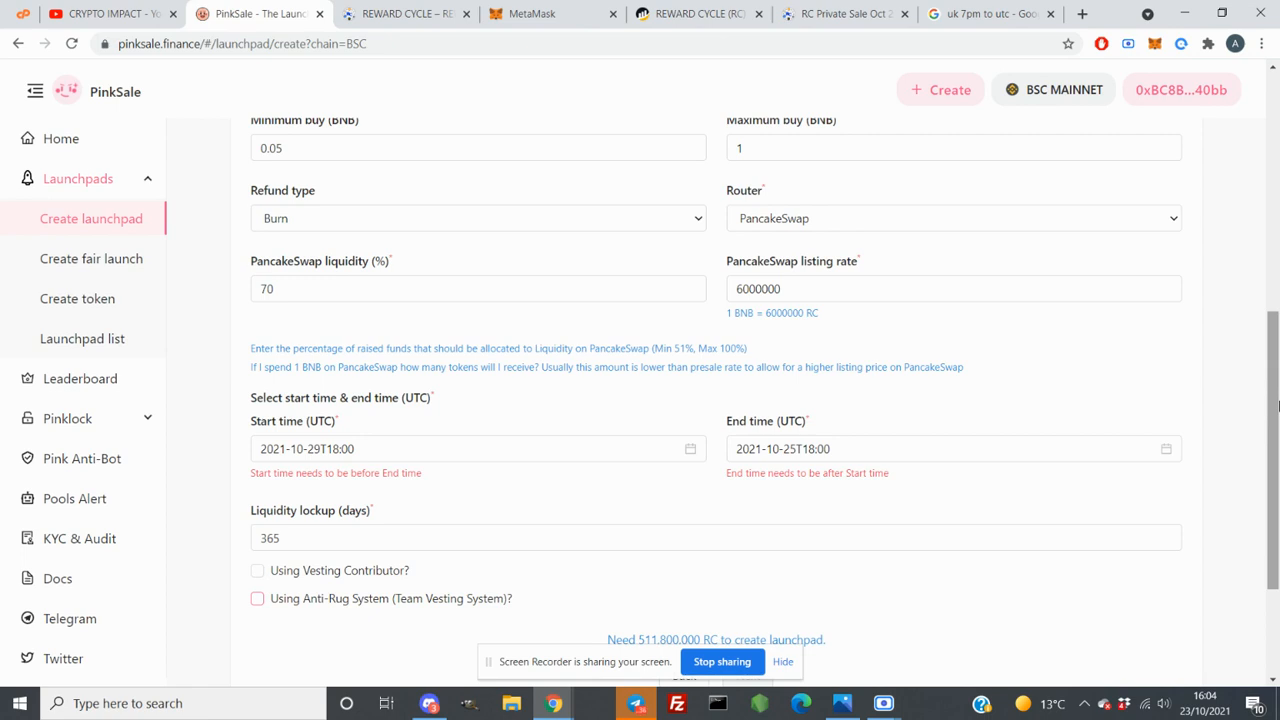
scroll("down", 3)
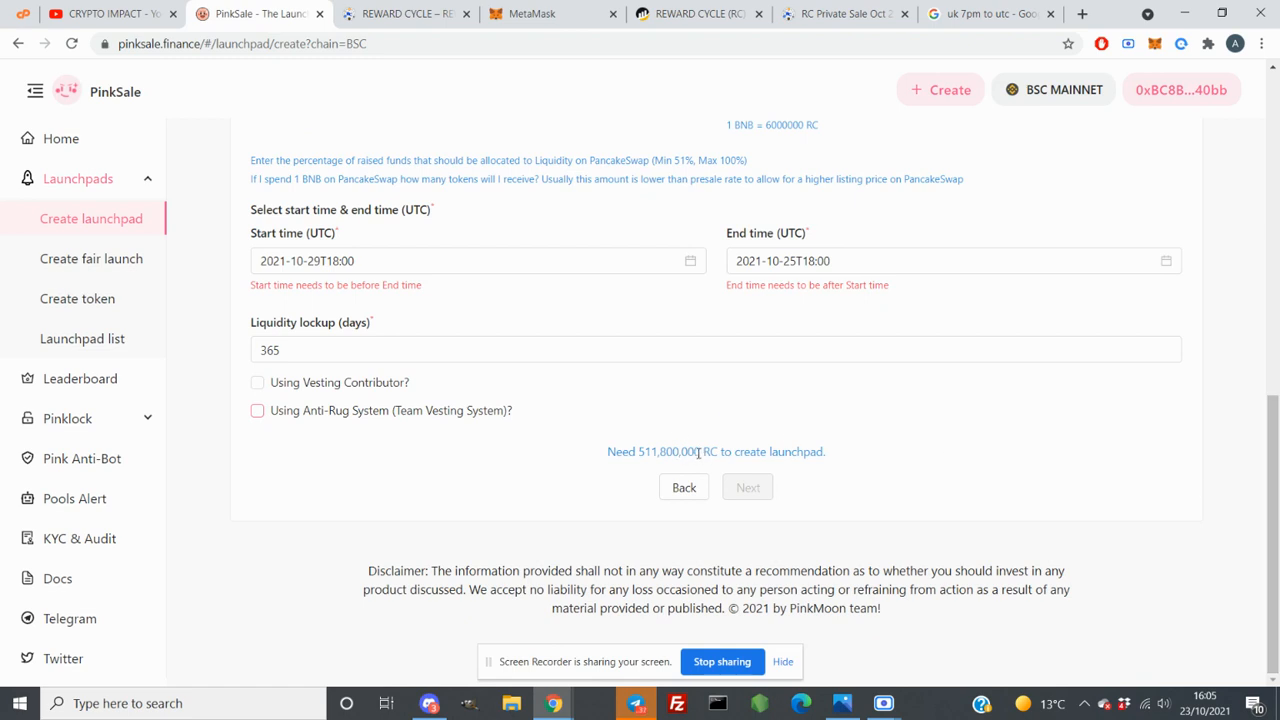
double_click(668, 452)
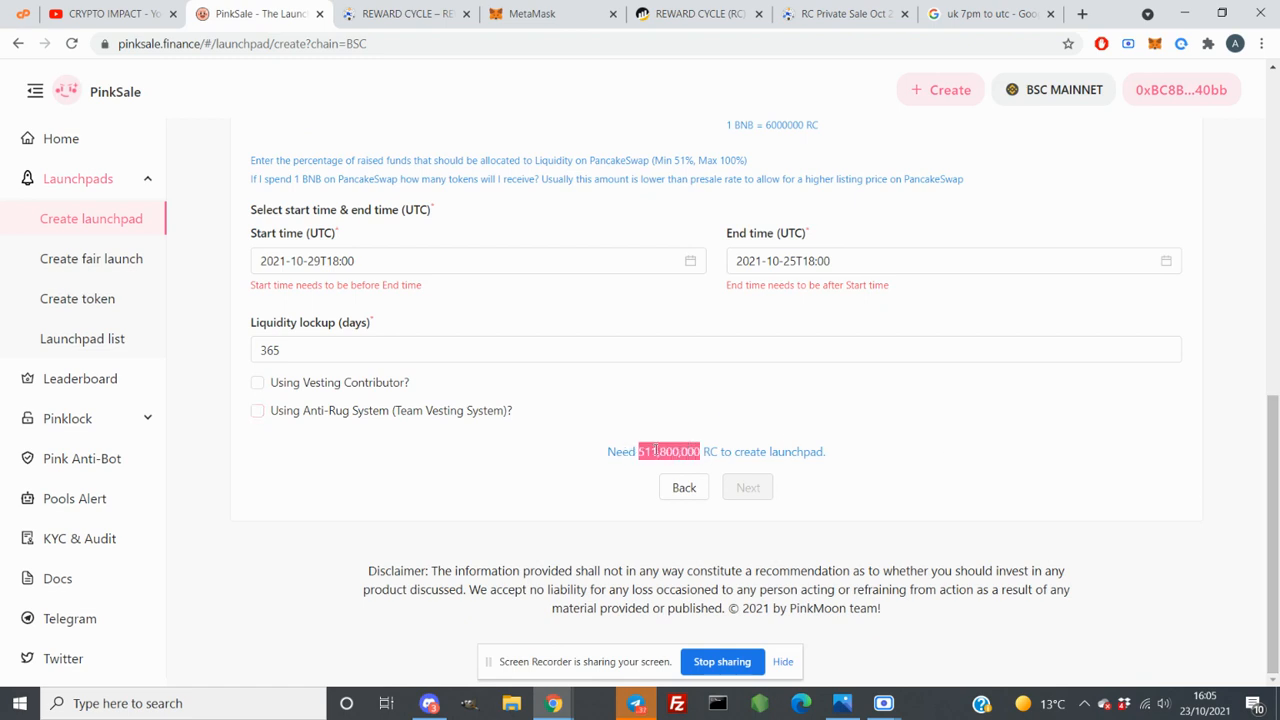
mouse_move(686, 464)
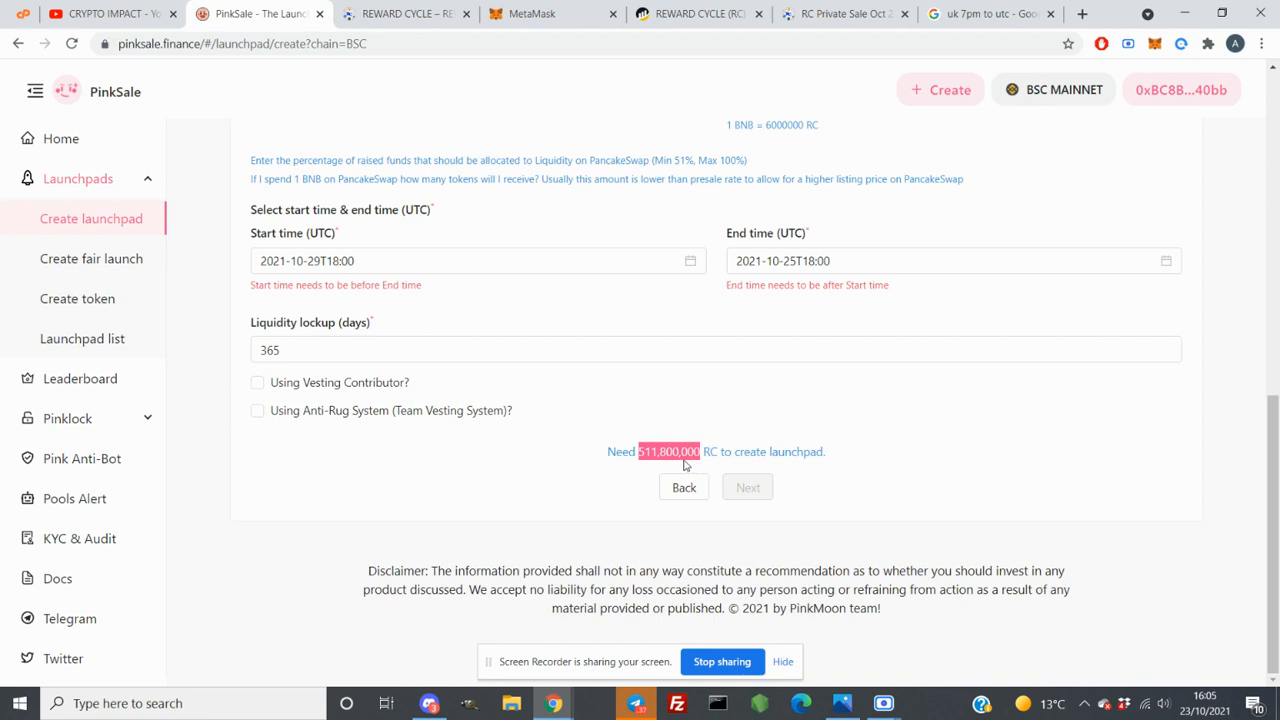
Recheck the RC holder quantities on BscScan and come back to the PinkSale form
left_click(696, 12)
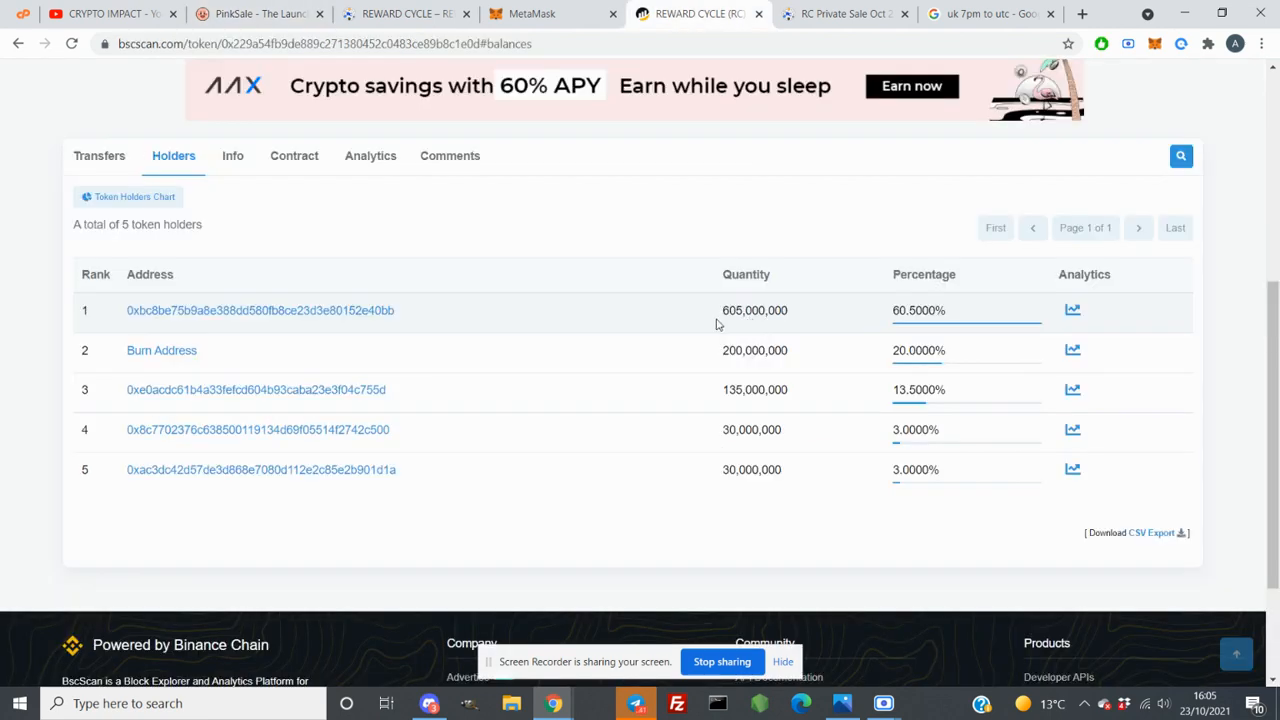
mouse_move(780, 316)
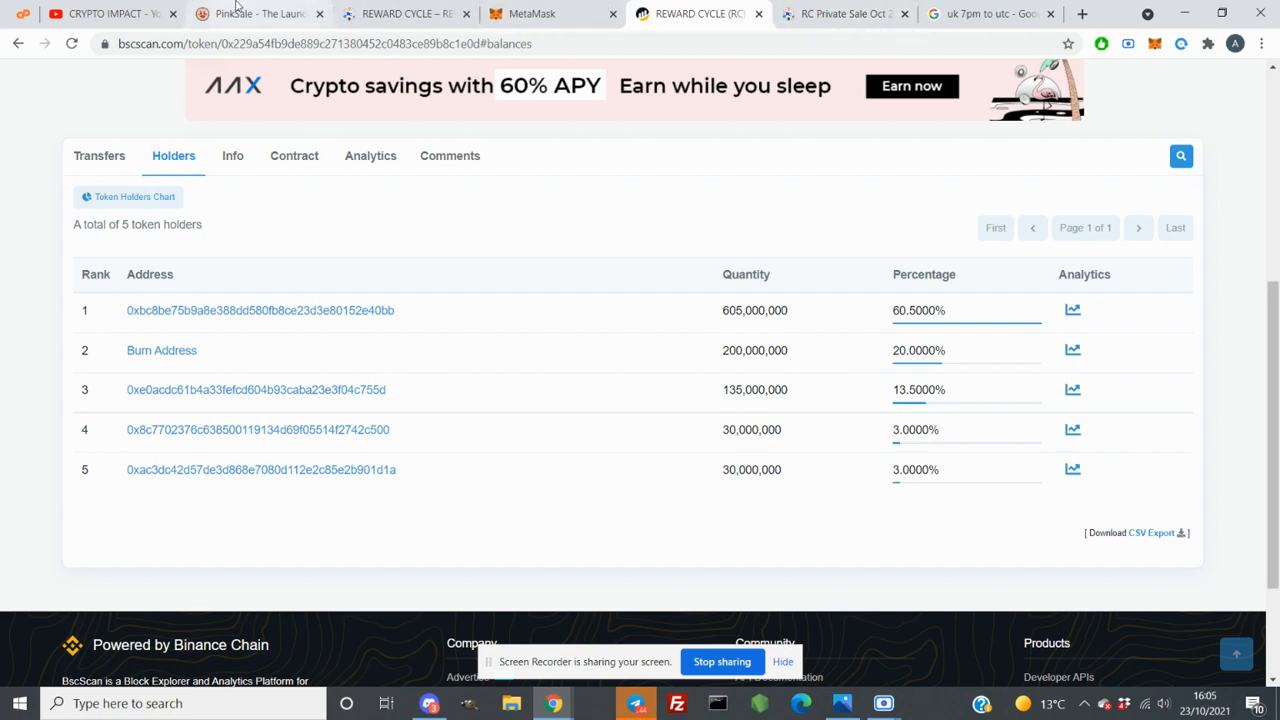
left_click(260, 12)
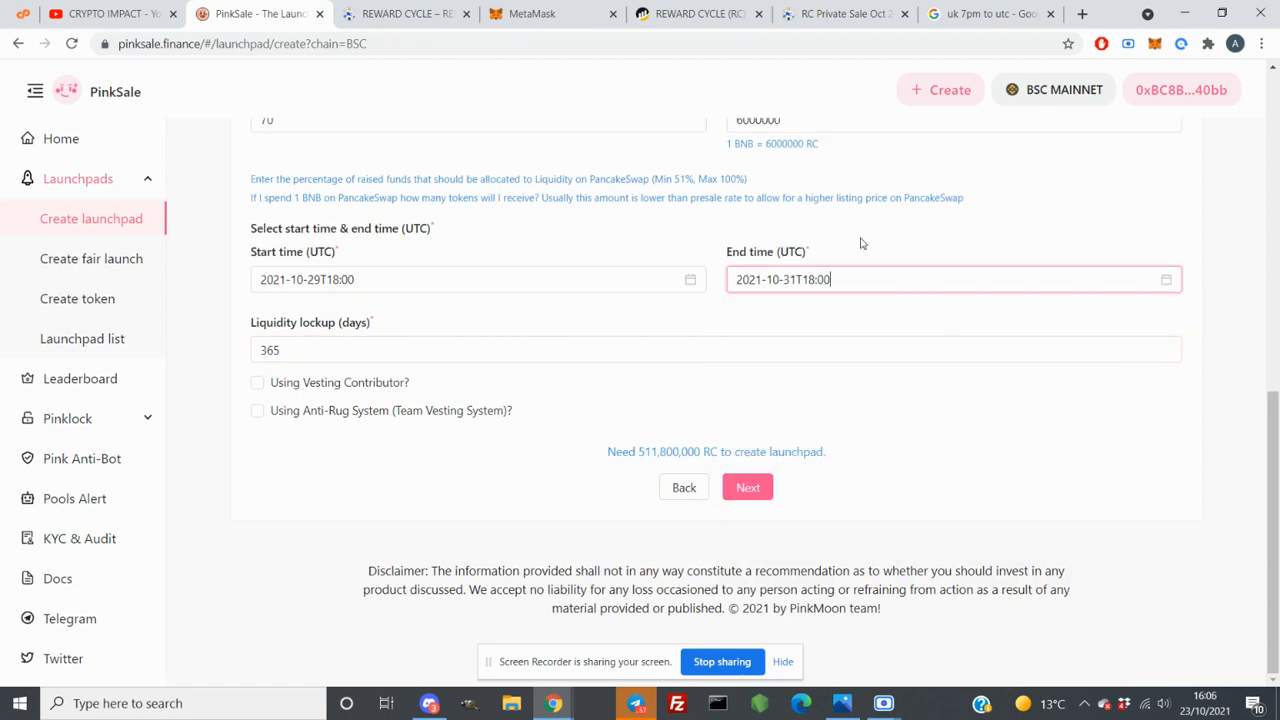
mouse_move(698, 266)
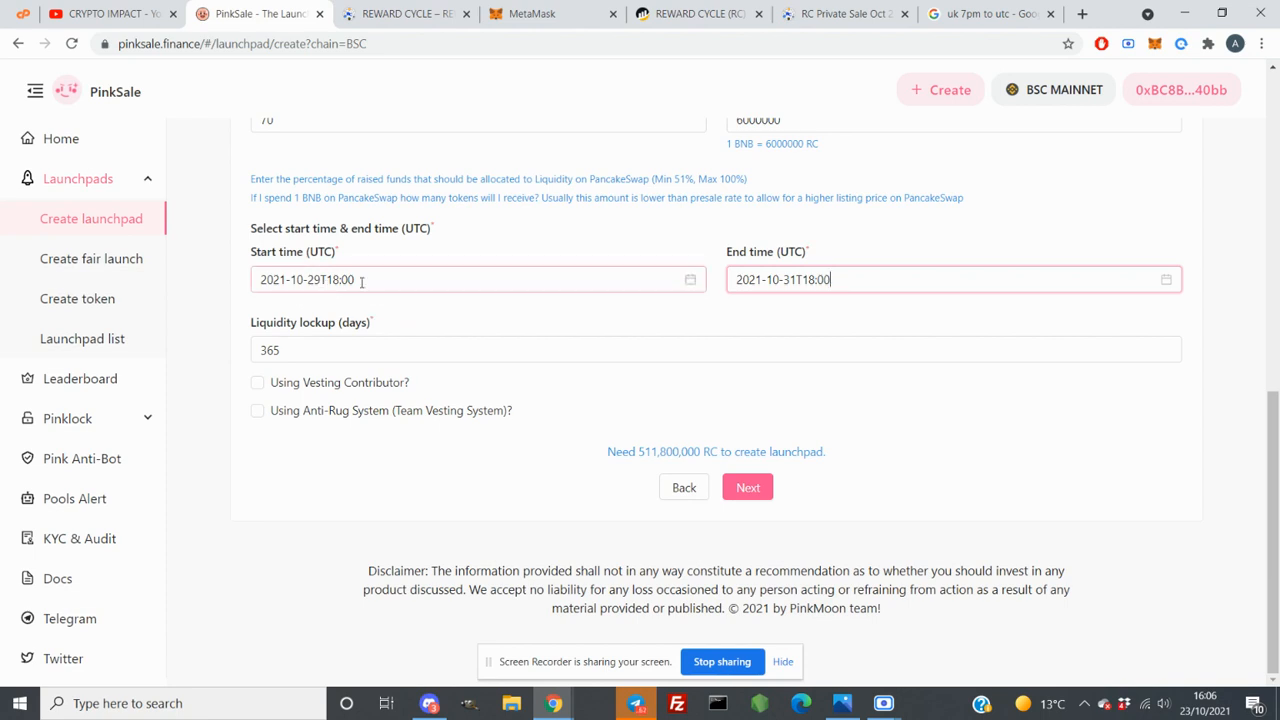
Verify the 29 October 18:00 start against the new 31 October 18:00 end and review the form
left_click(950, 280)
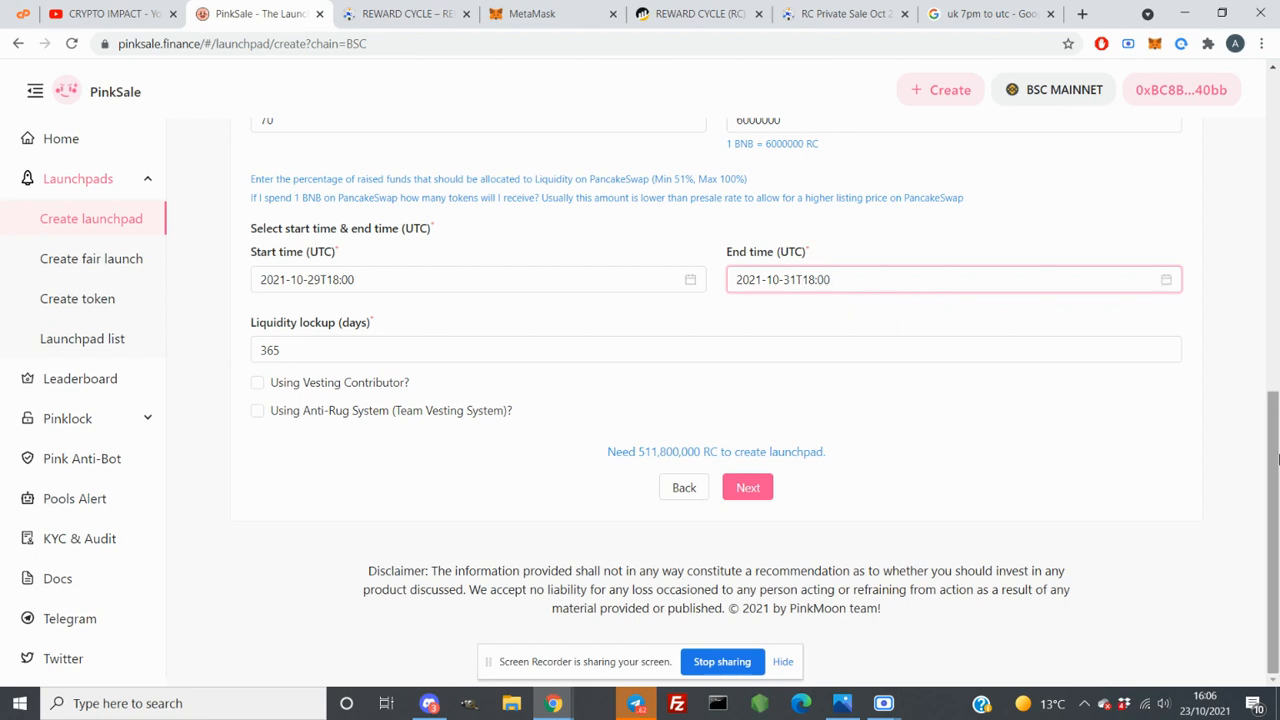
scroll("up", 3)
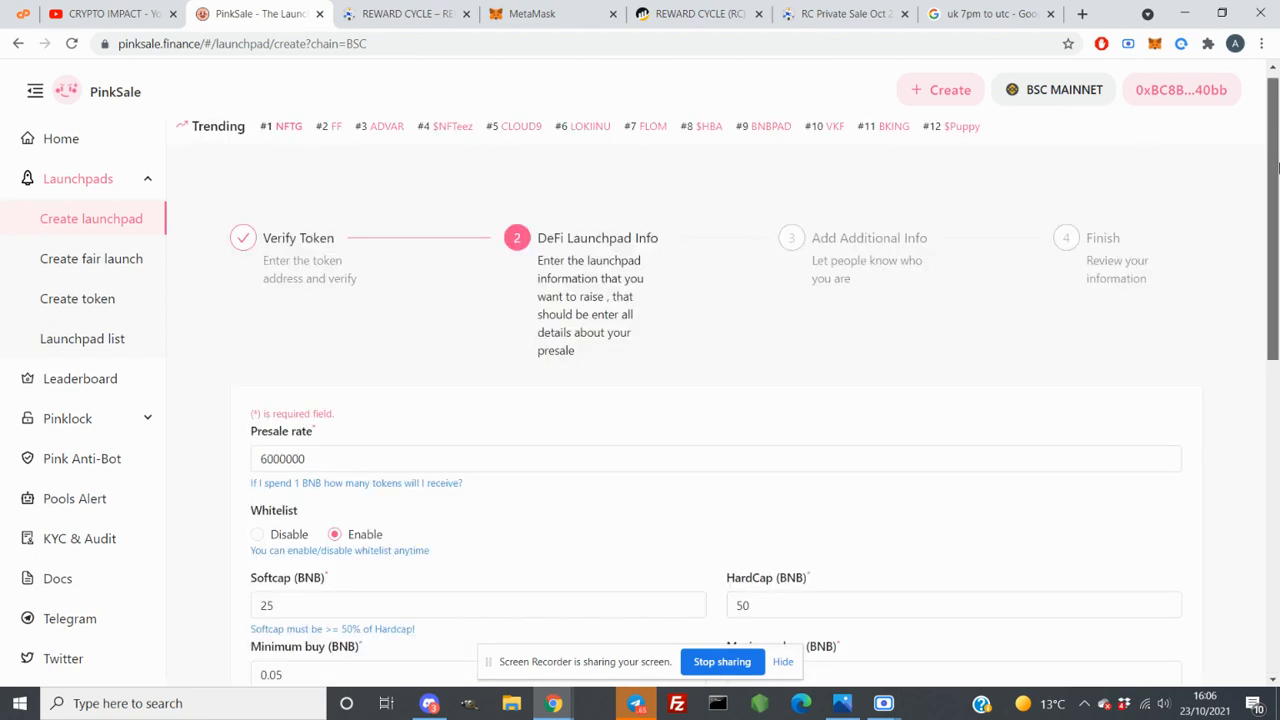
scroll("down", 3)
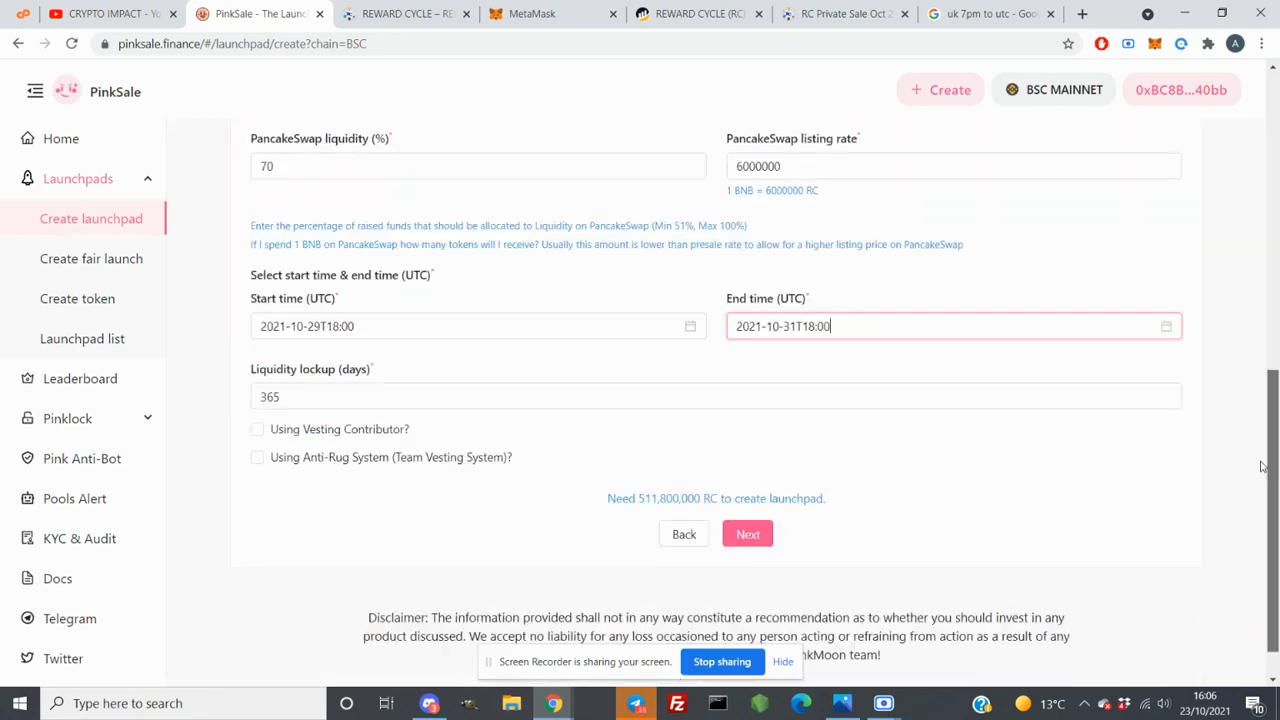
scroll("up", 3)
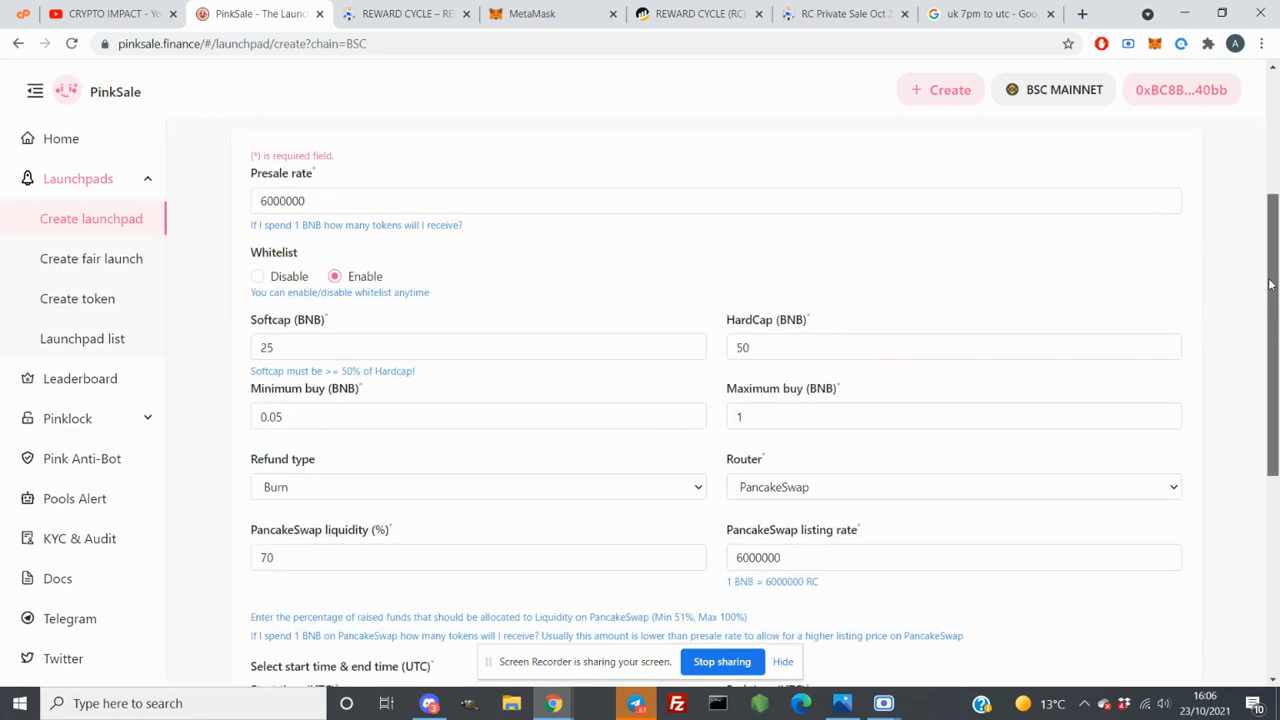
scroll("down", 3)
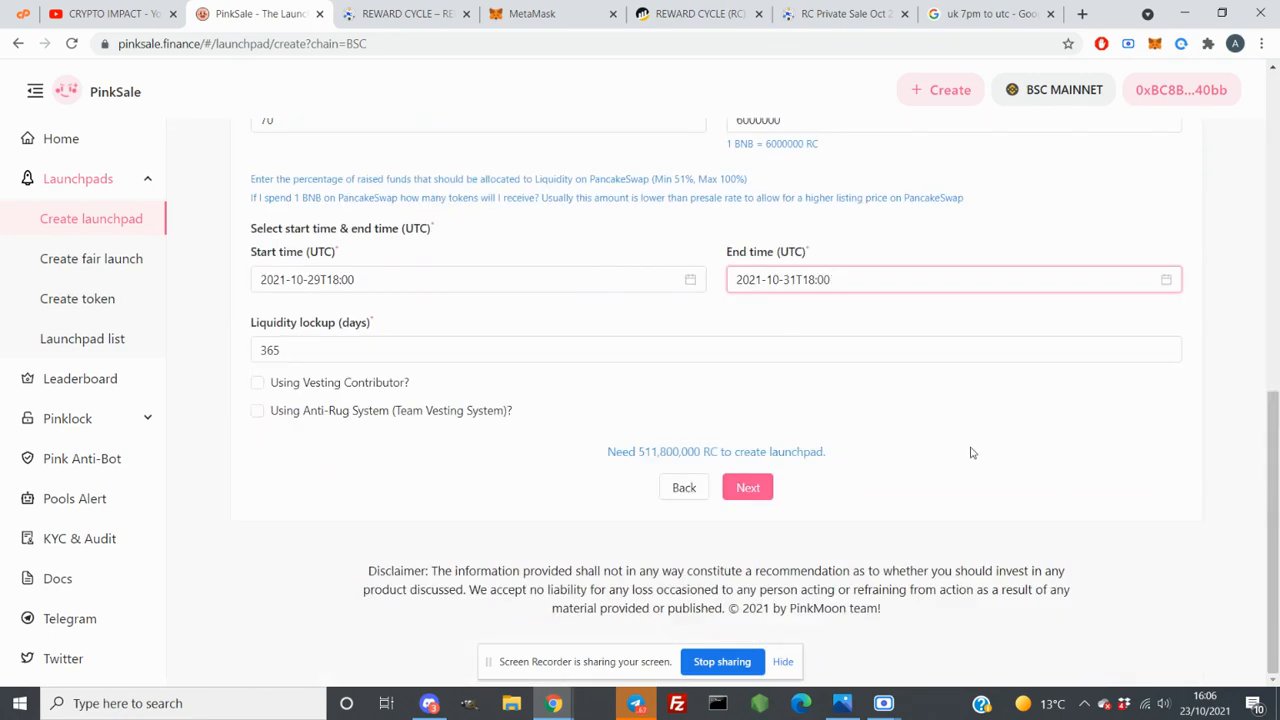
Continue through the additional info step to the final presale review summary
left_click(748, 488)
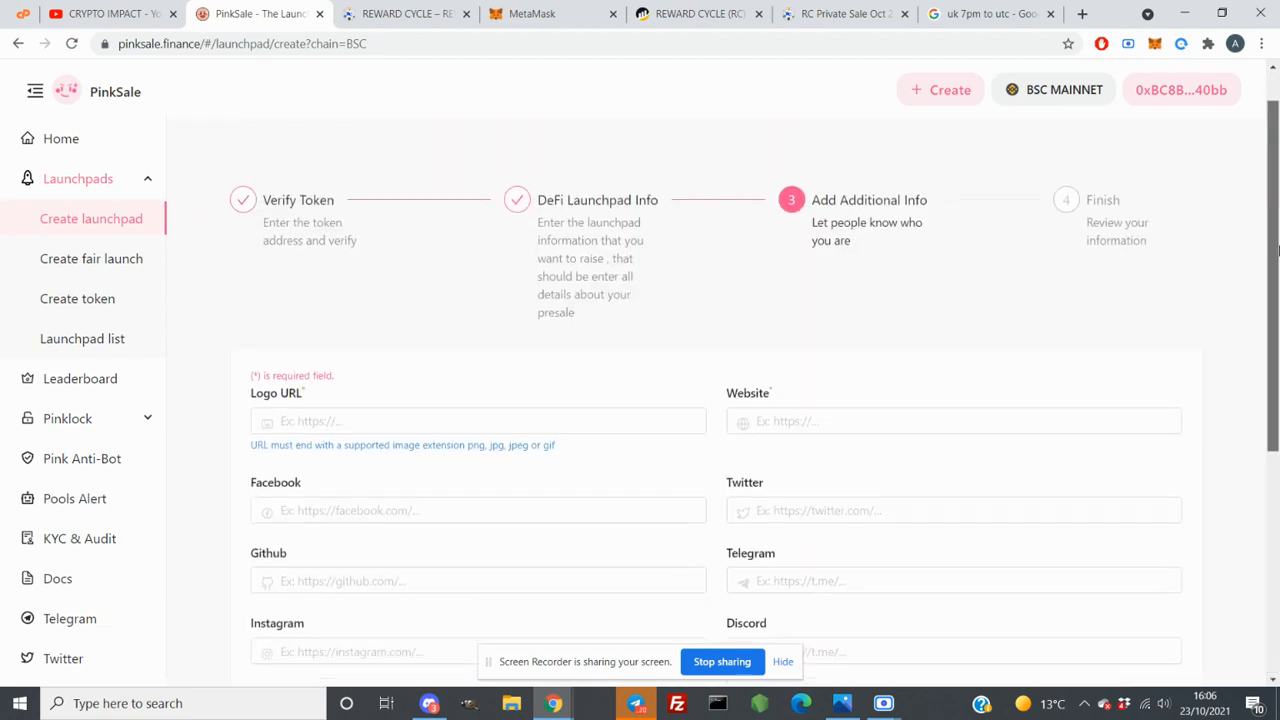
scroll("down", 3)
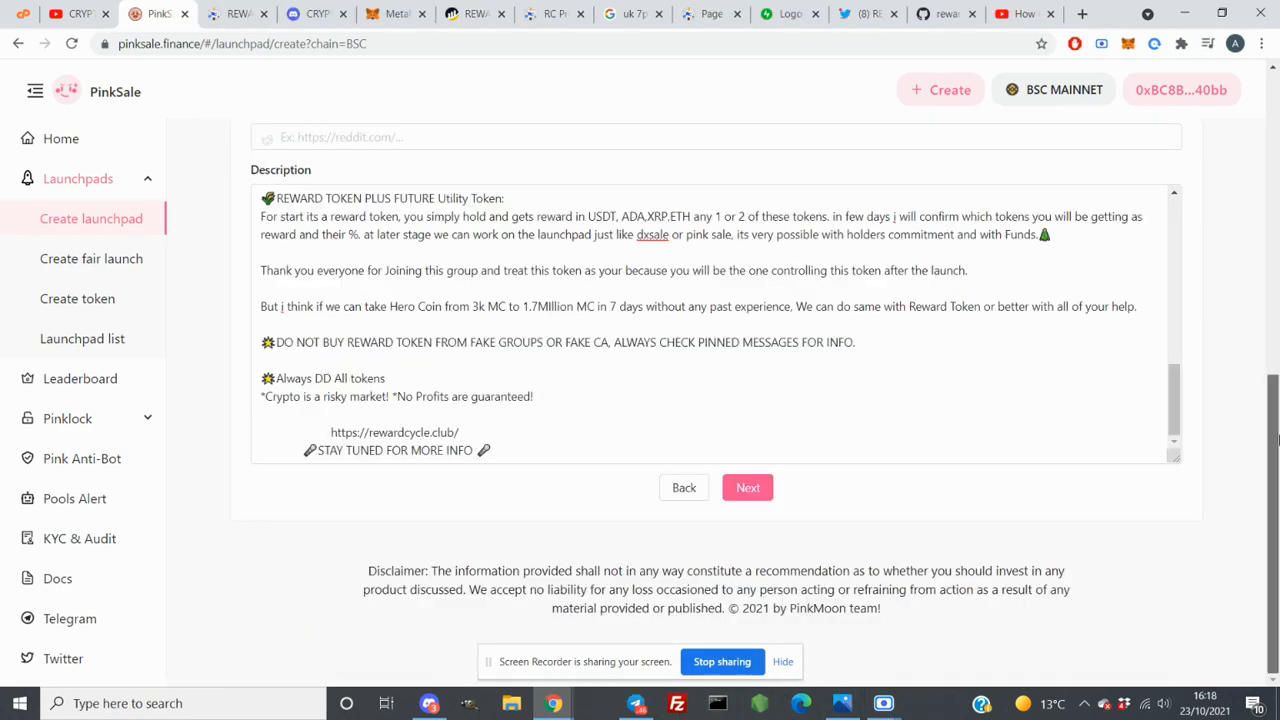
left_click(748, 488)
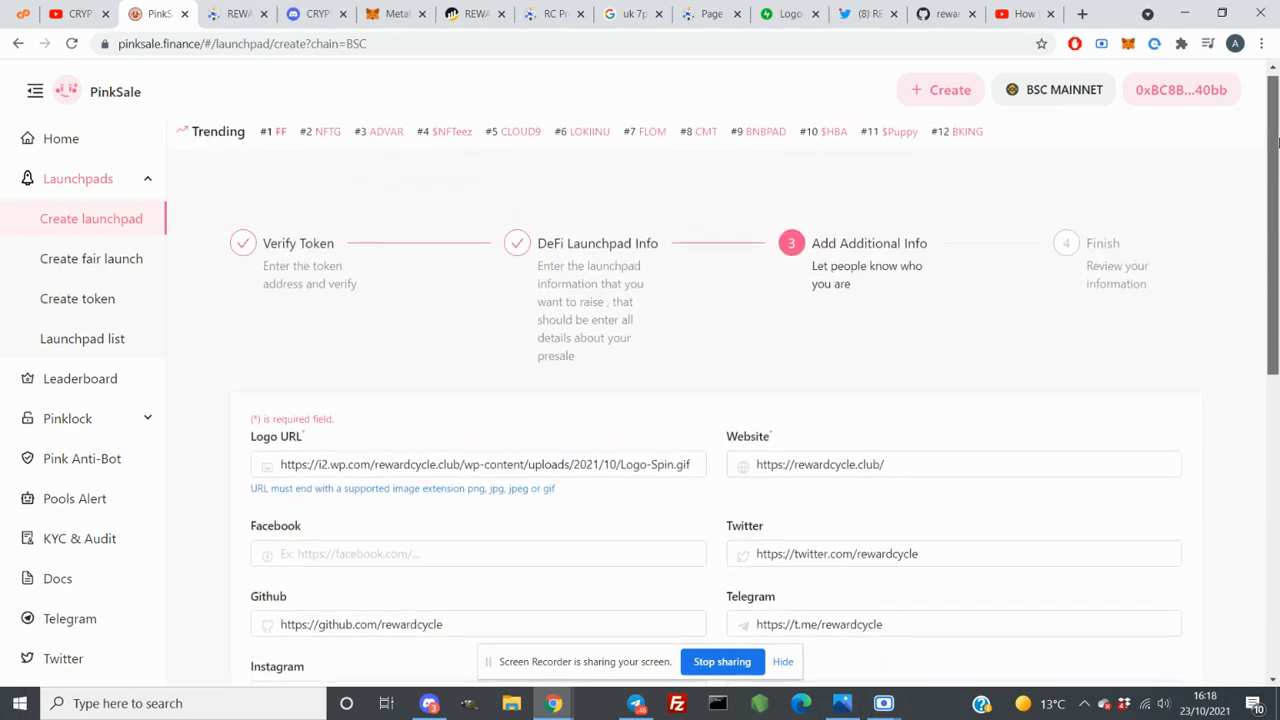
scroll("down", 3)
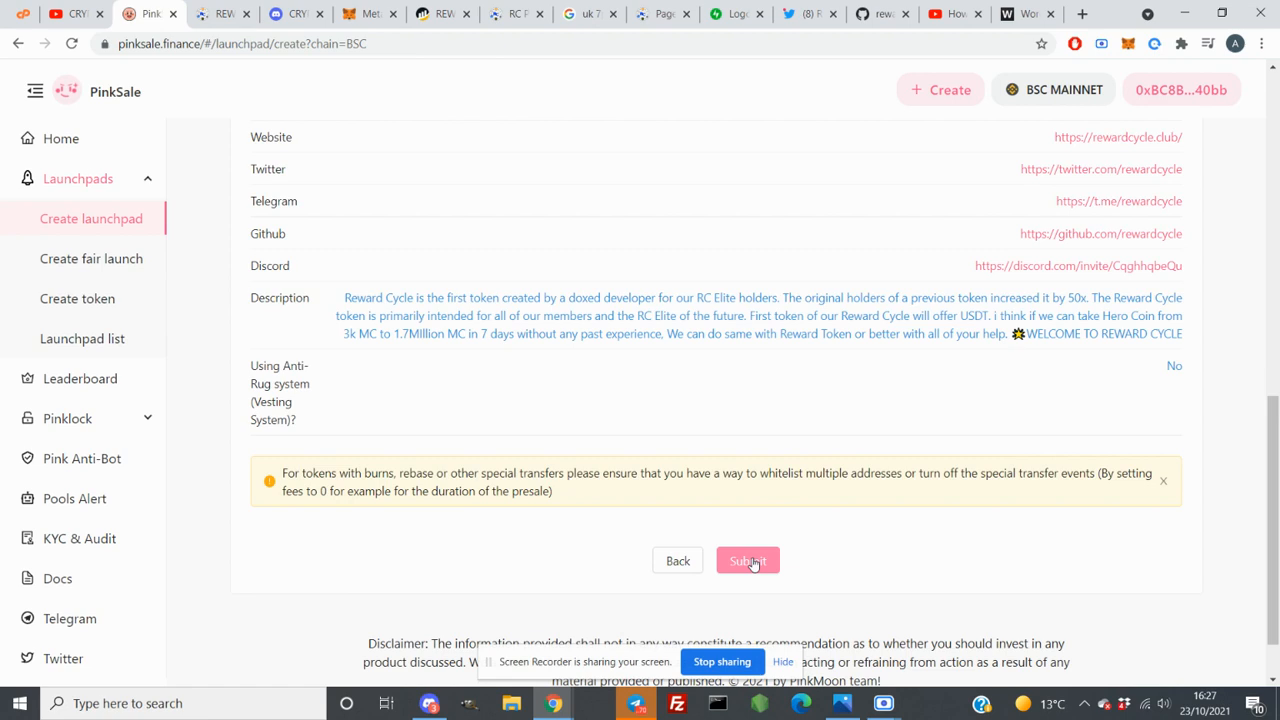
Submit the presale and confirm the ~1.011262 BNB contract interaction in MetaMask
left_click(748, 560)
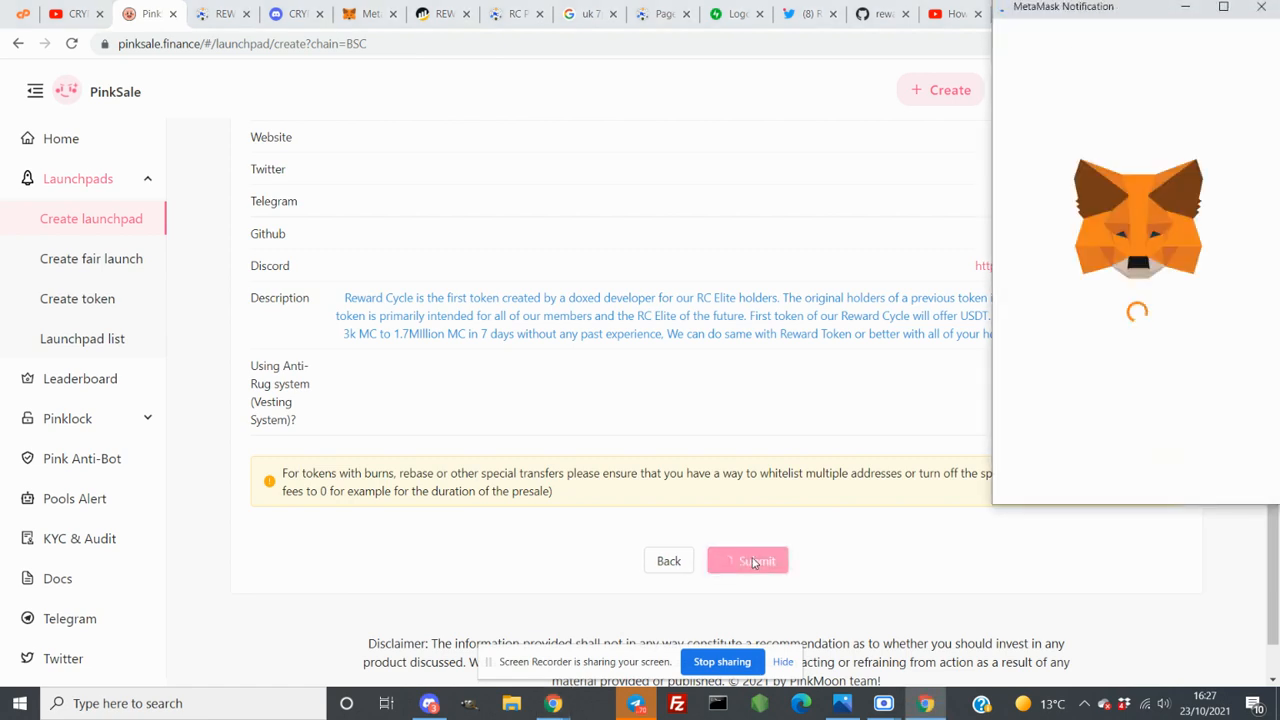
left_click(748, 560)
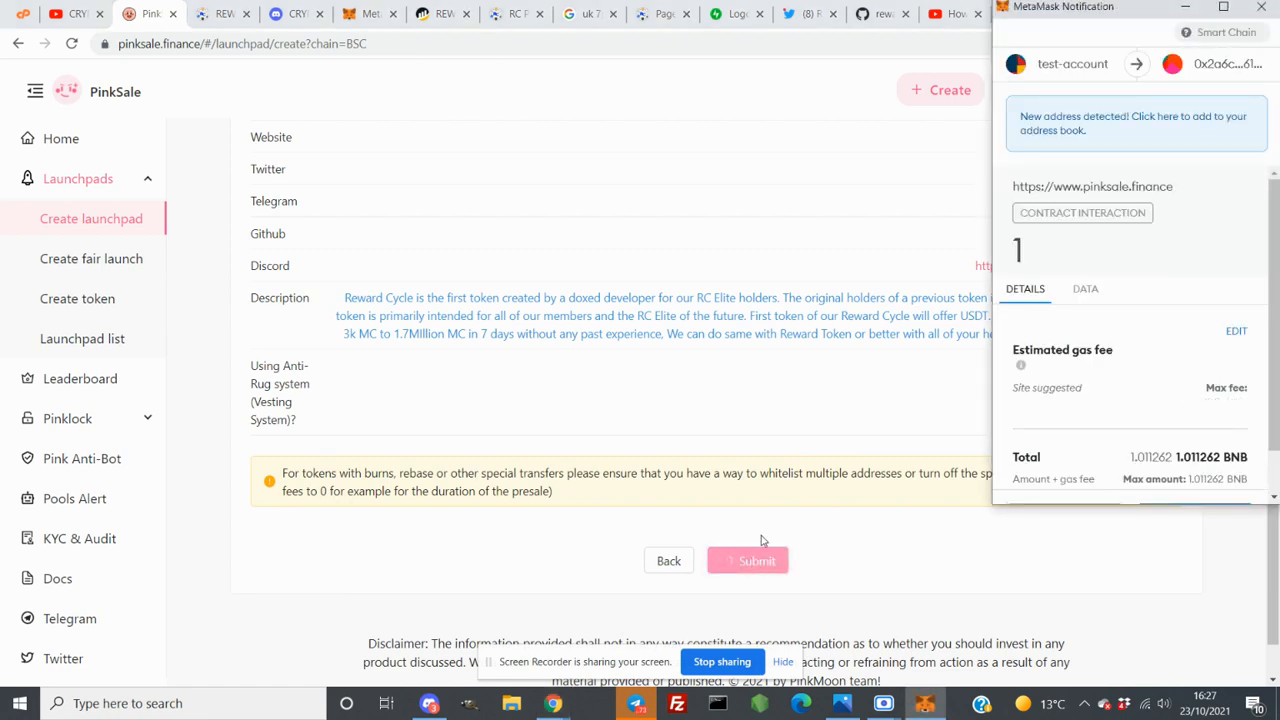
scroll("down", 3)
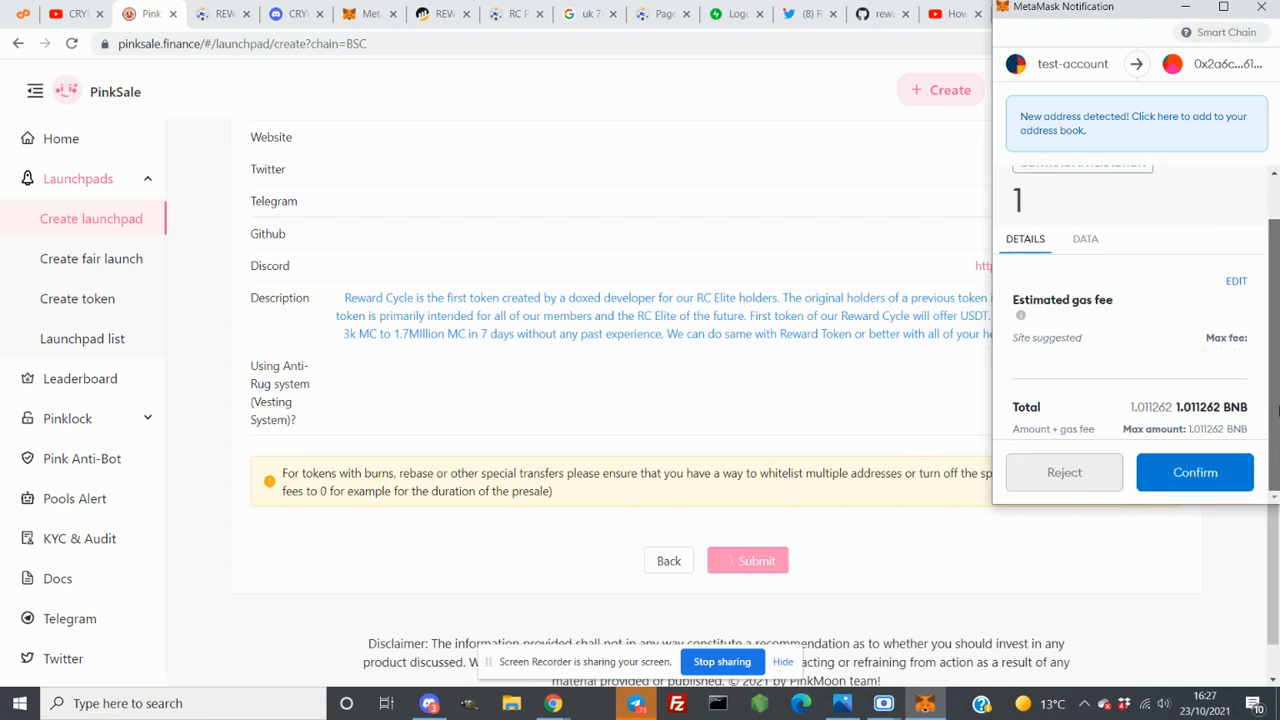
left_click(1194, 472)
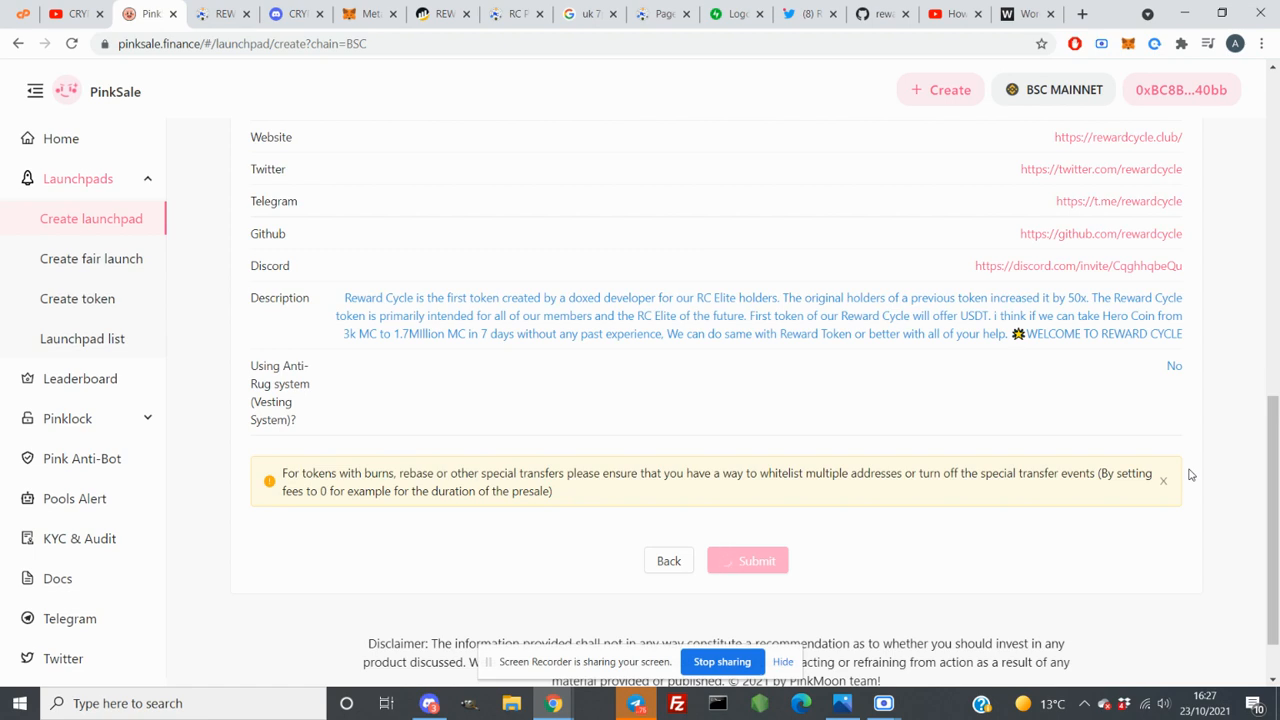
View the Upcoming REWARD CYCLE pool's details, Owner Zone and Token Metrics chart
left_click(756, 560)
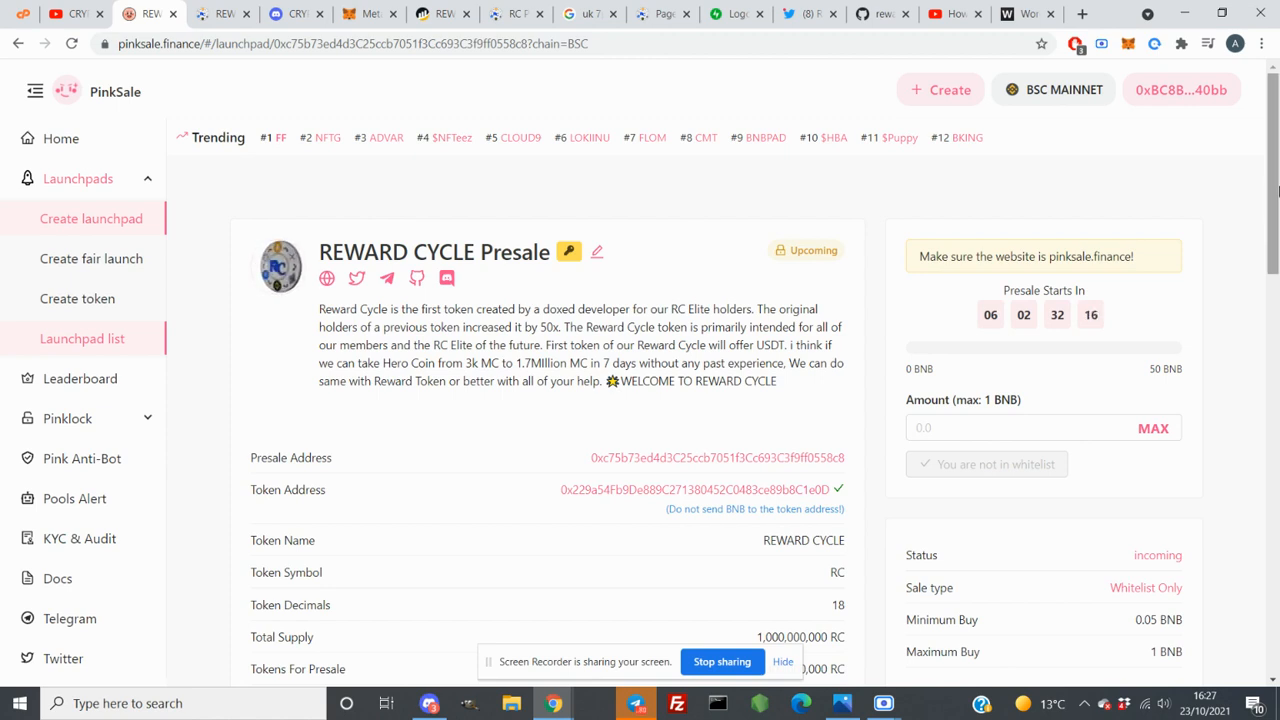
scroll("down", 3)
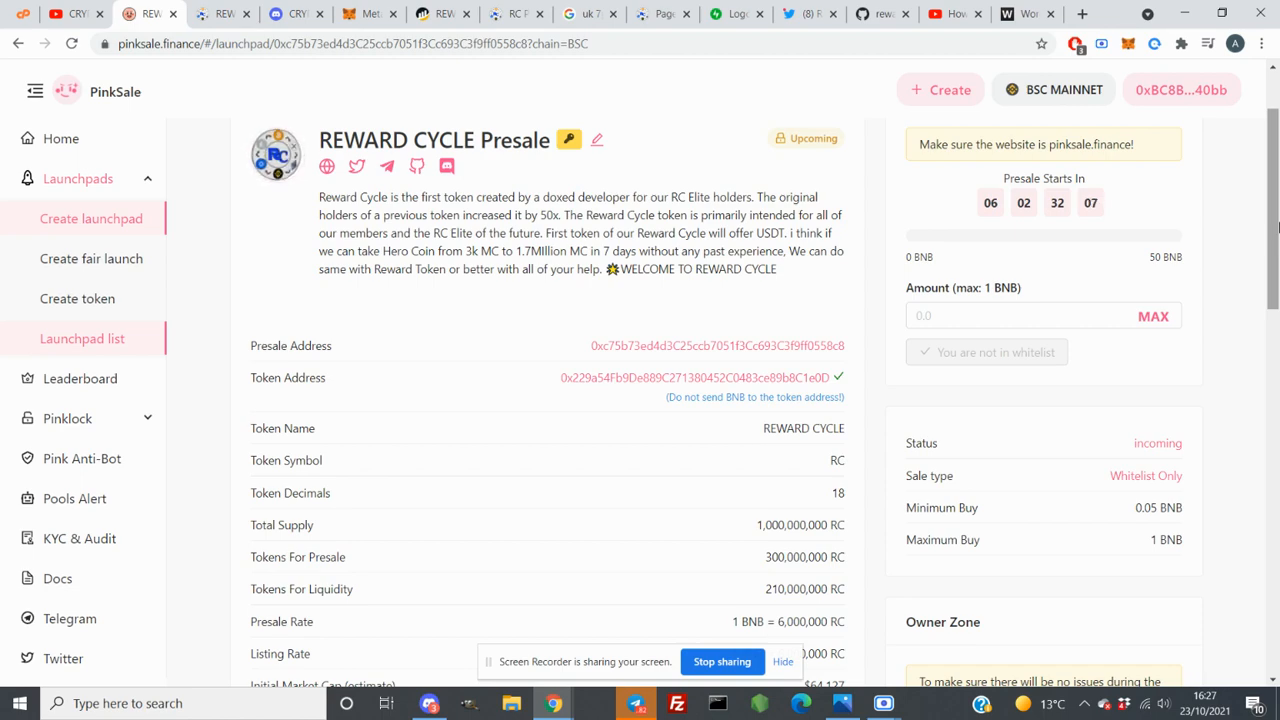
scroll("down", 3)
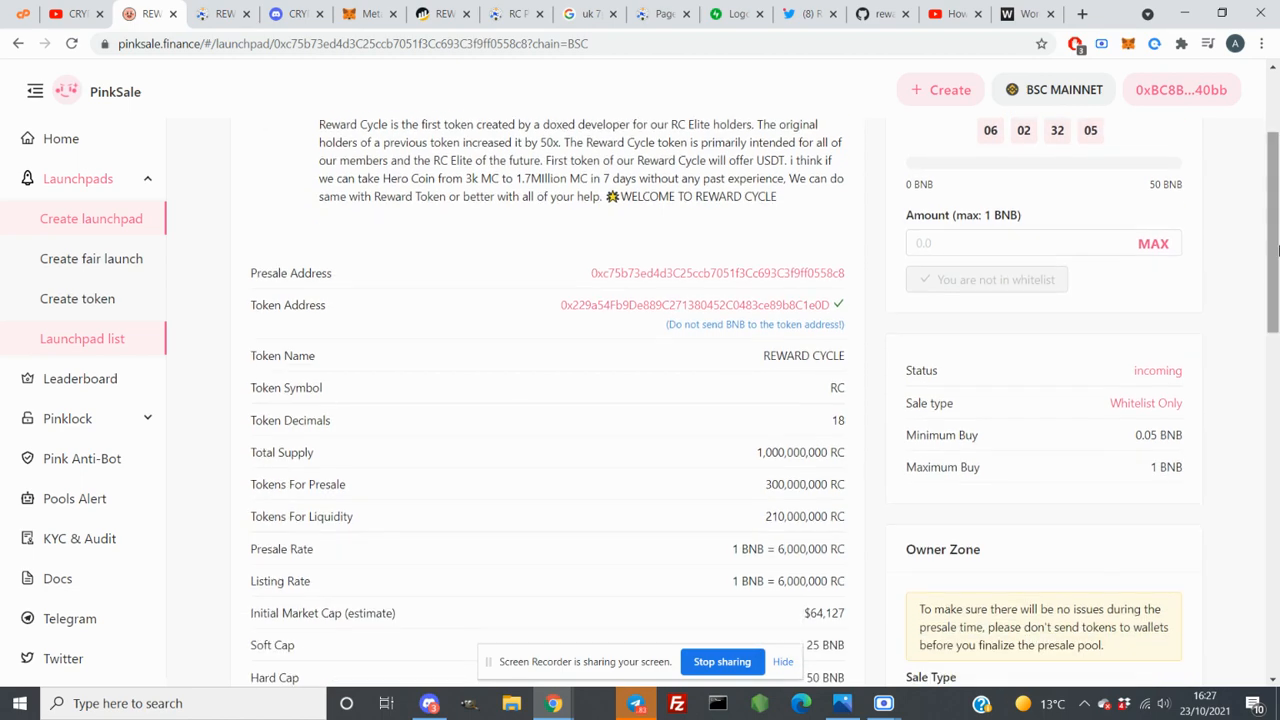
scroll("down", 3)
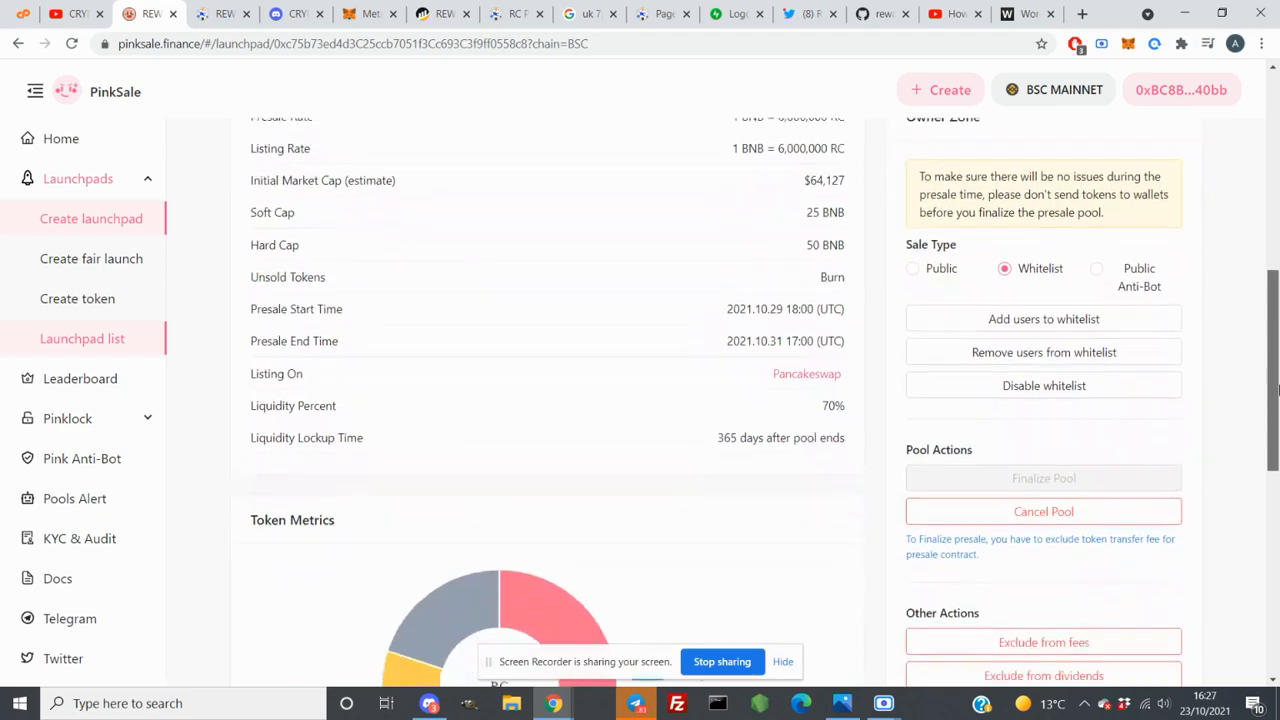
scroll("down", 3)
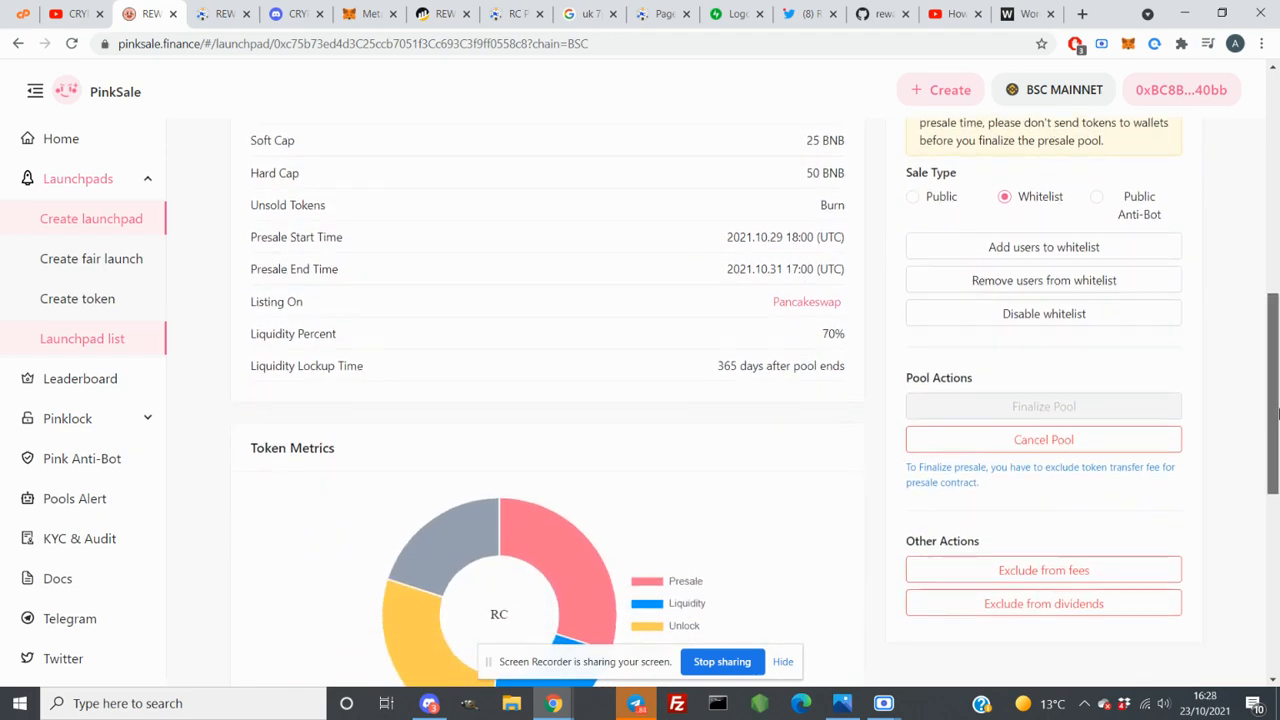
scroll("up", 3)
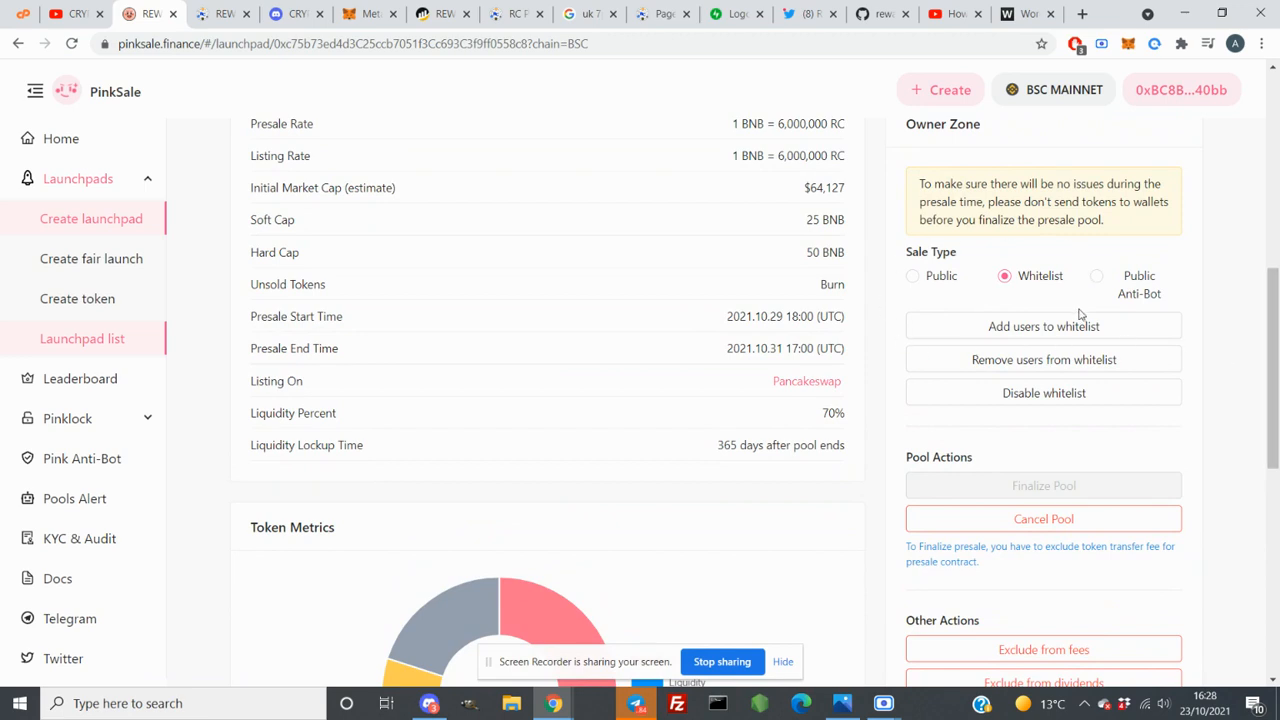
mouse_move(900, 308)
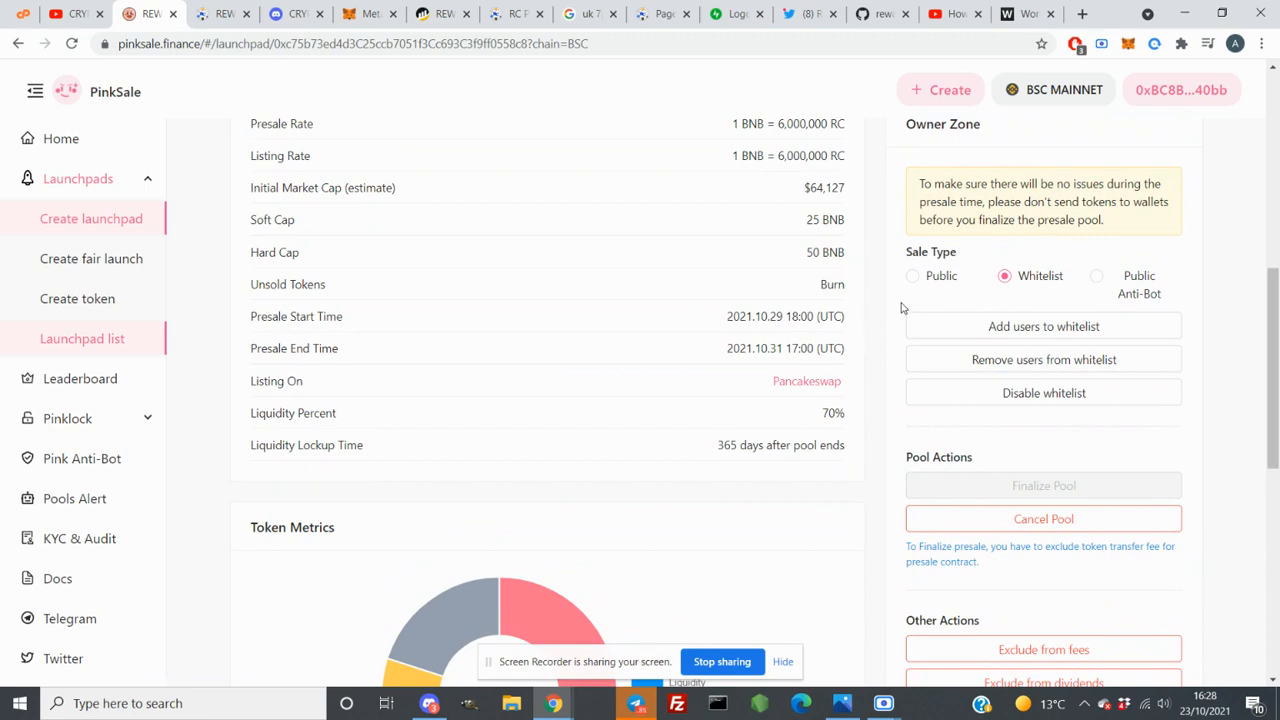
mouse_move(944, 288)
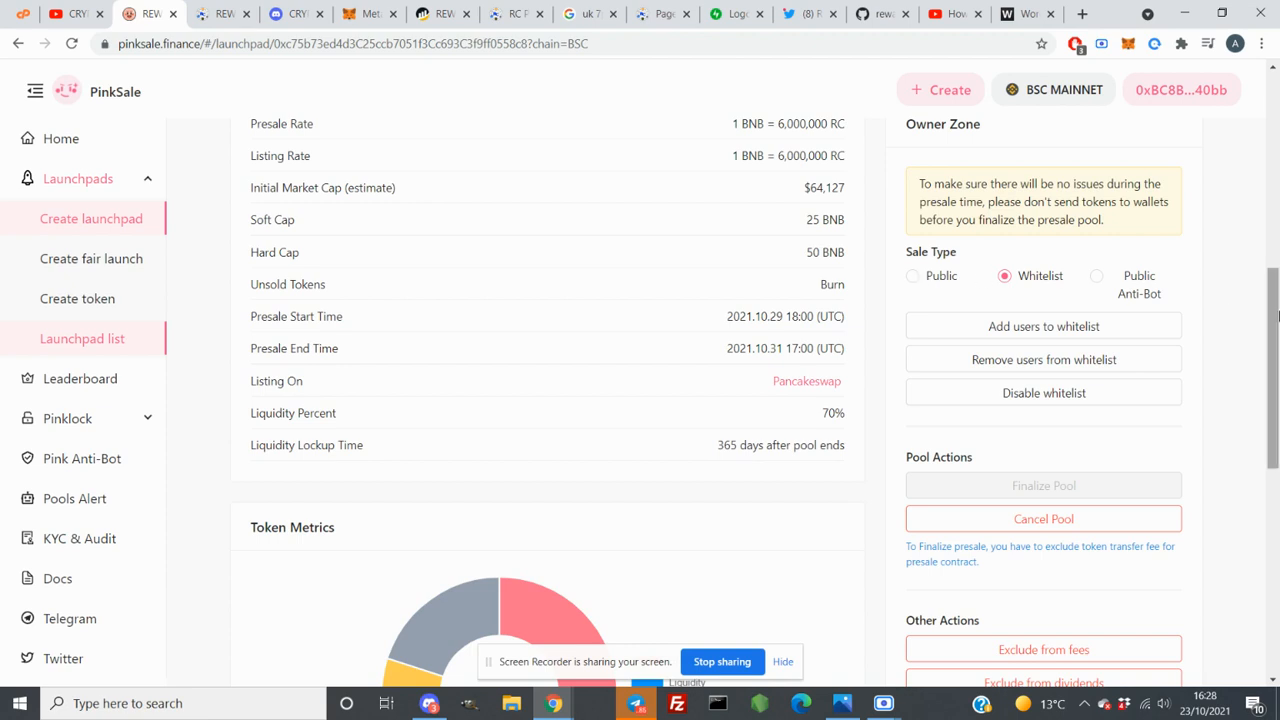
scroll("down", 3)
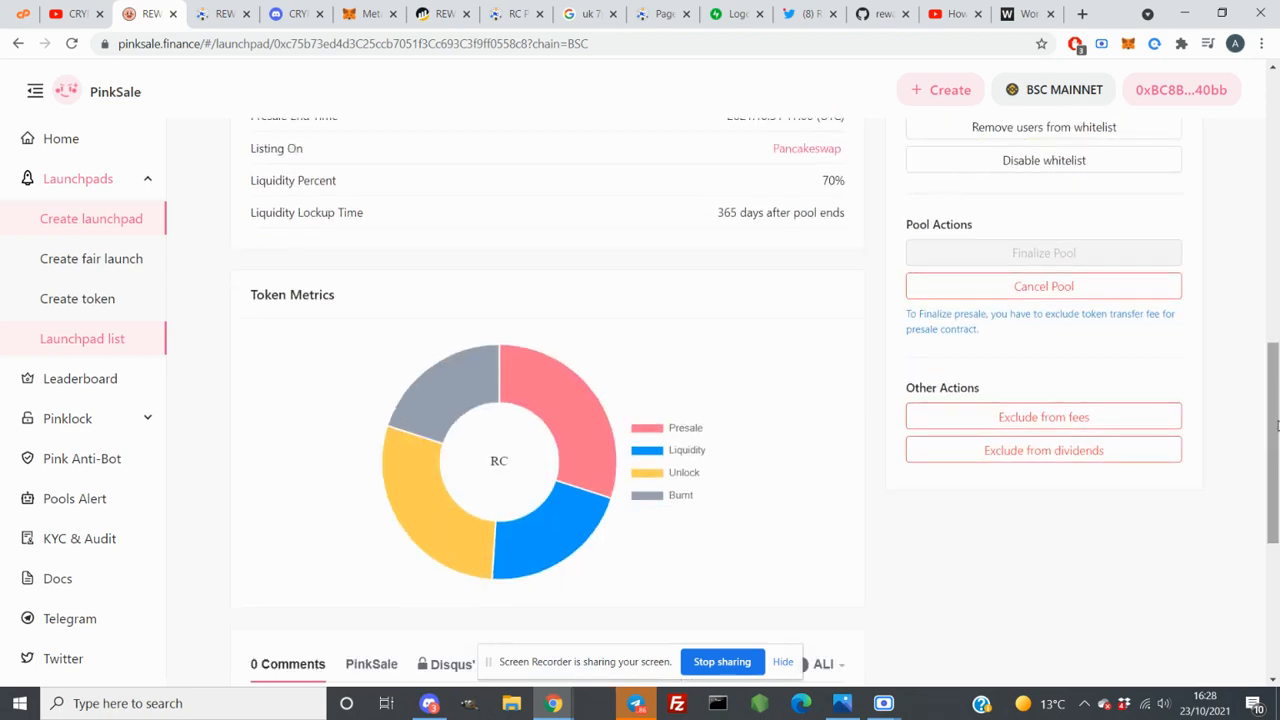
scroll("up", 3)
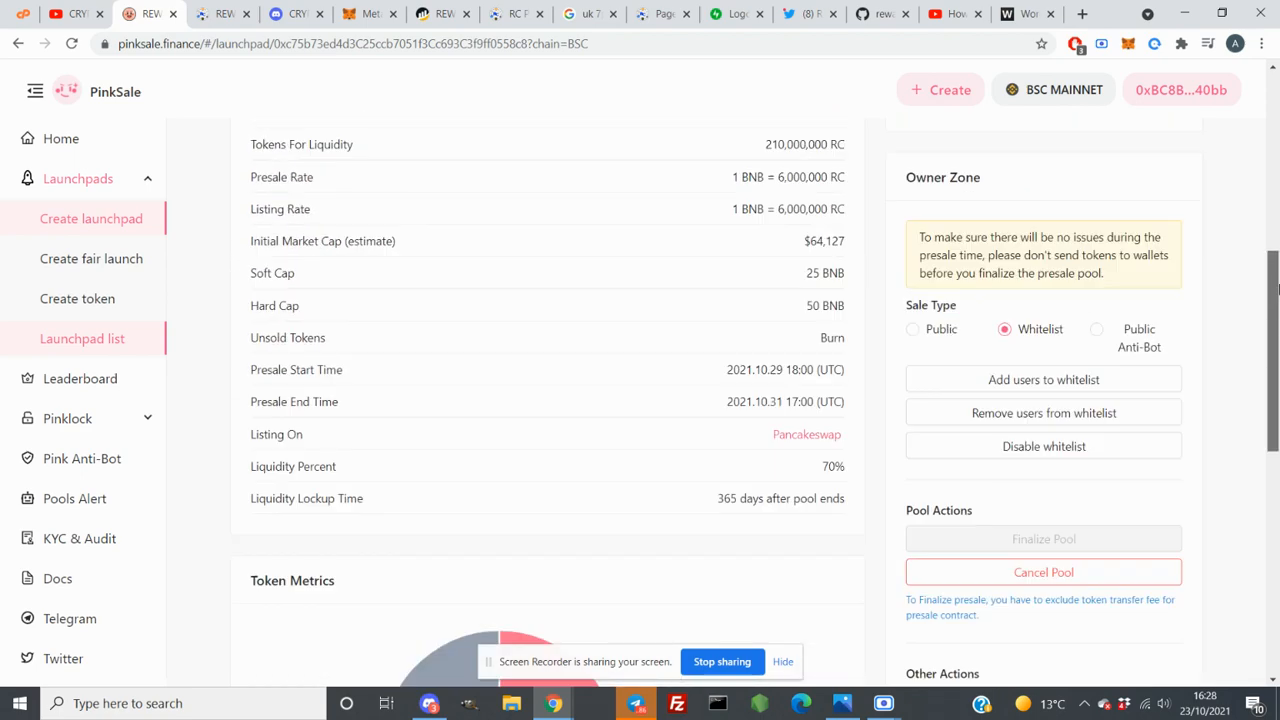
scroll("up", 3)
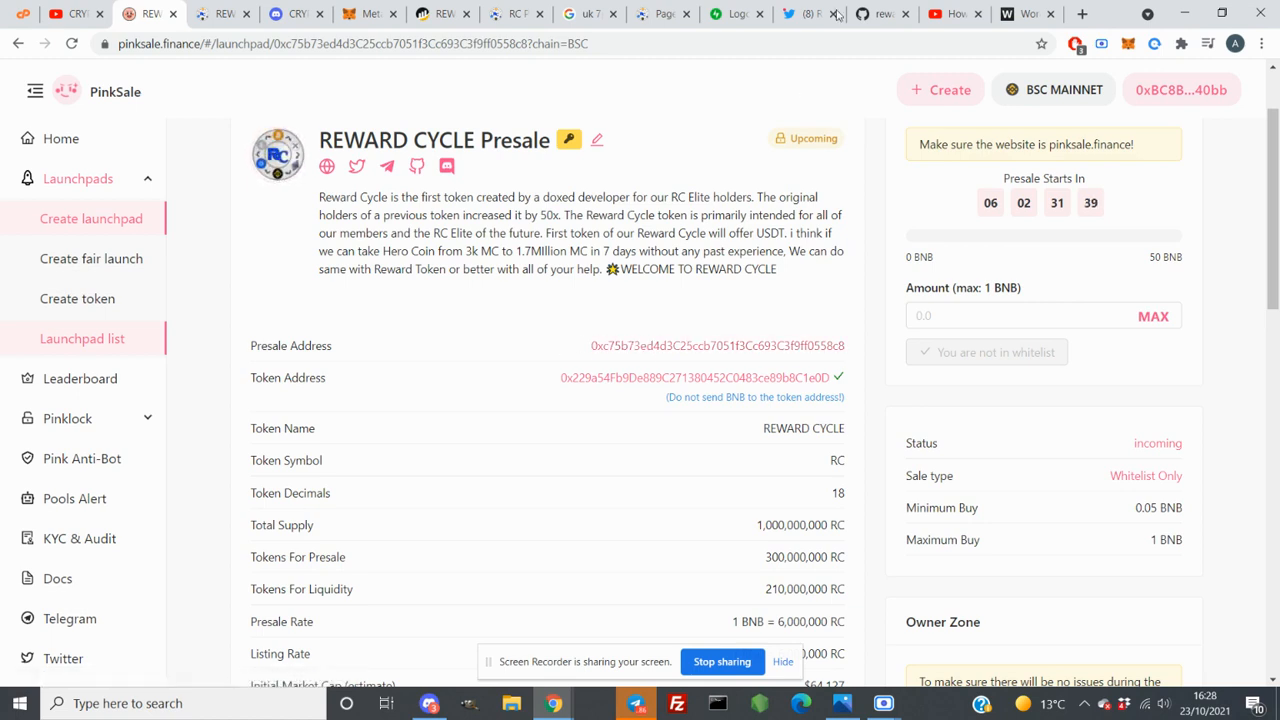
Browse the REWARD CYCLE Read Contract functions on BscScan, noting 18 decimals and anti-bot enabled
left_click(692, 376)
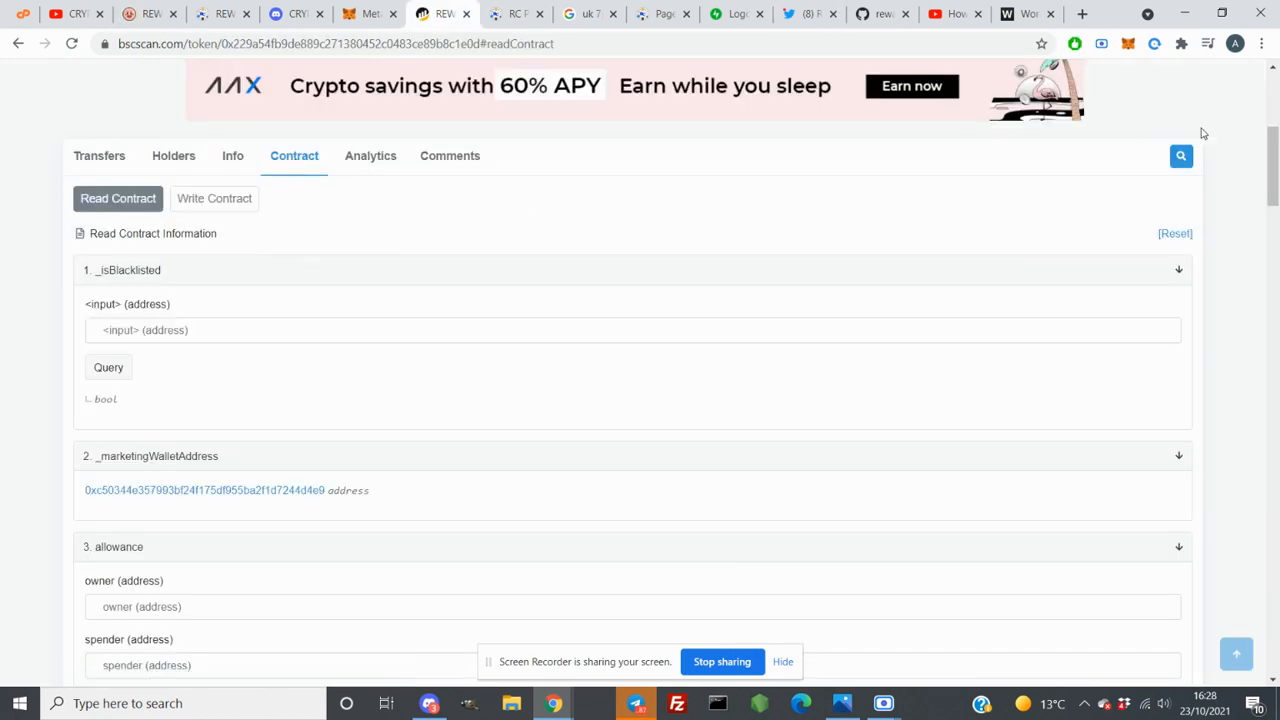
scroll("down", 3)
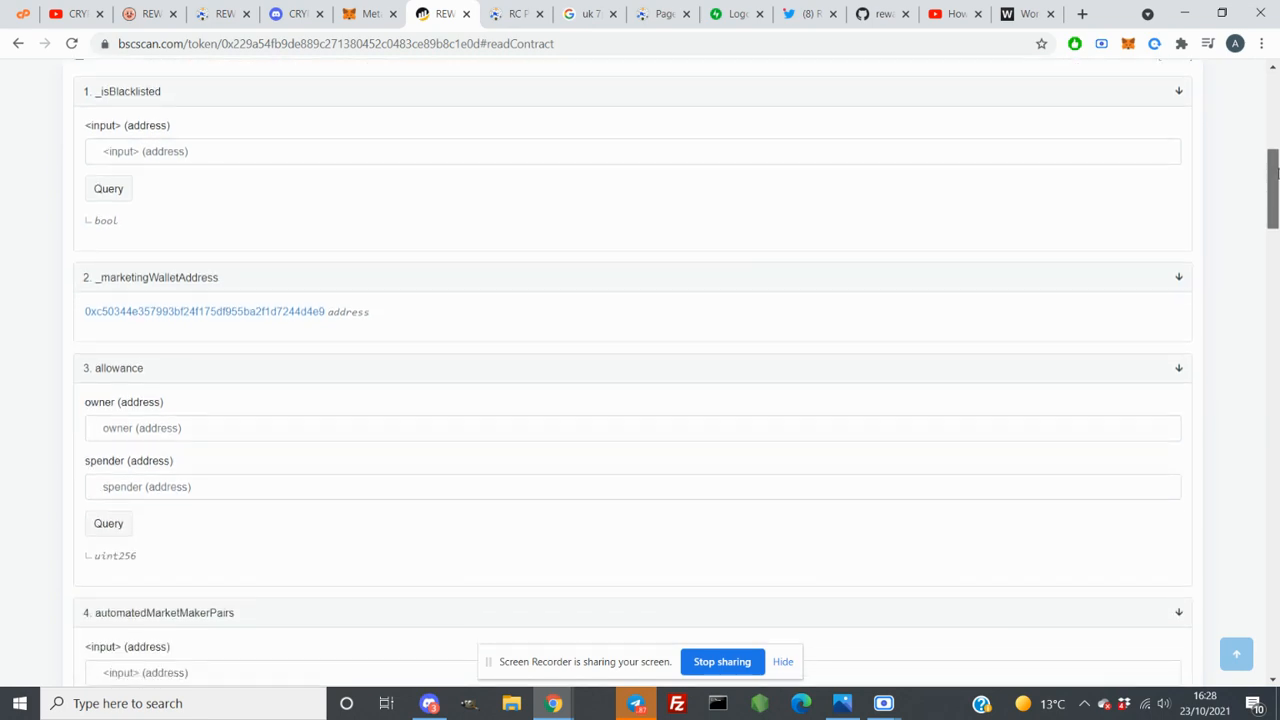
scroll("down", 3)
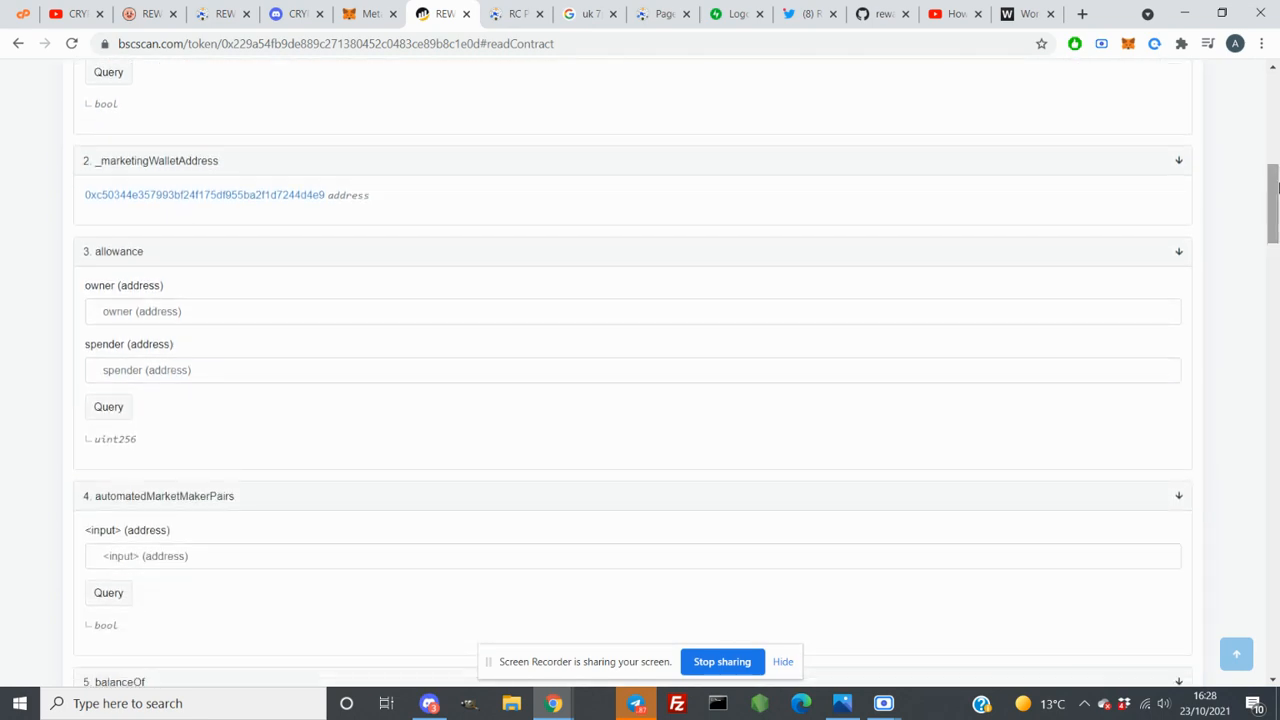
scroll("down", 3)
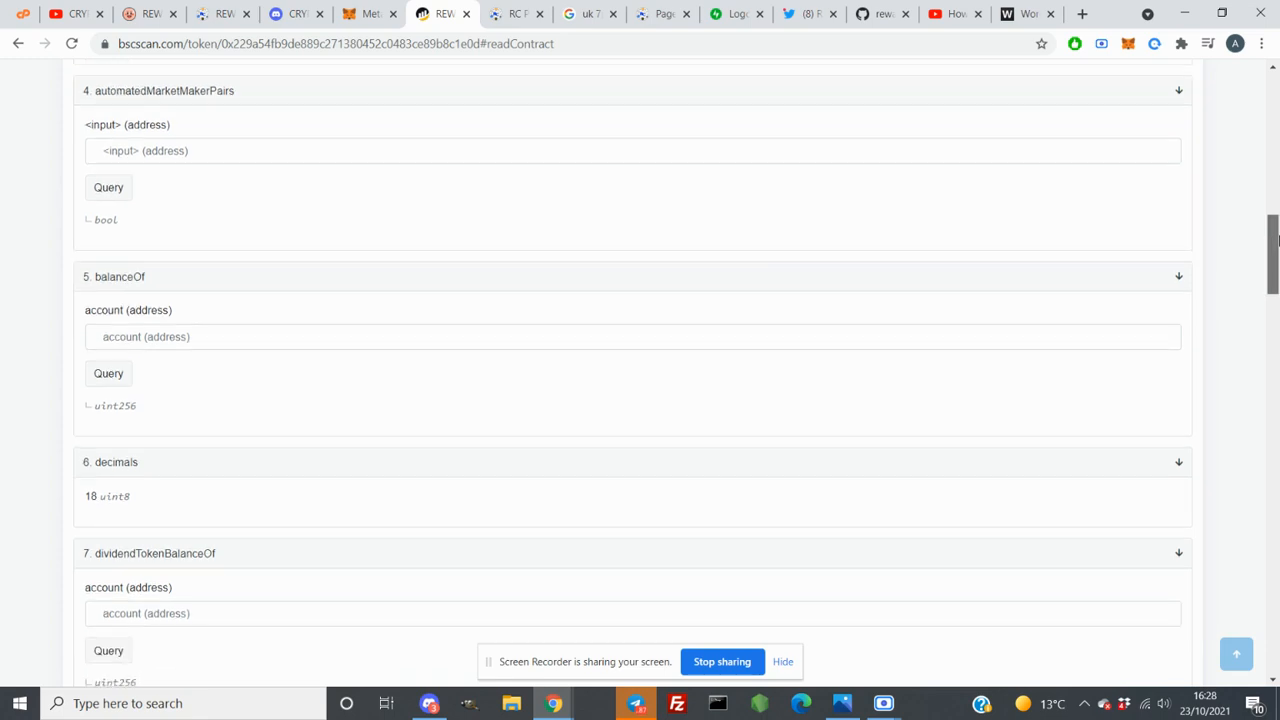
scroll("down", 3)
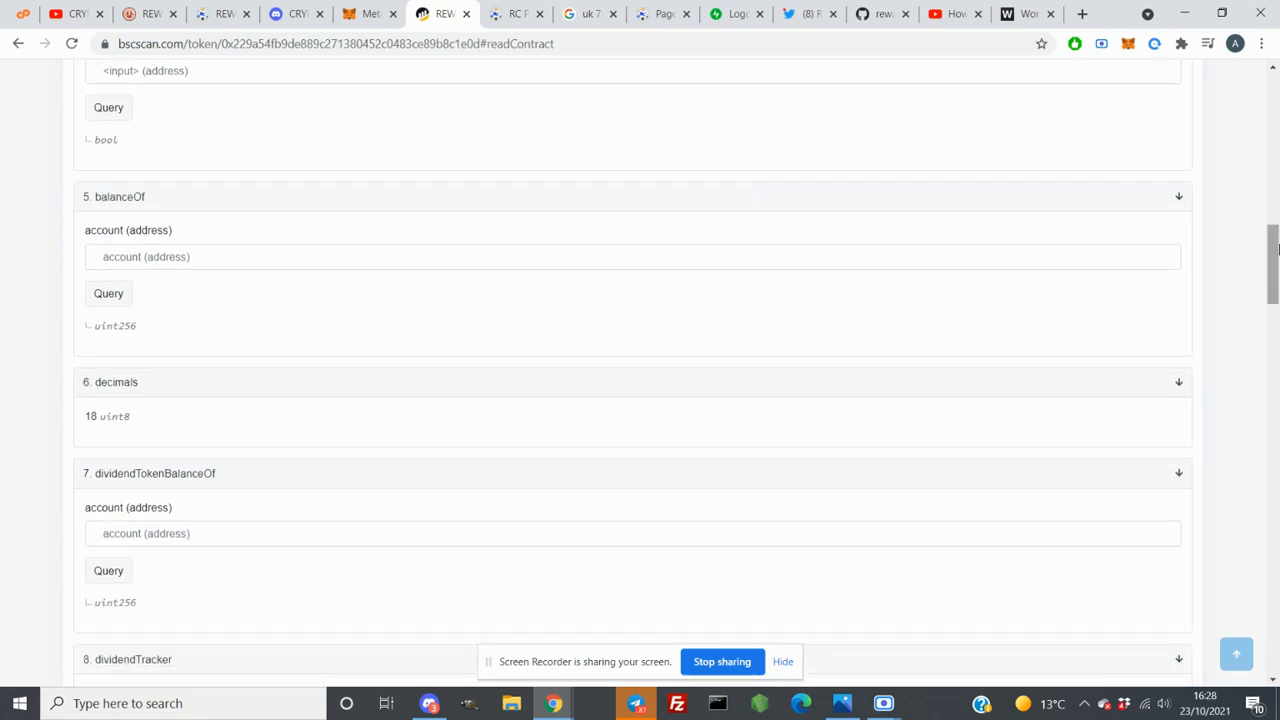
scroll("down", 3)
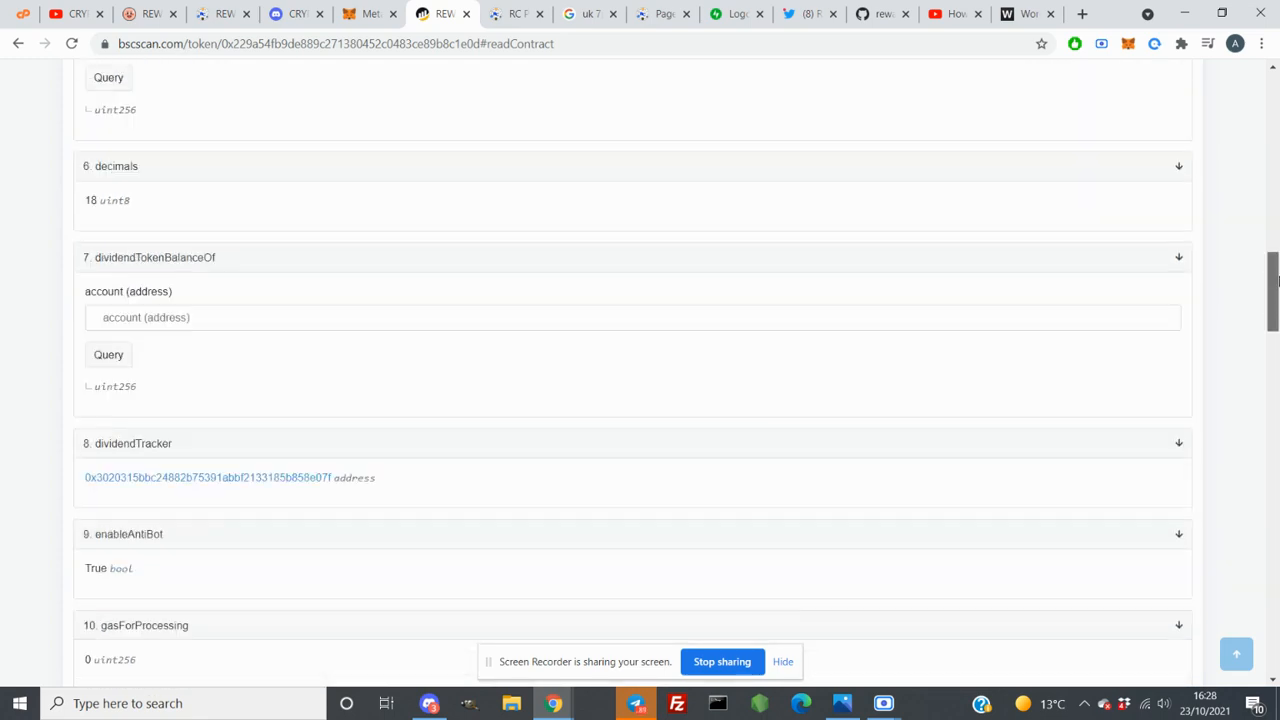
scroll("up", 3)
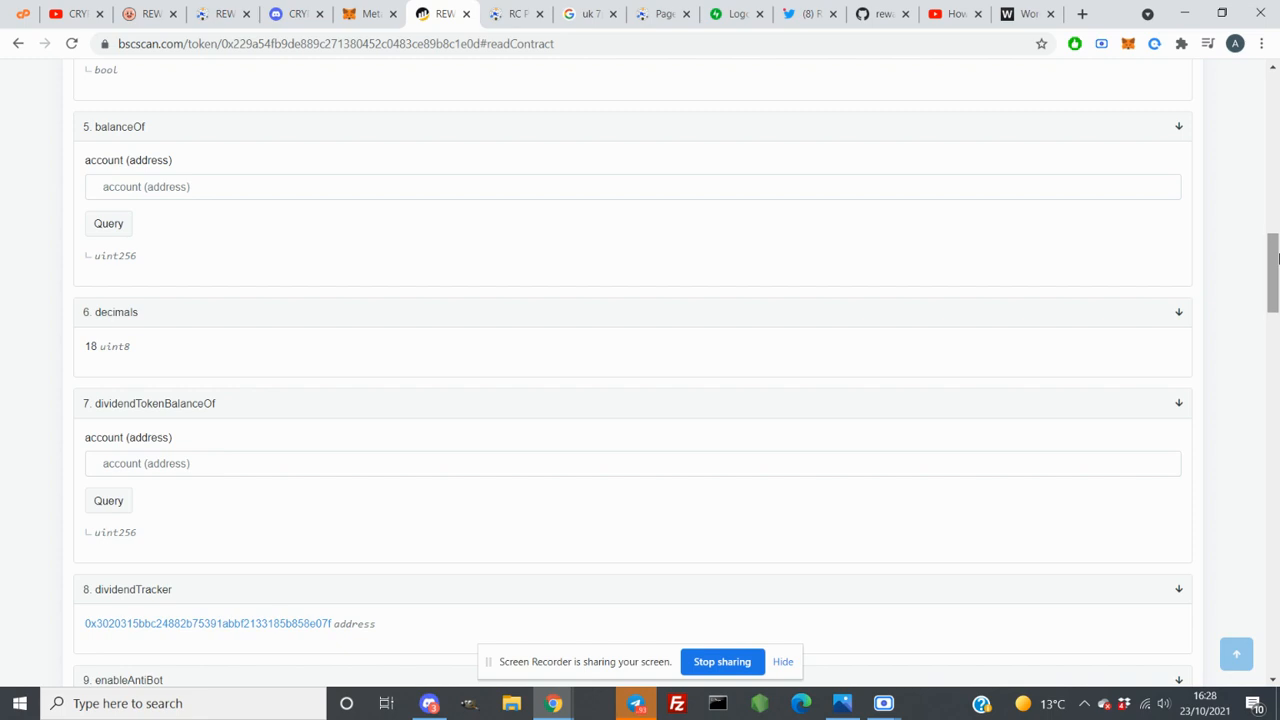
scroll("up", 3)
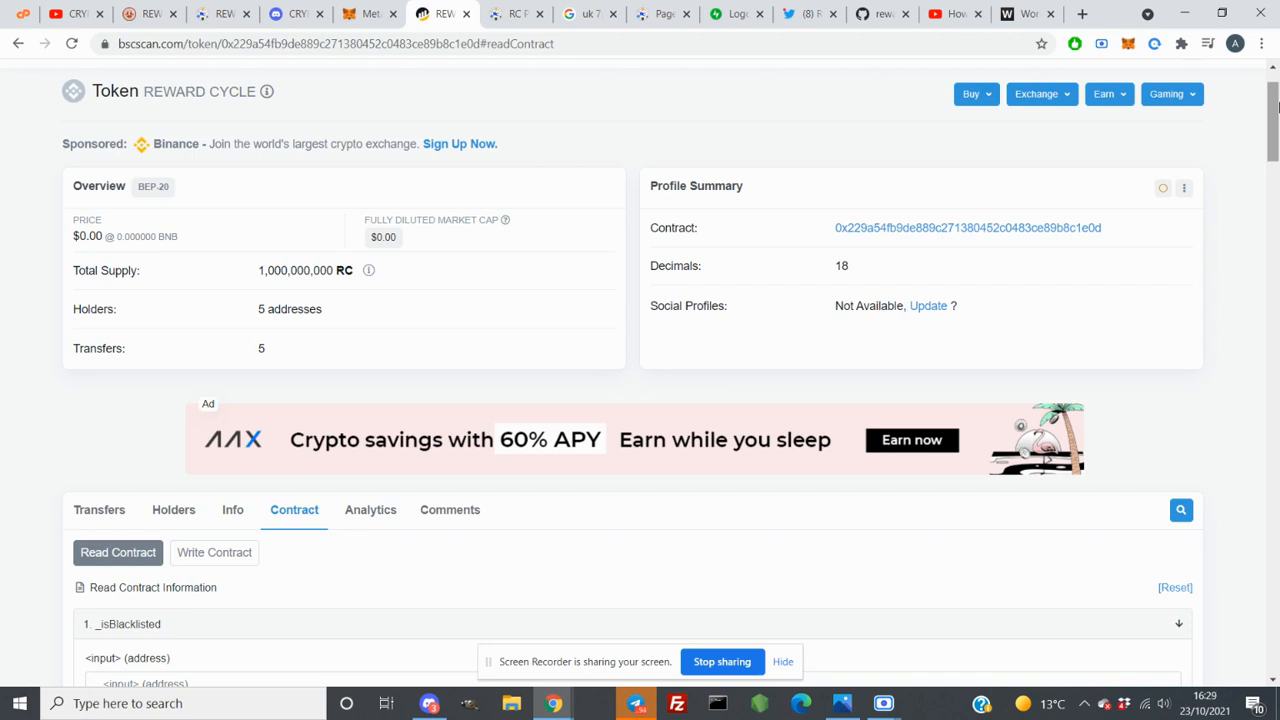
Finish scanning the contract reads and copy the PinkSale presale page link
scroll("down", 3)
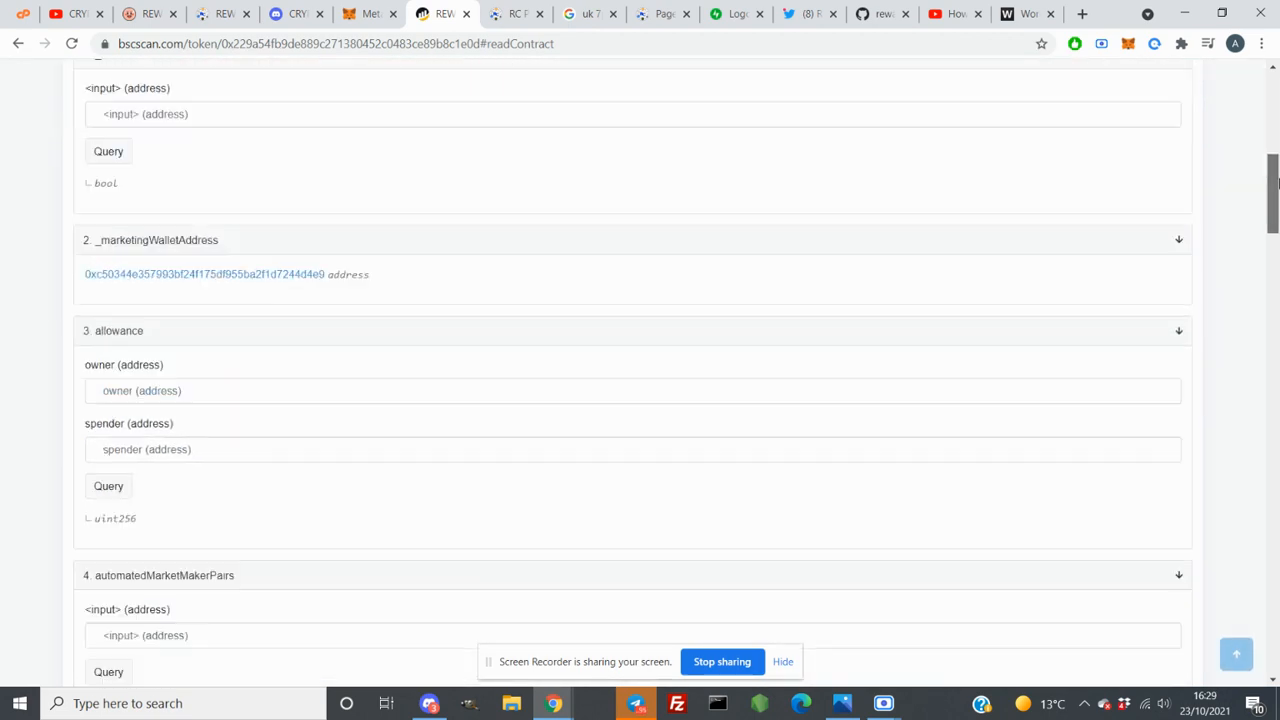
scroll("down", 3)
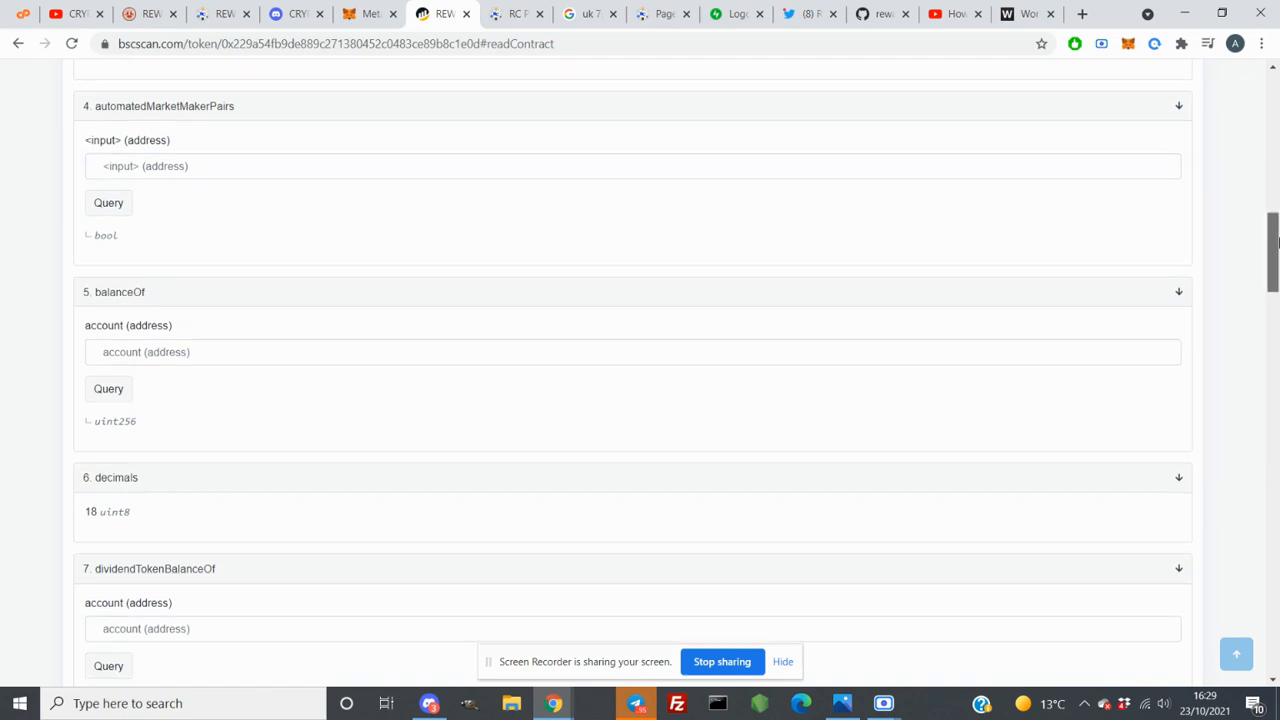
scroll("down", 3)
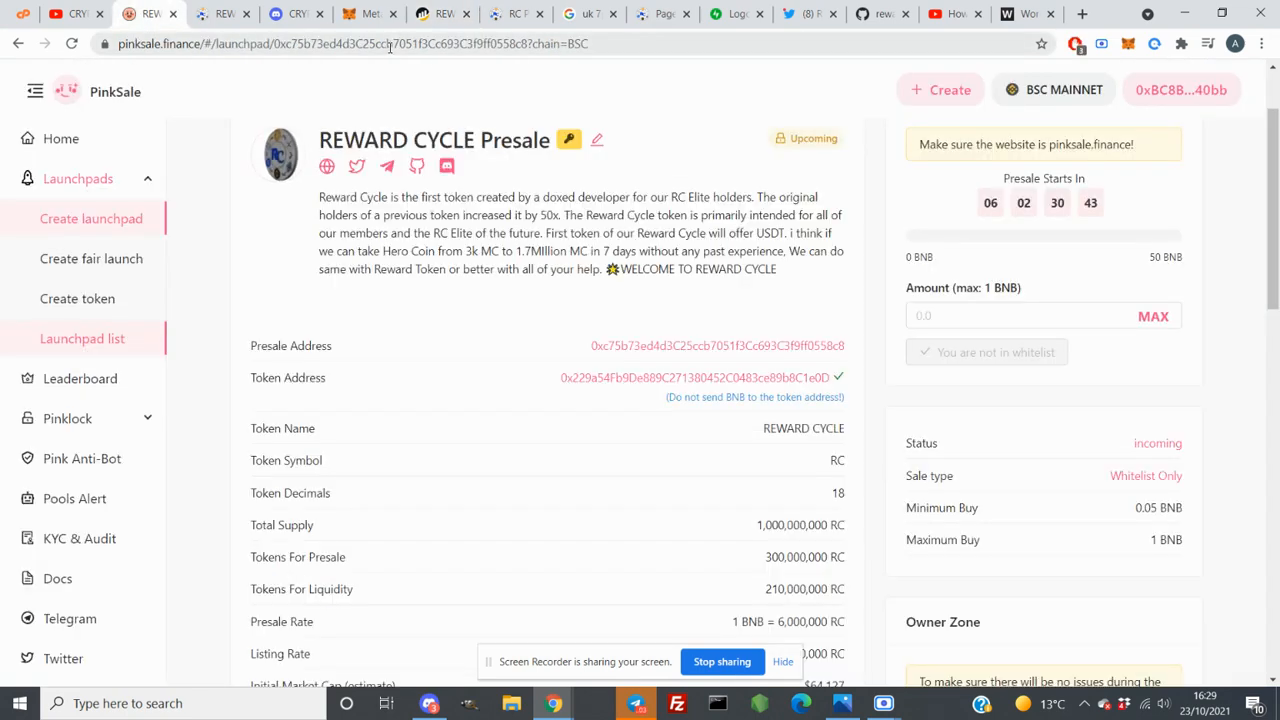
right_click(350, 44)
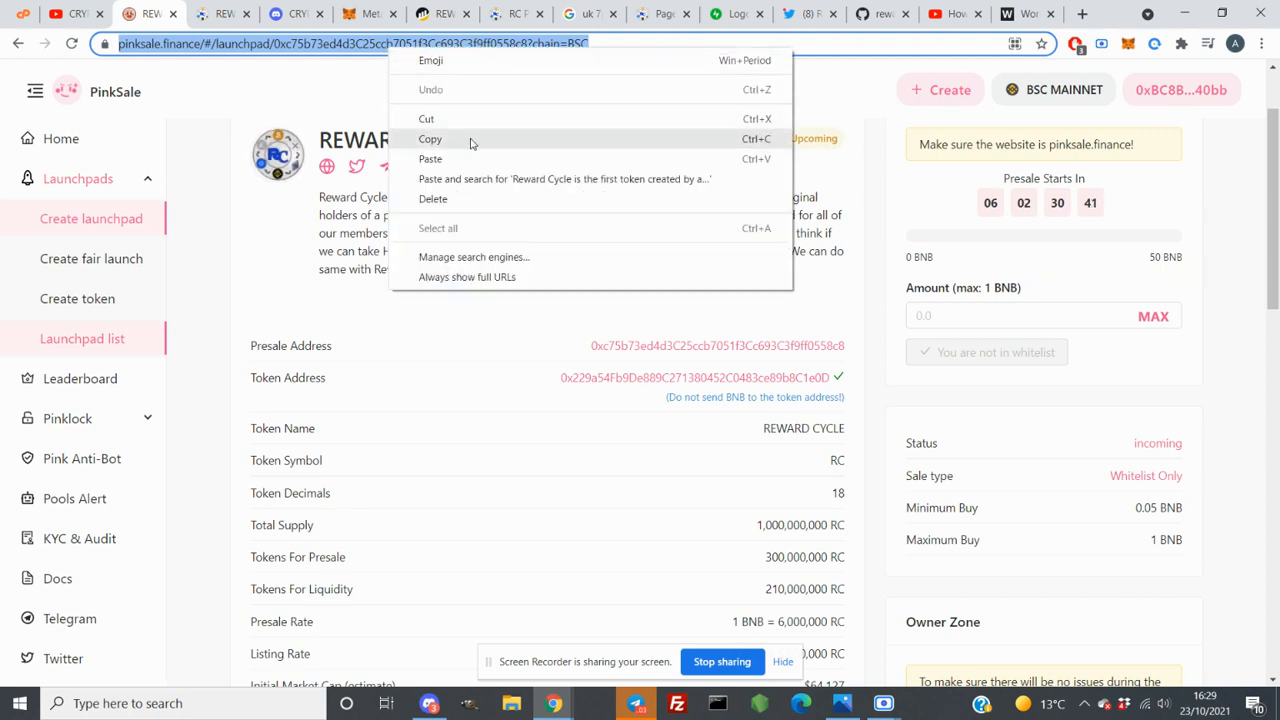